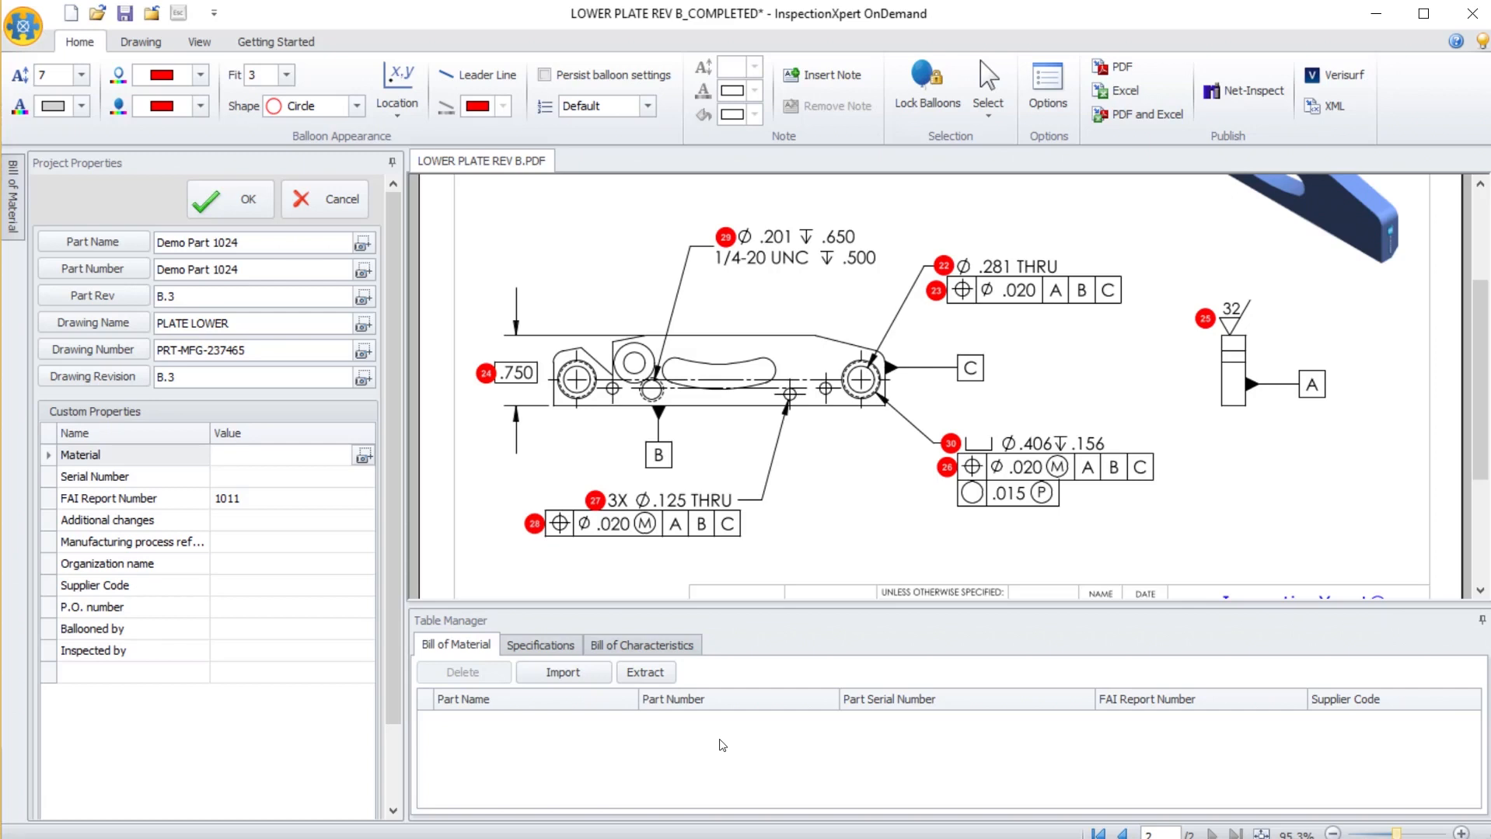
mouse_move(255, 266)
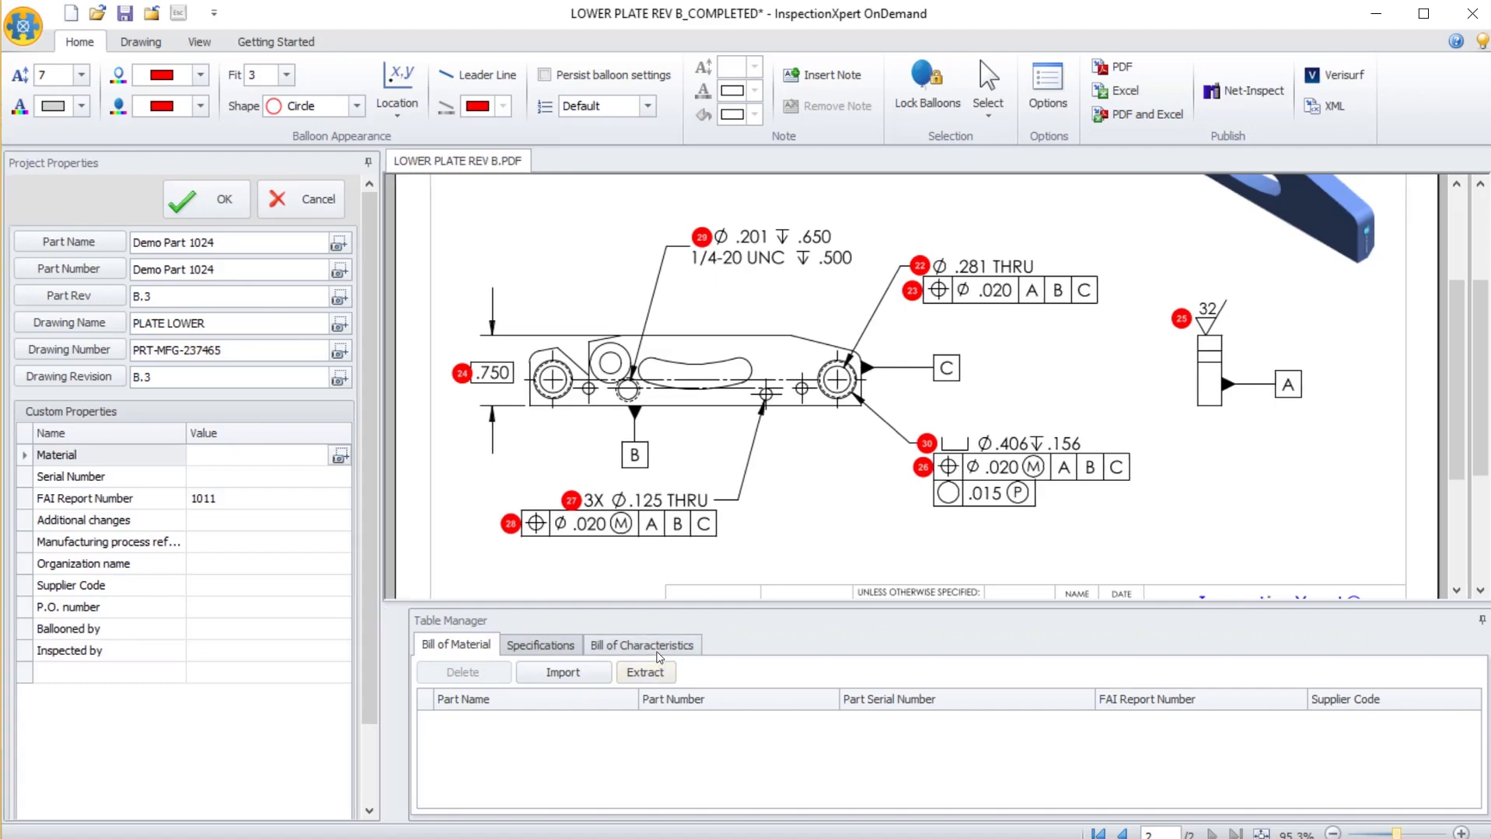
Review the bill of characteristics, specifications and bill of material, then accept the project properties
left_click(643, 646)
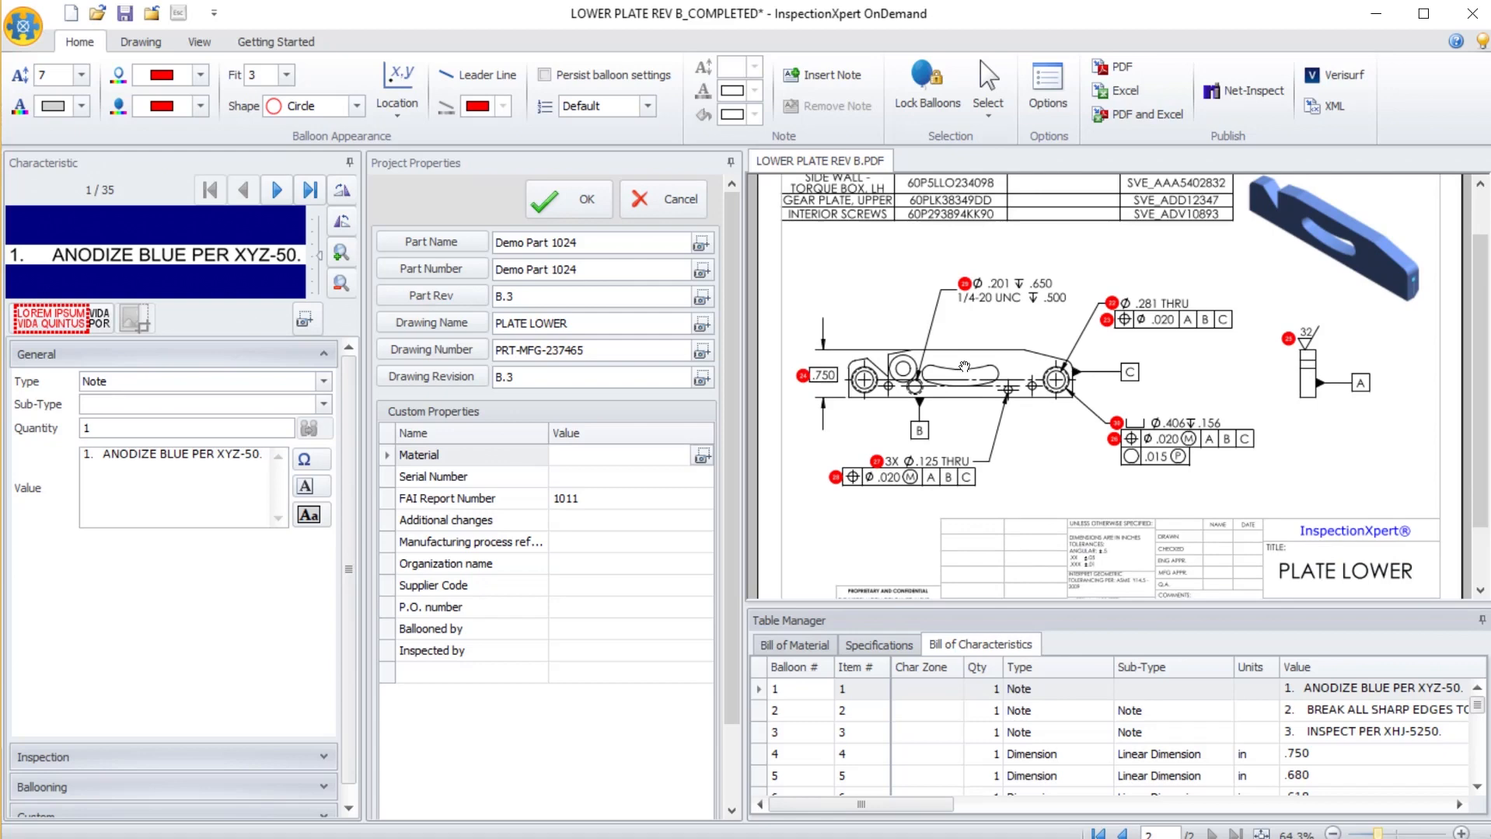
left_click(879, 643)
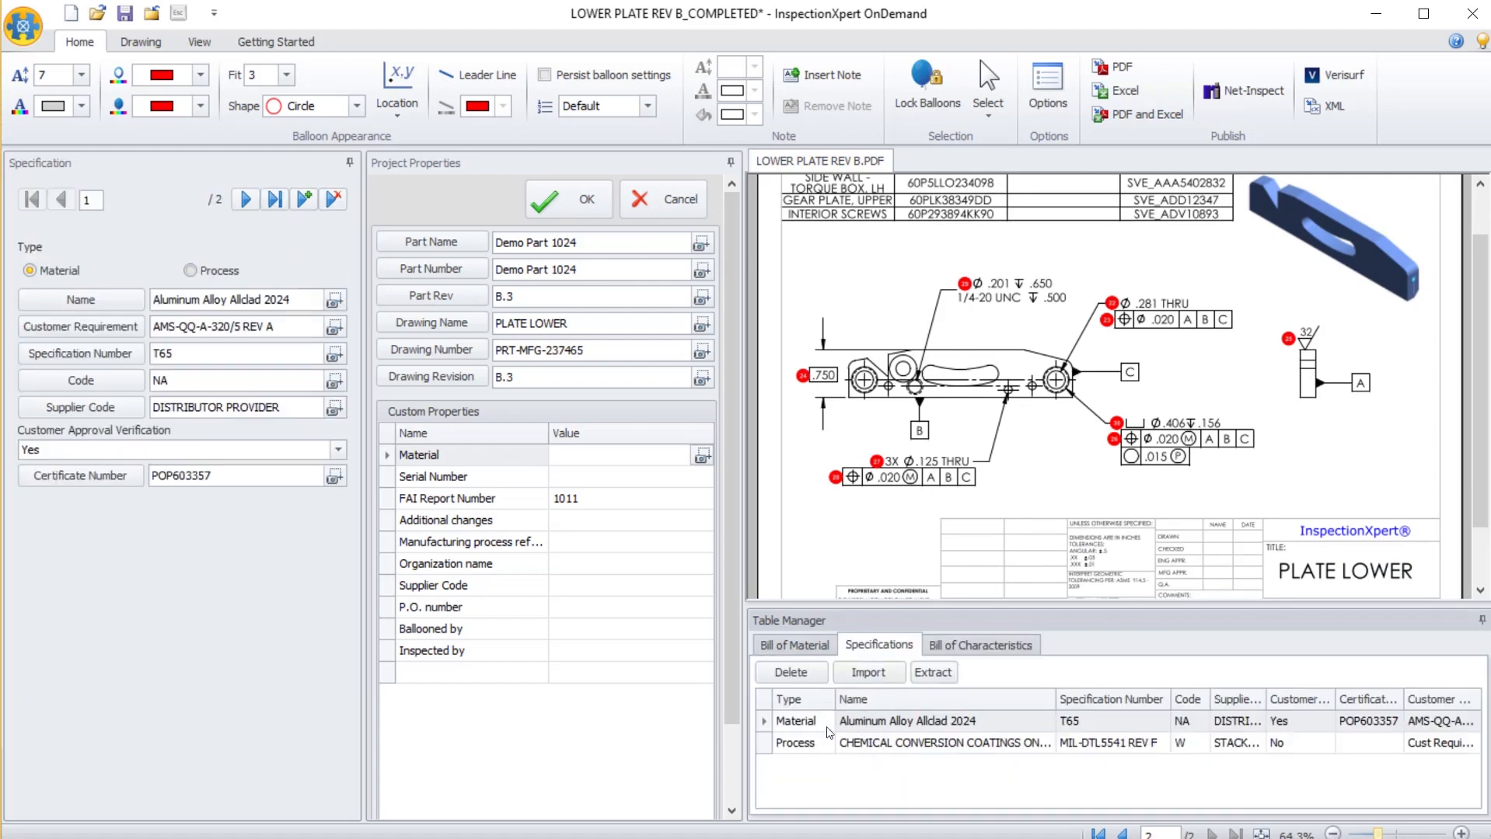
mouse_move(840, 759)
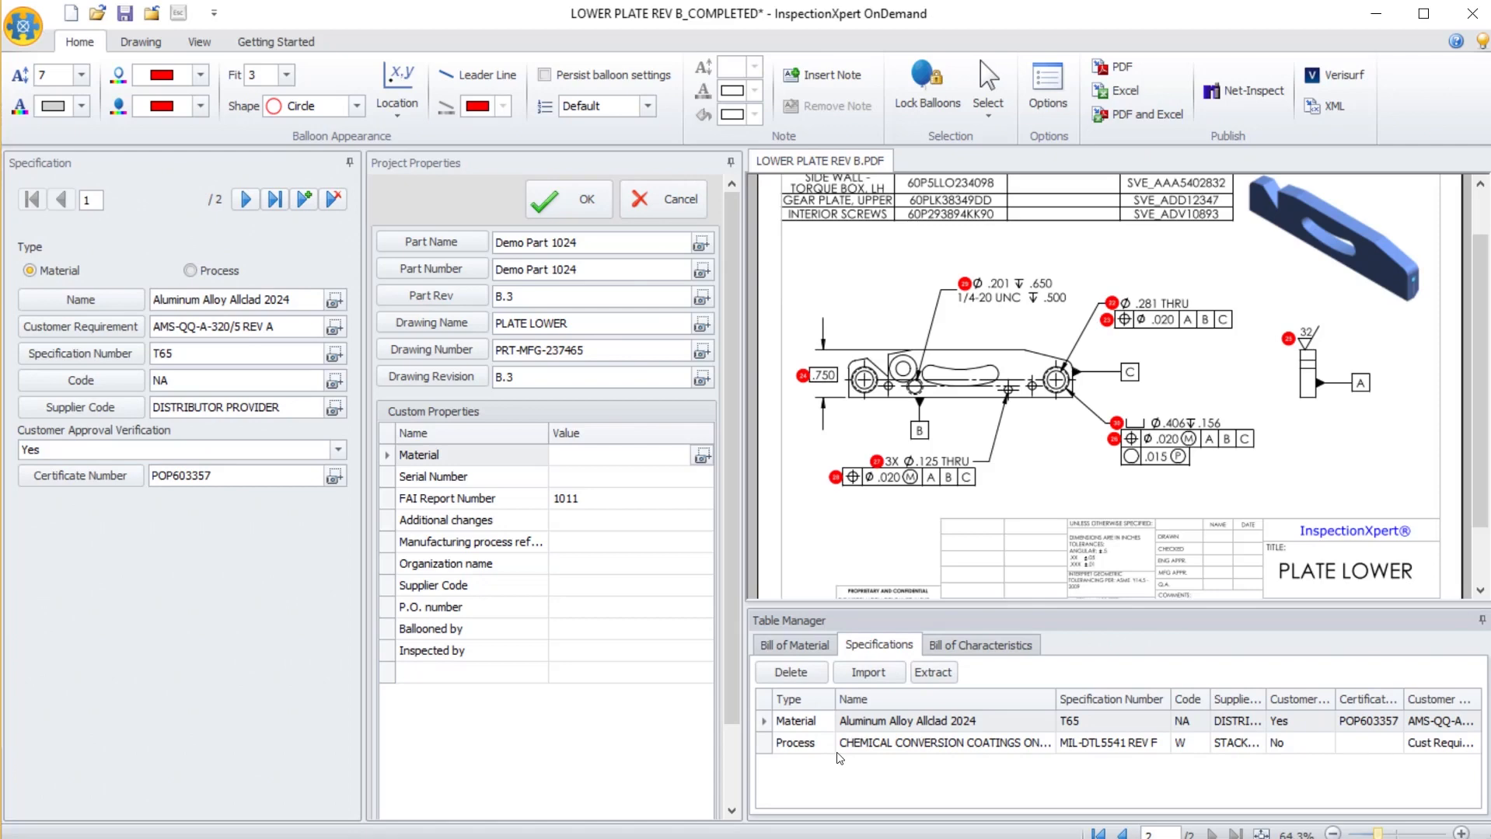
mouse_move(817, 639)
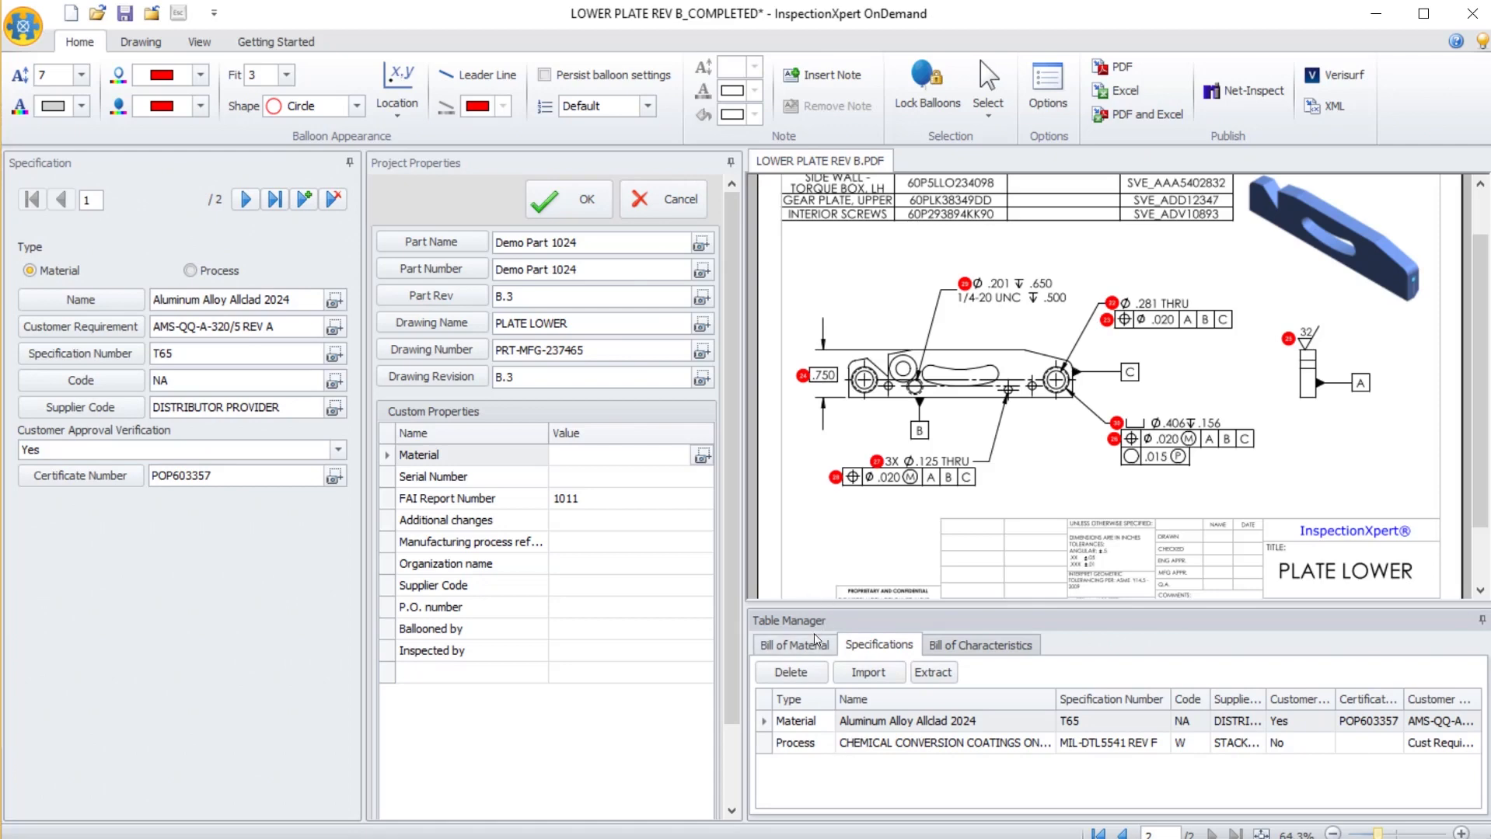
left_click(793, 645)
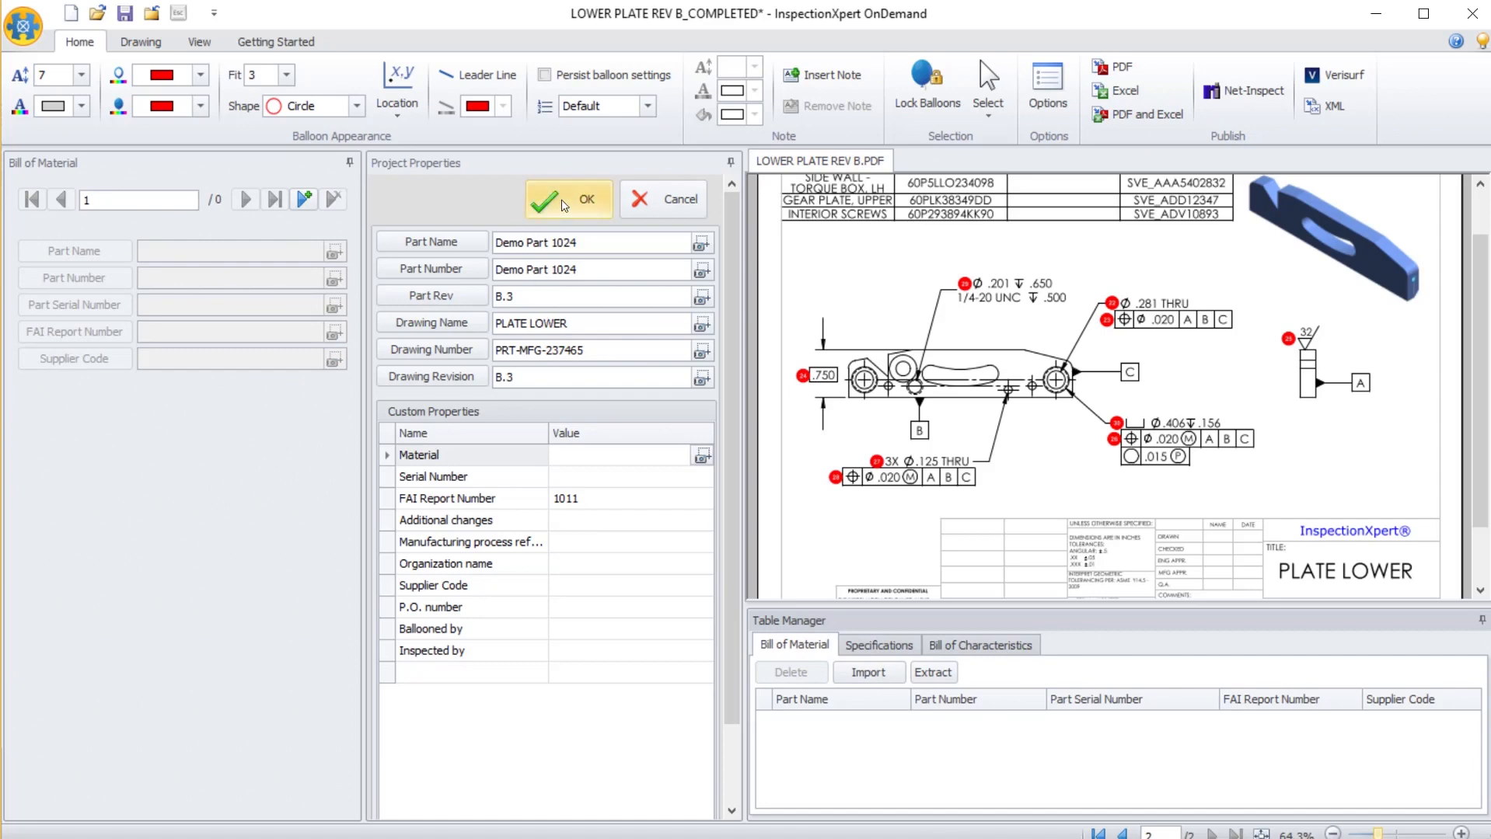
left_click(567, 199)
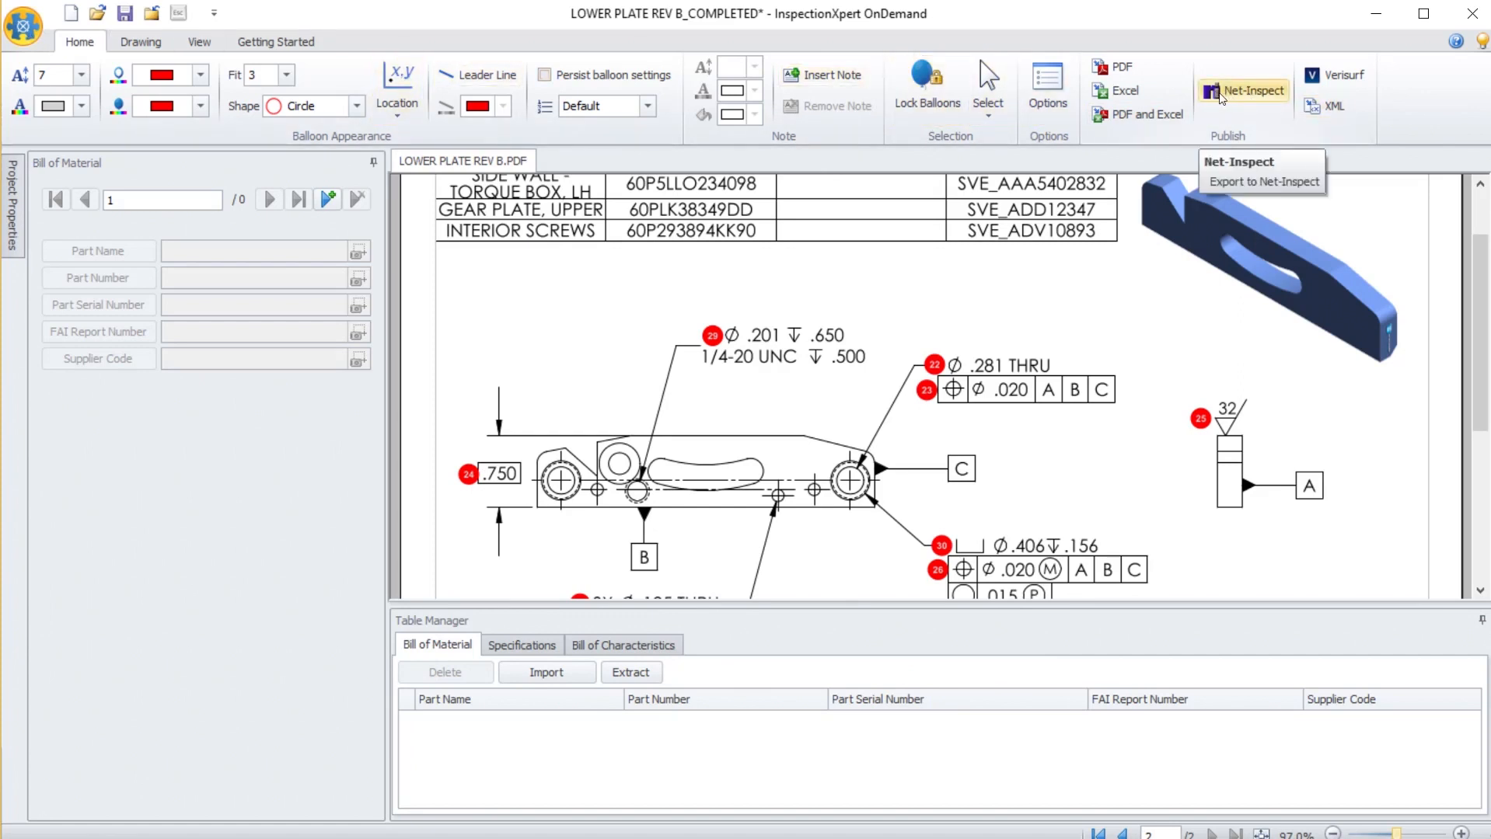
Bring up the Publish options from the application menu
left_click(26, 25)
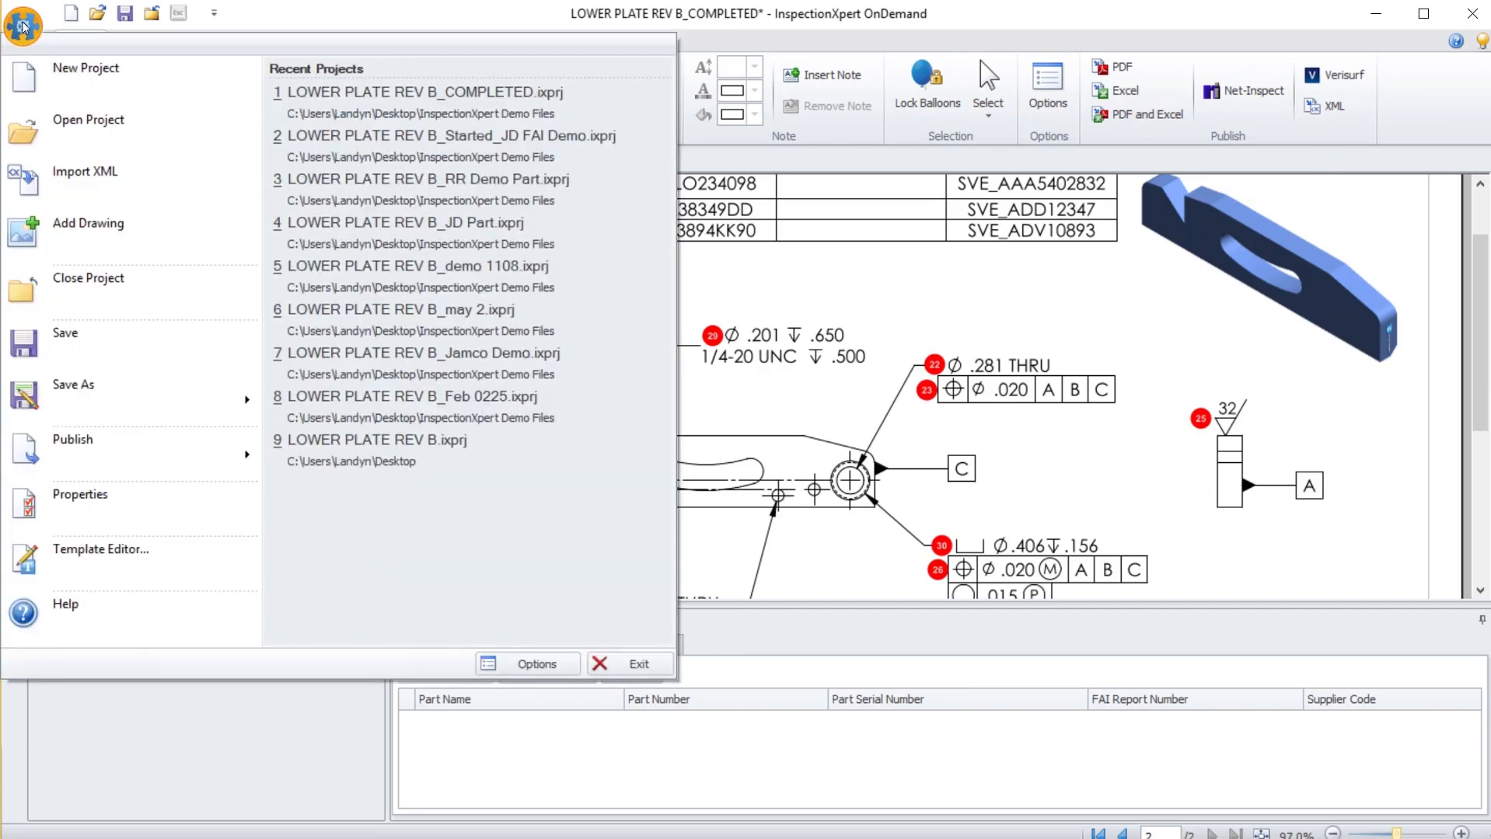
mouse_move(115, 298)
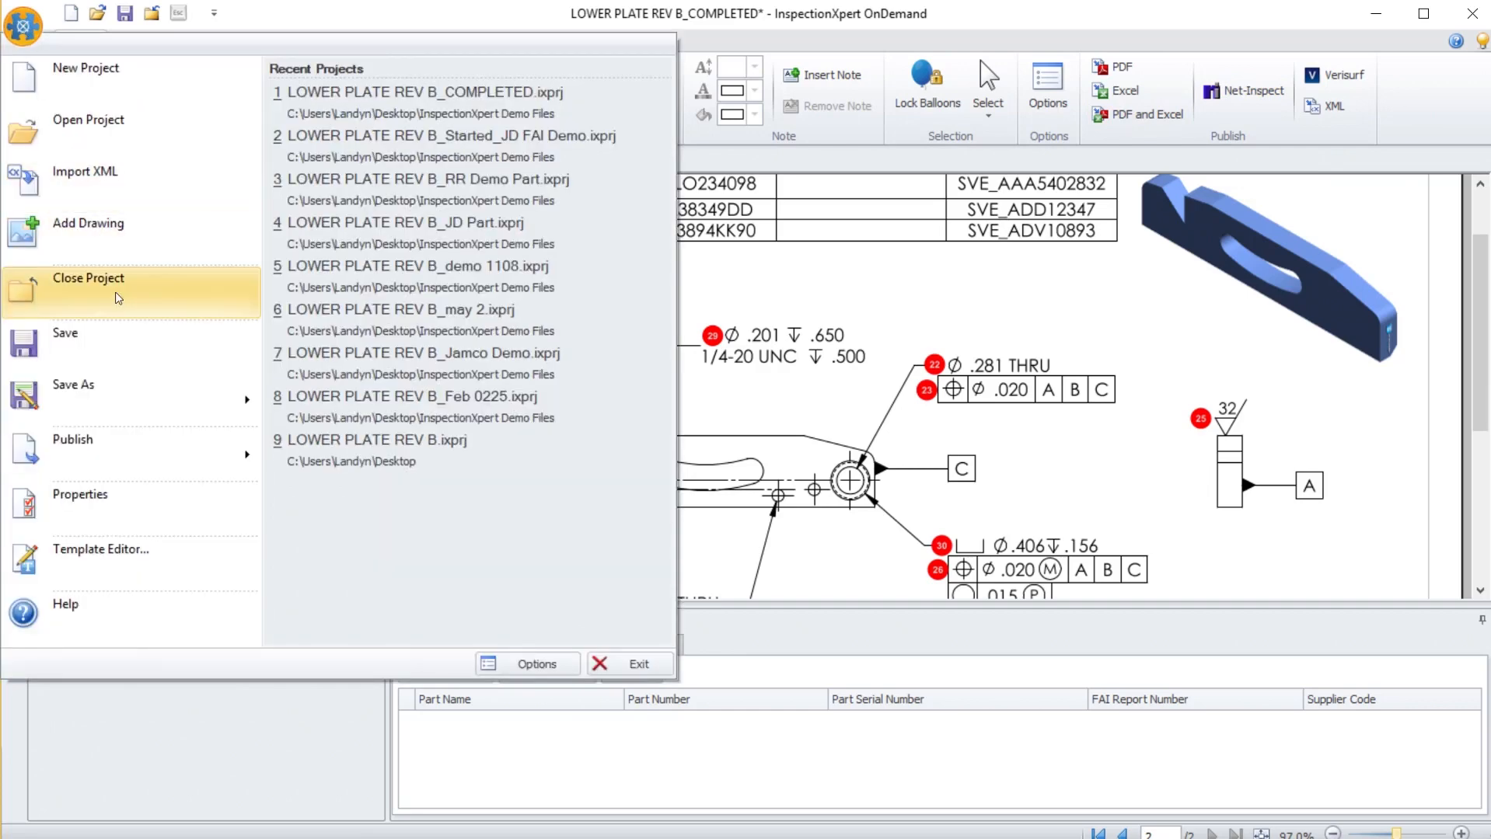
left_click(72, 448)
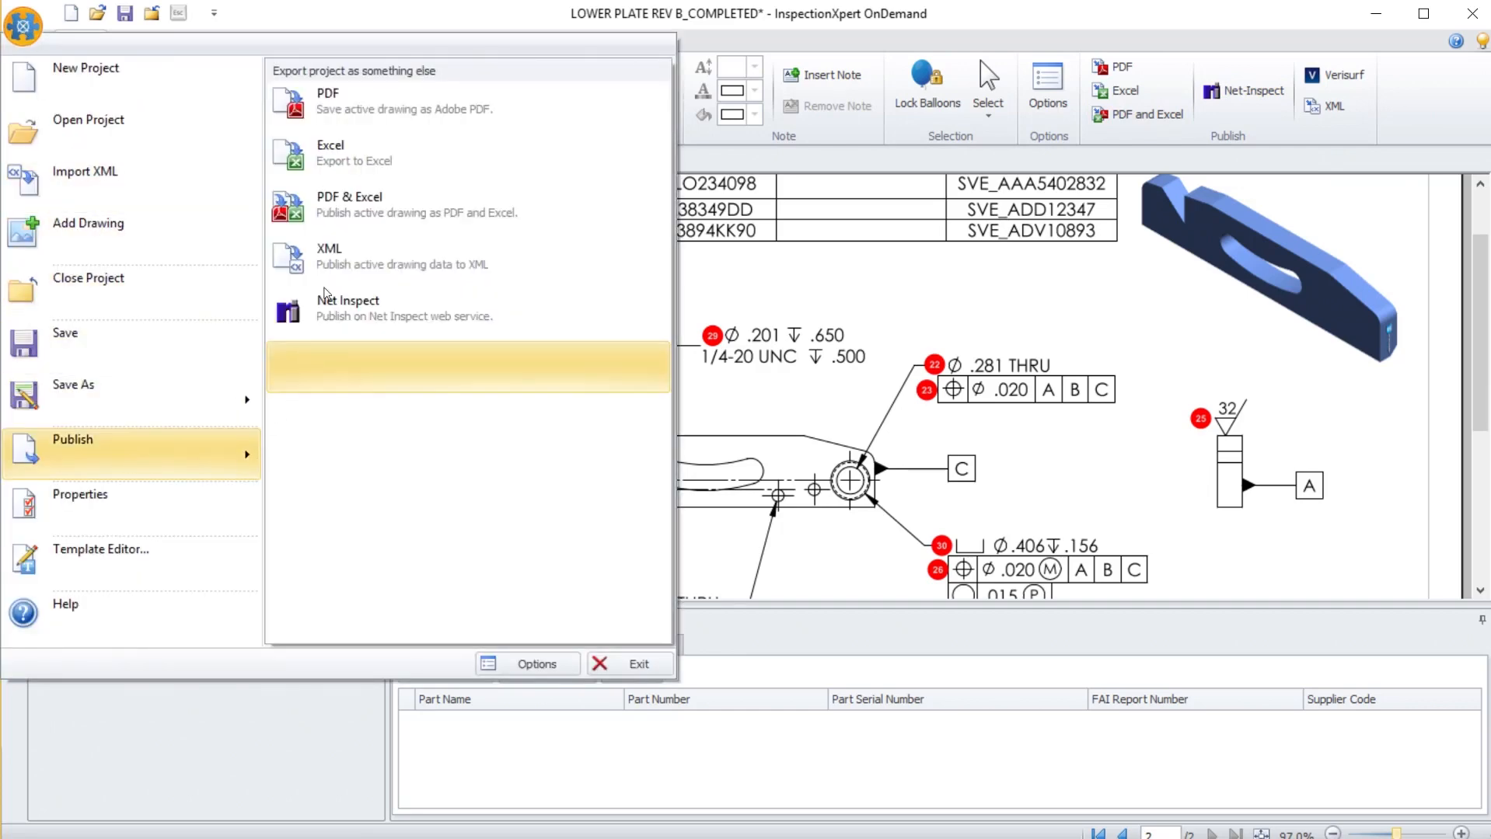
mouse_move(359, 330)
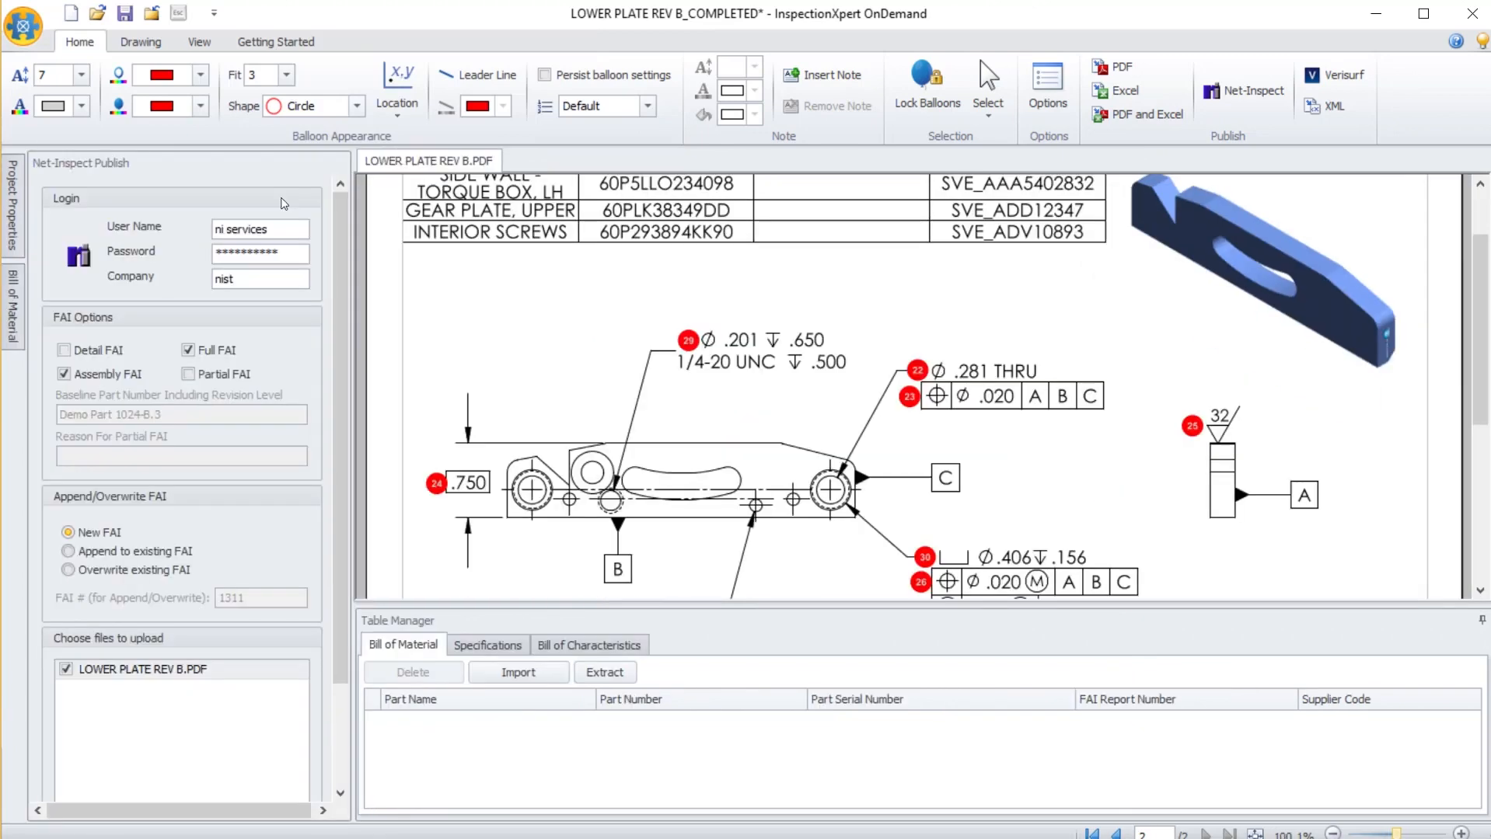
mouse_move(195, 251)
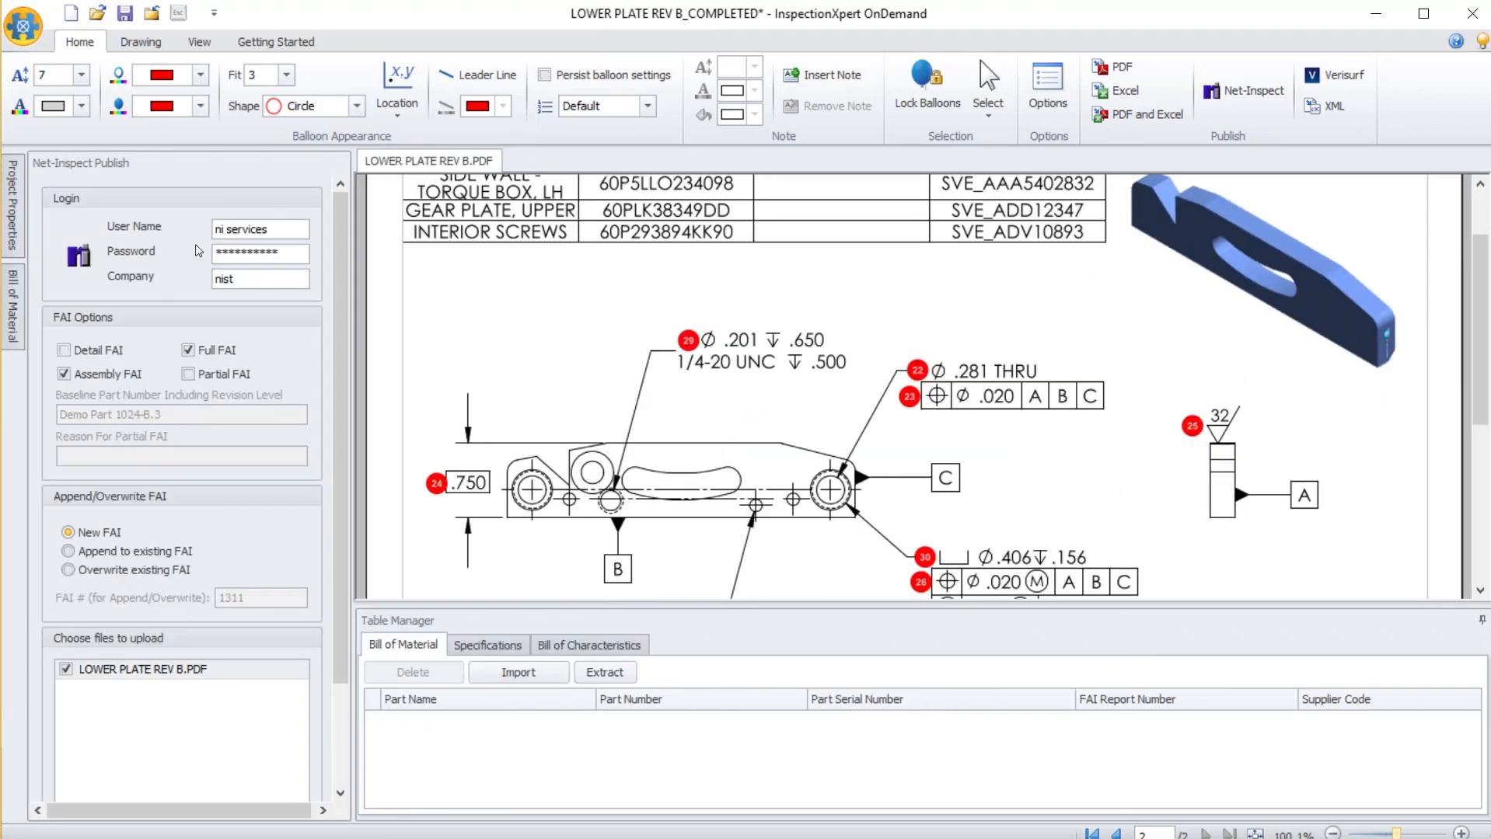
mouse_move(174, 276)
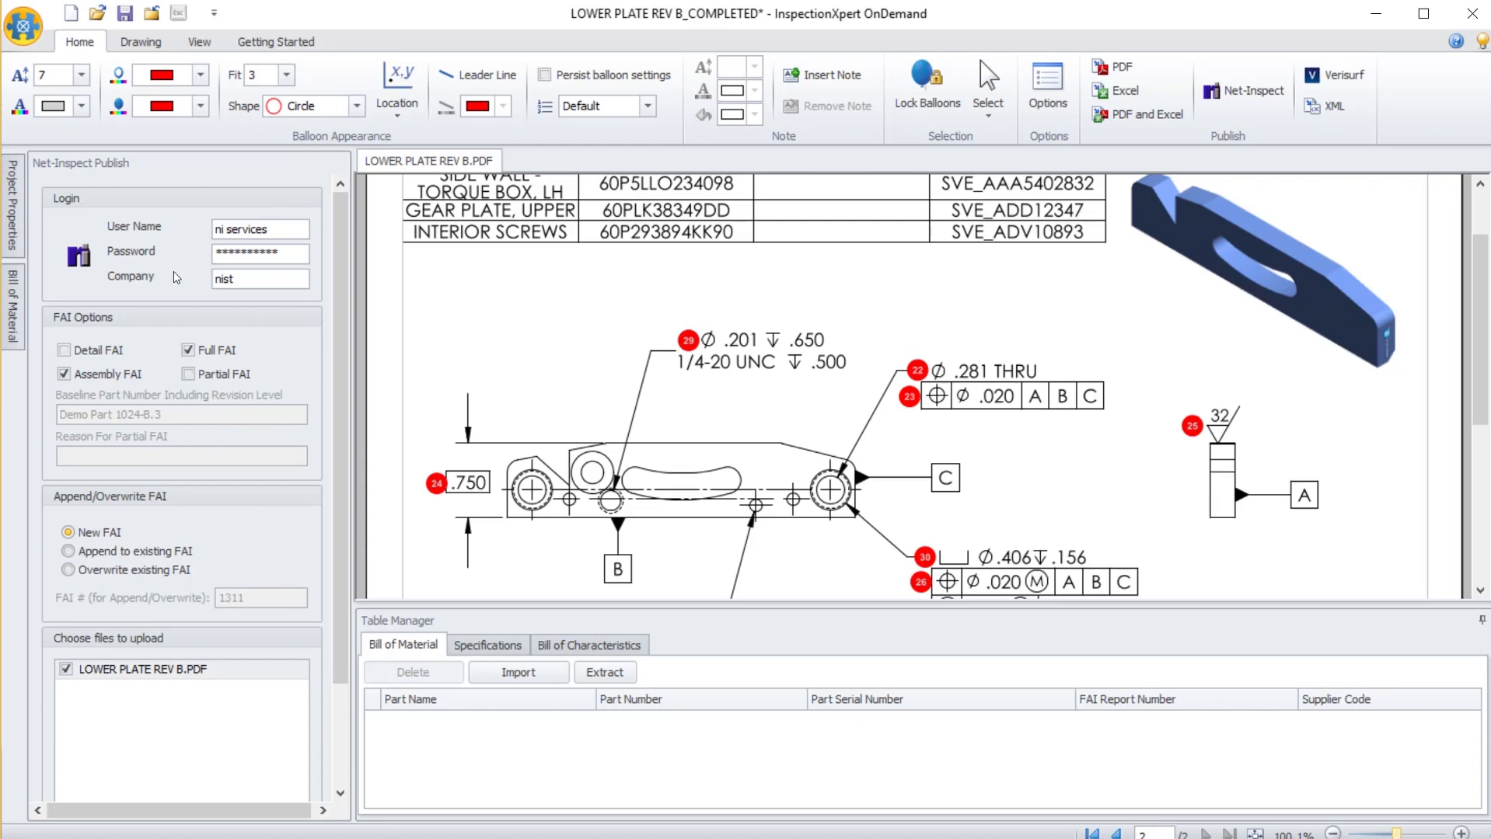
mouse_move(142, 264)
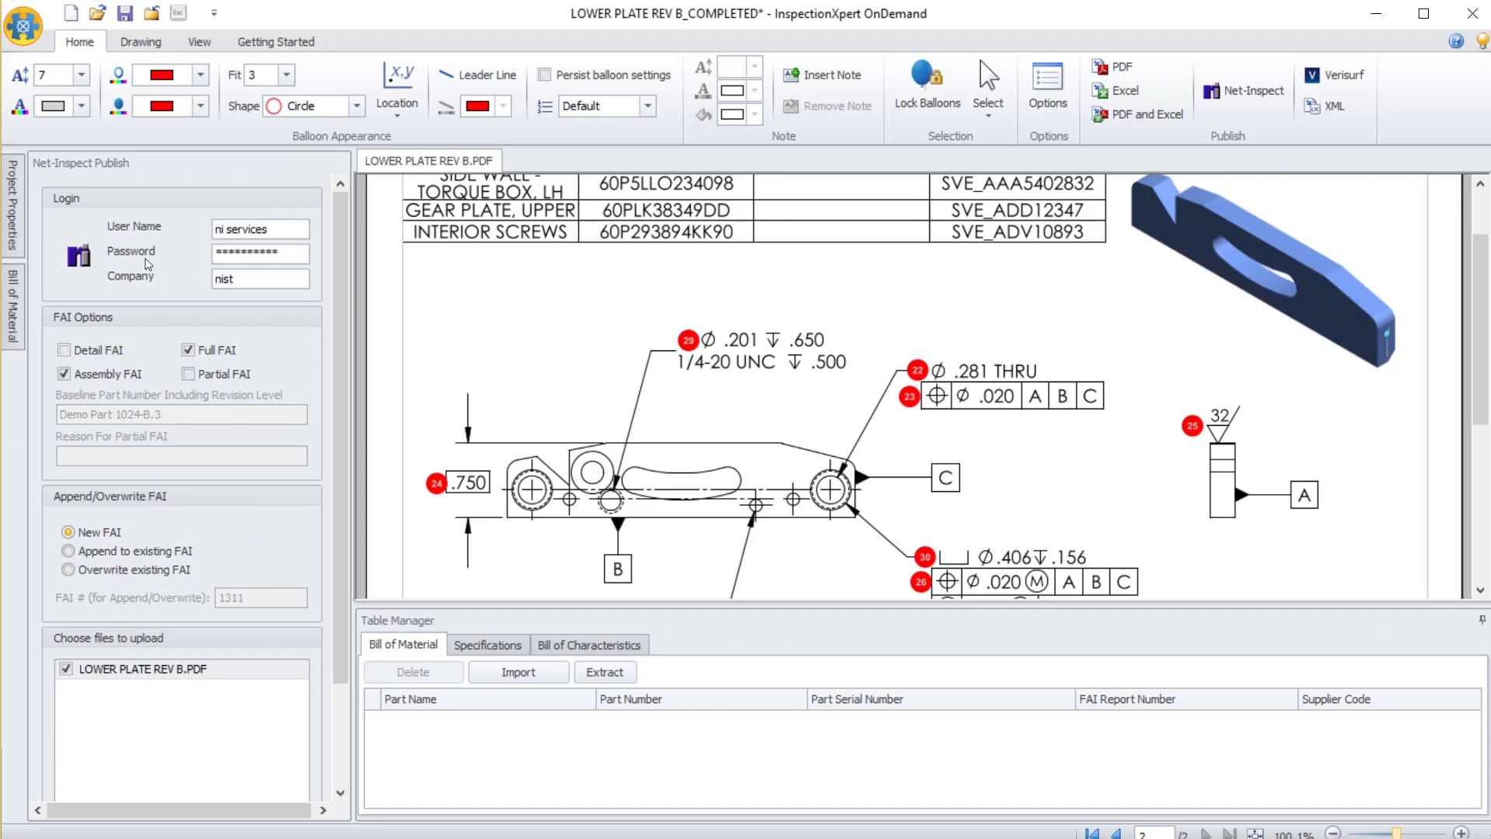
mouse_move(149, 284)
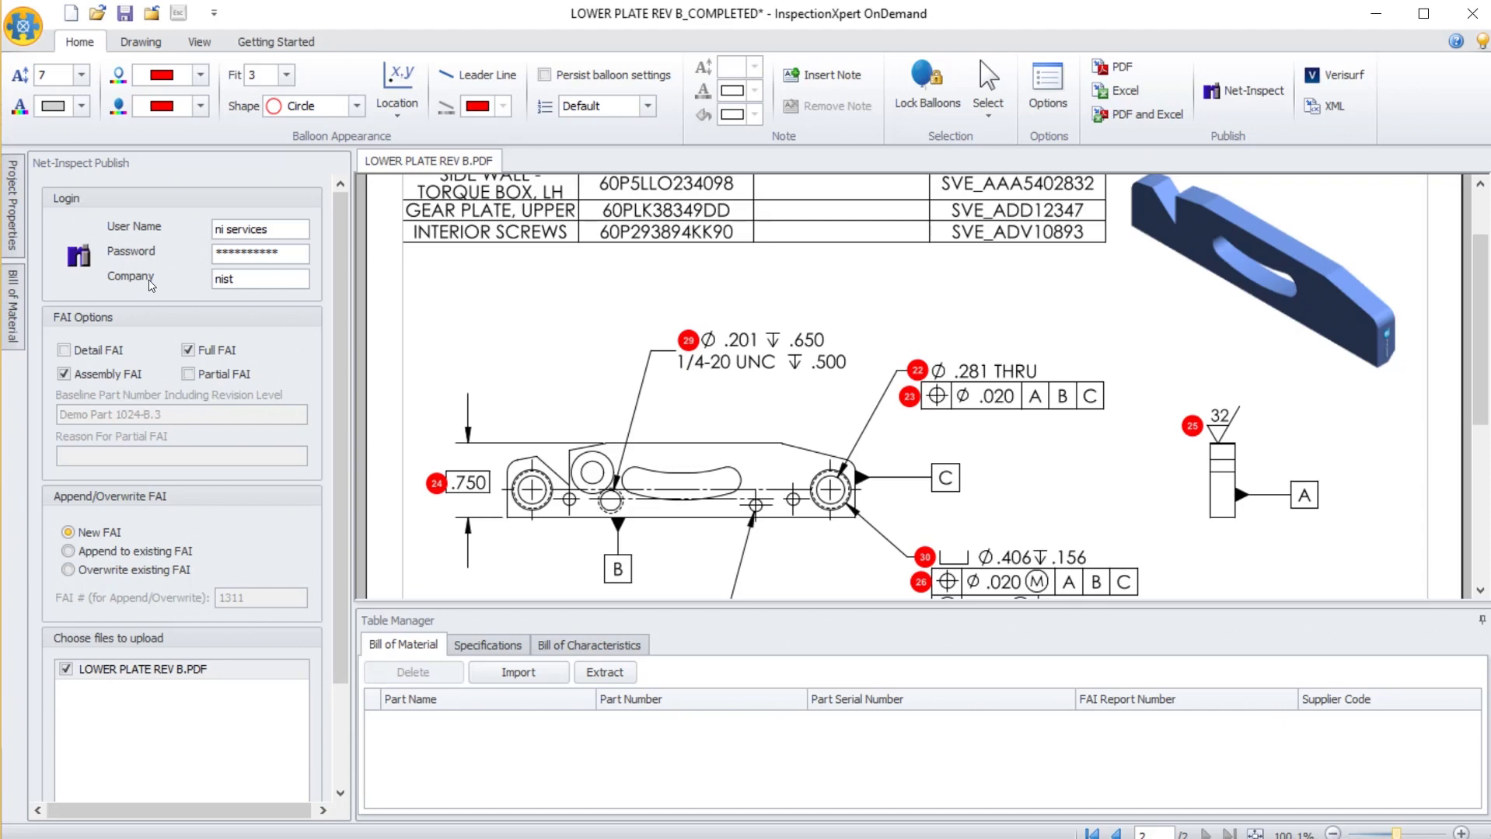
mouse_move(171, 281)
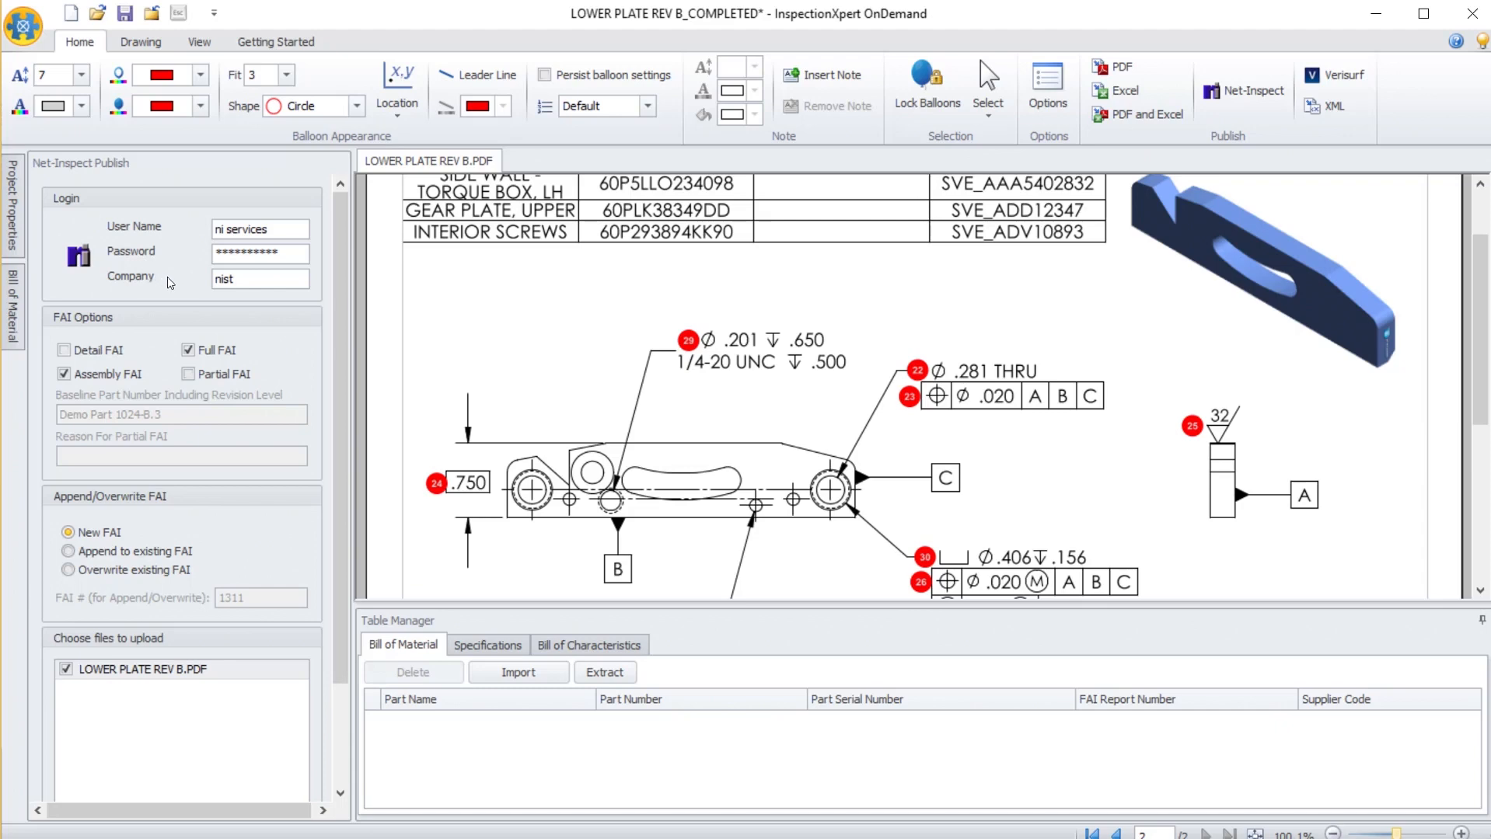
mouse_move(174, 286)
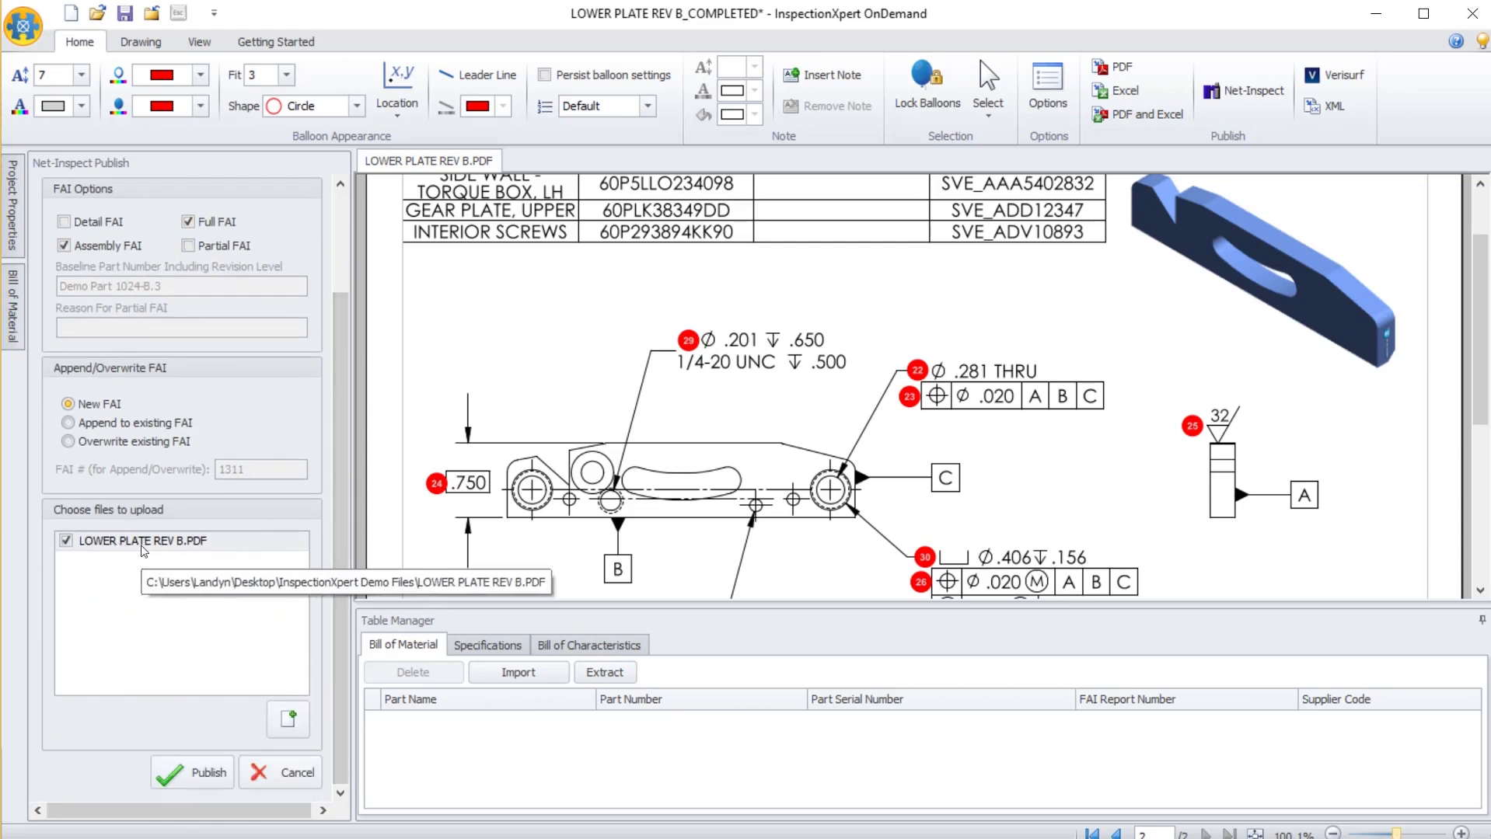
mouse_move(194, 566)
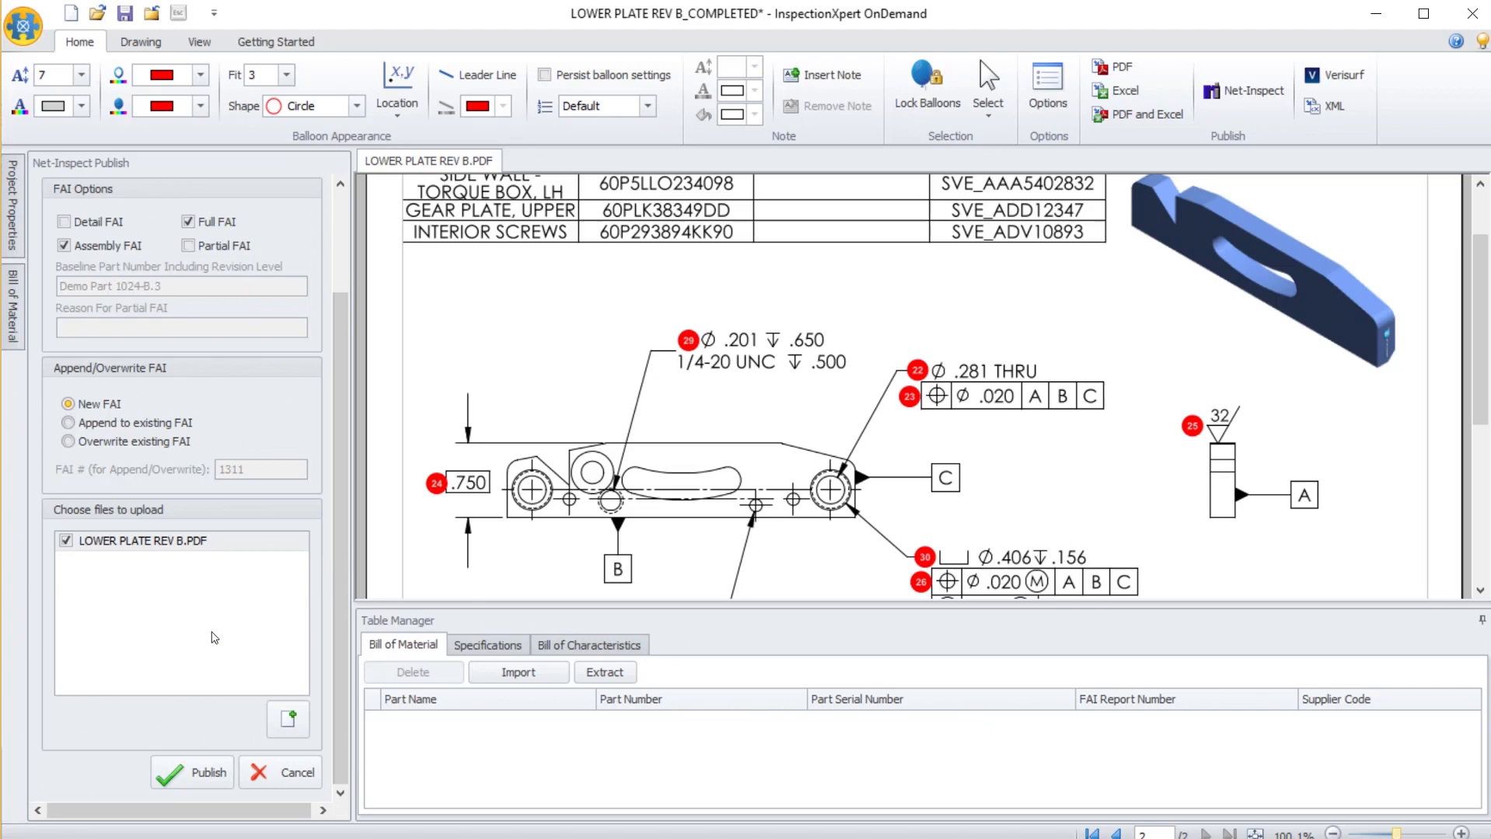
mouse_move(468, 454)
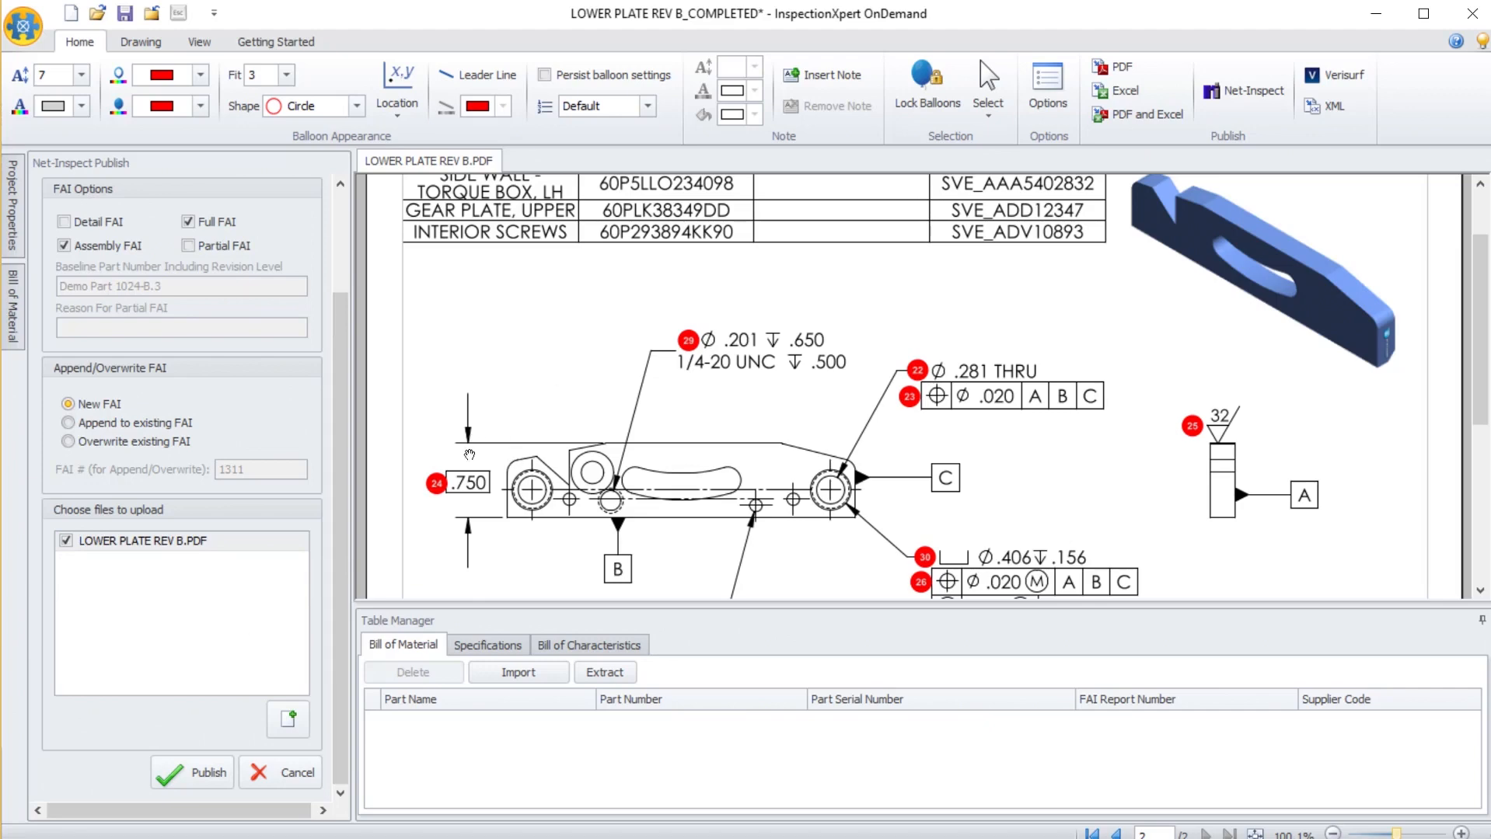
mouse_move(196, 732)
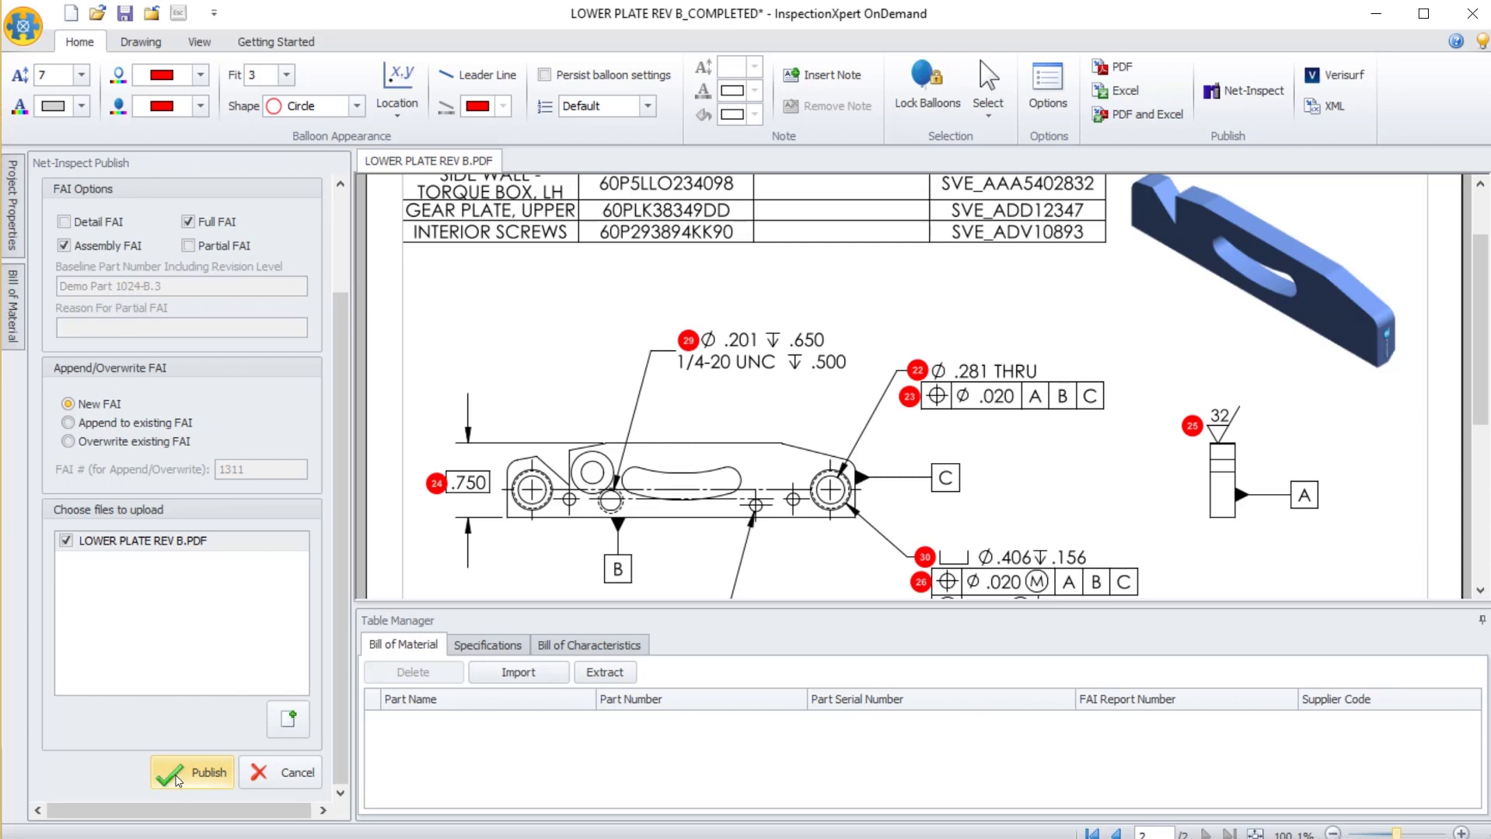
Publish the project to Net-Inspect as a new FAI, creating report 1312
left_click(207, 772)
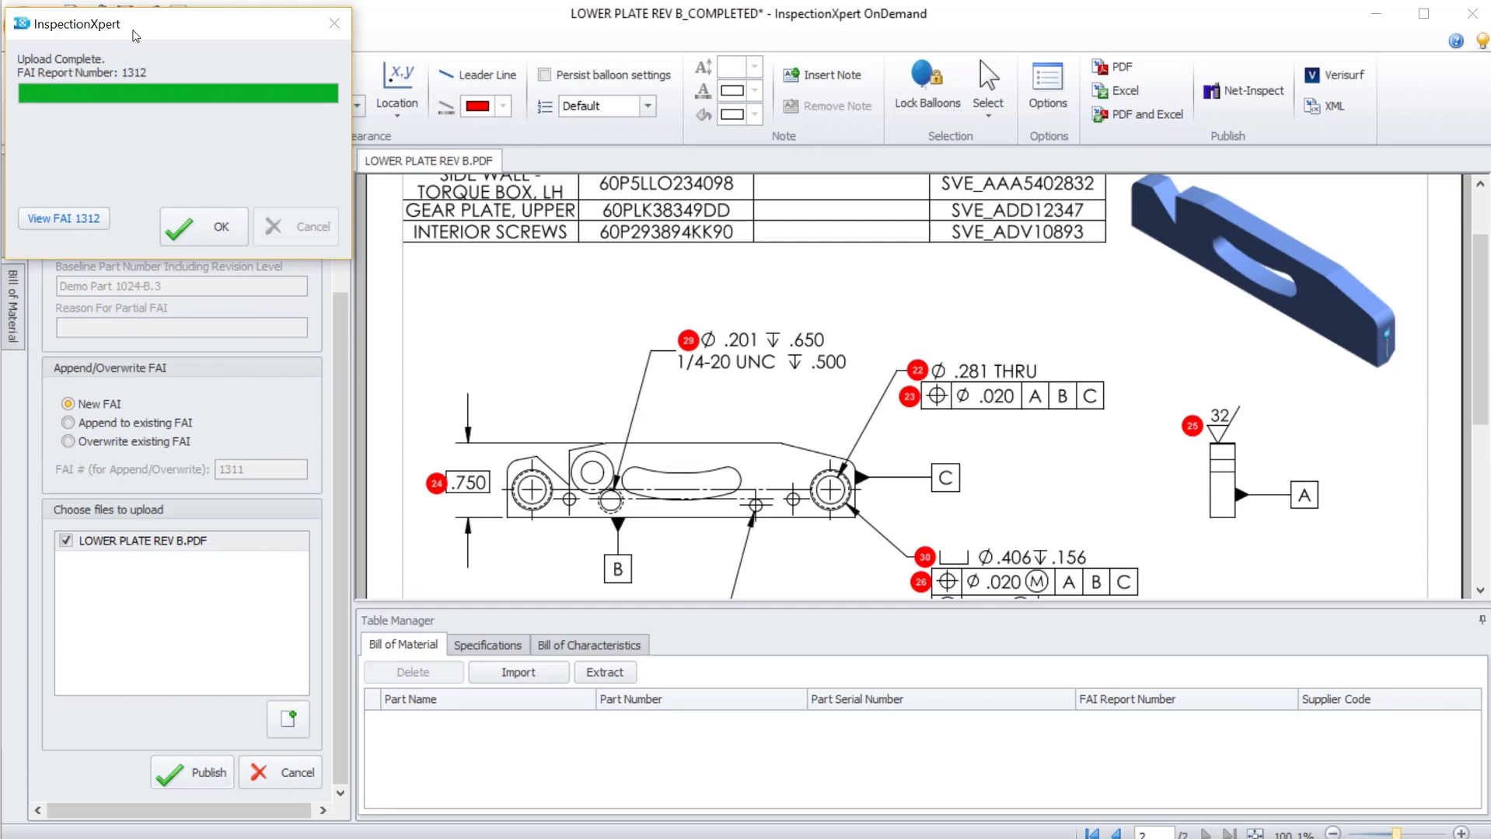
mouse_move(149, 44)
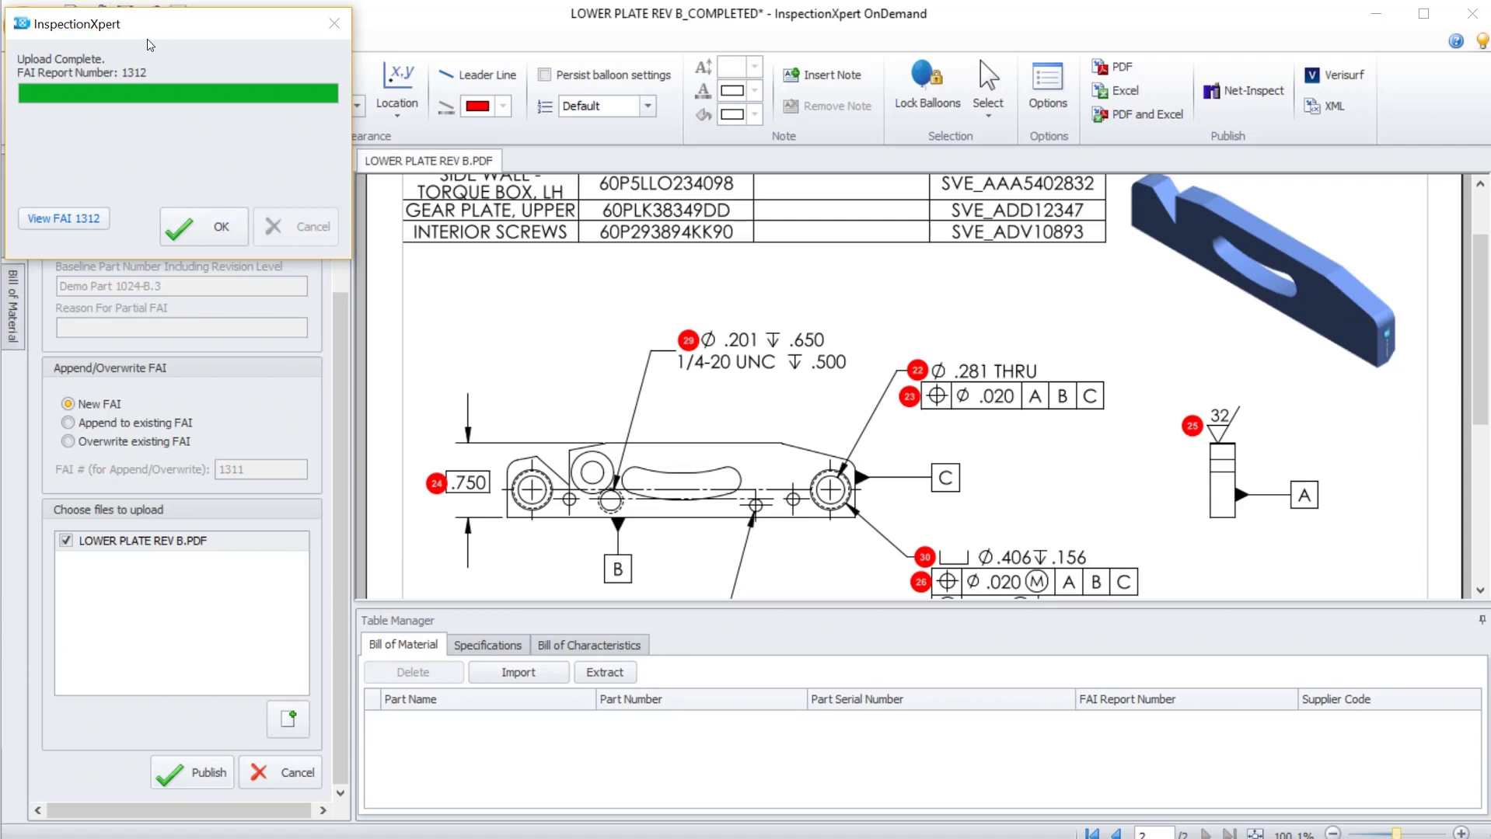
mouse_move(137, 61)
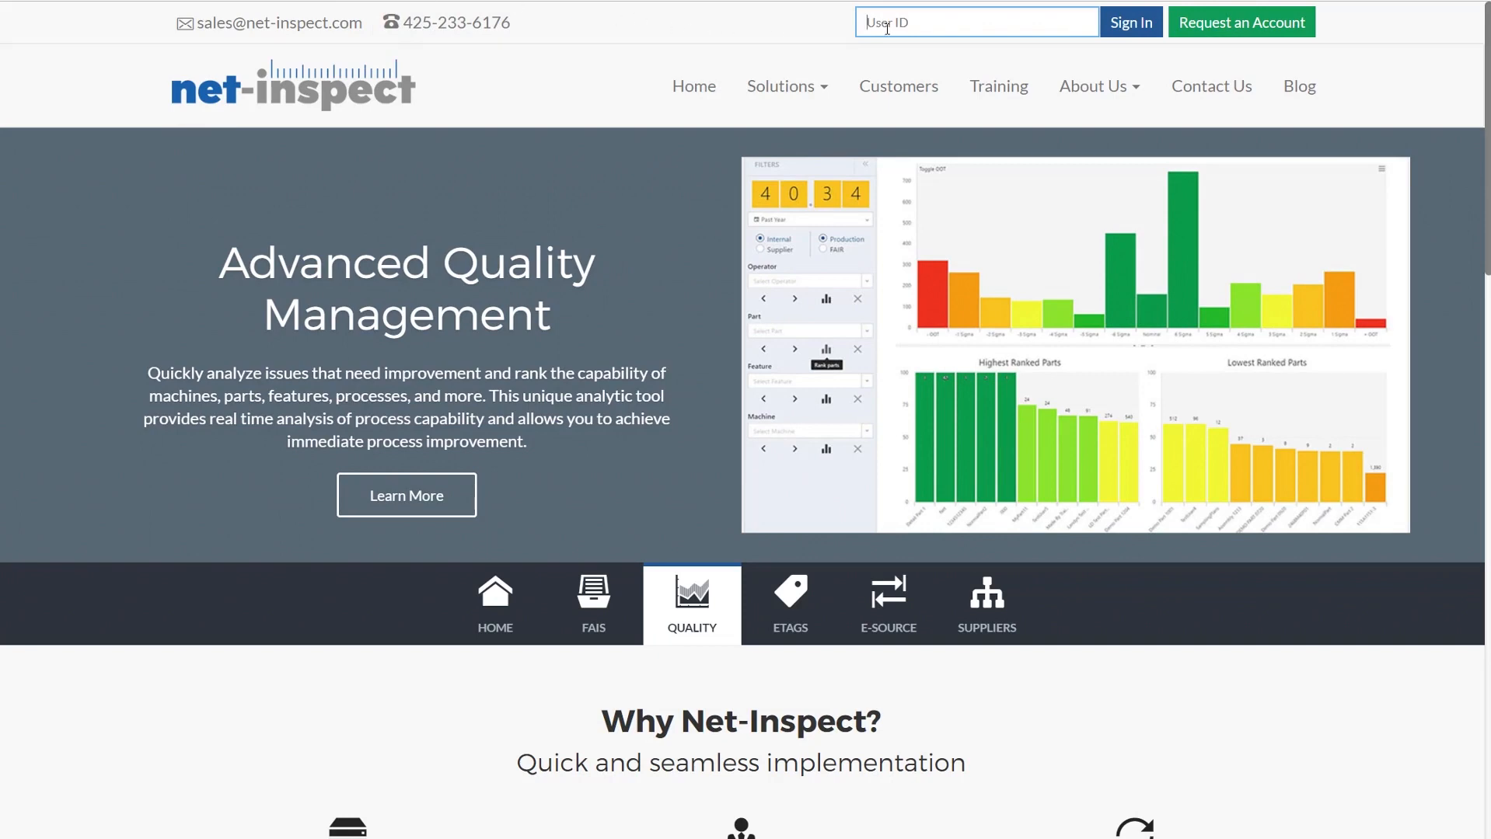
Sign in to Net-Inspect with user id 'ni', password and company to reach the dashboard
left_click(790, 605)
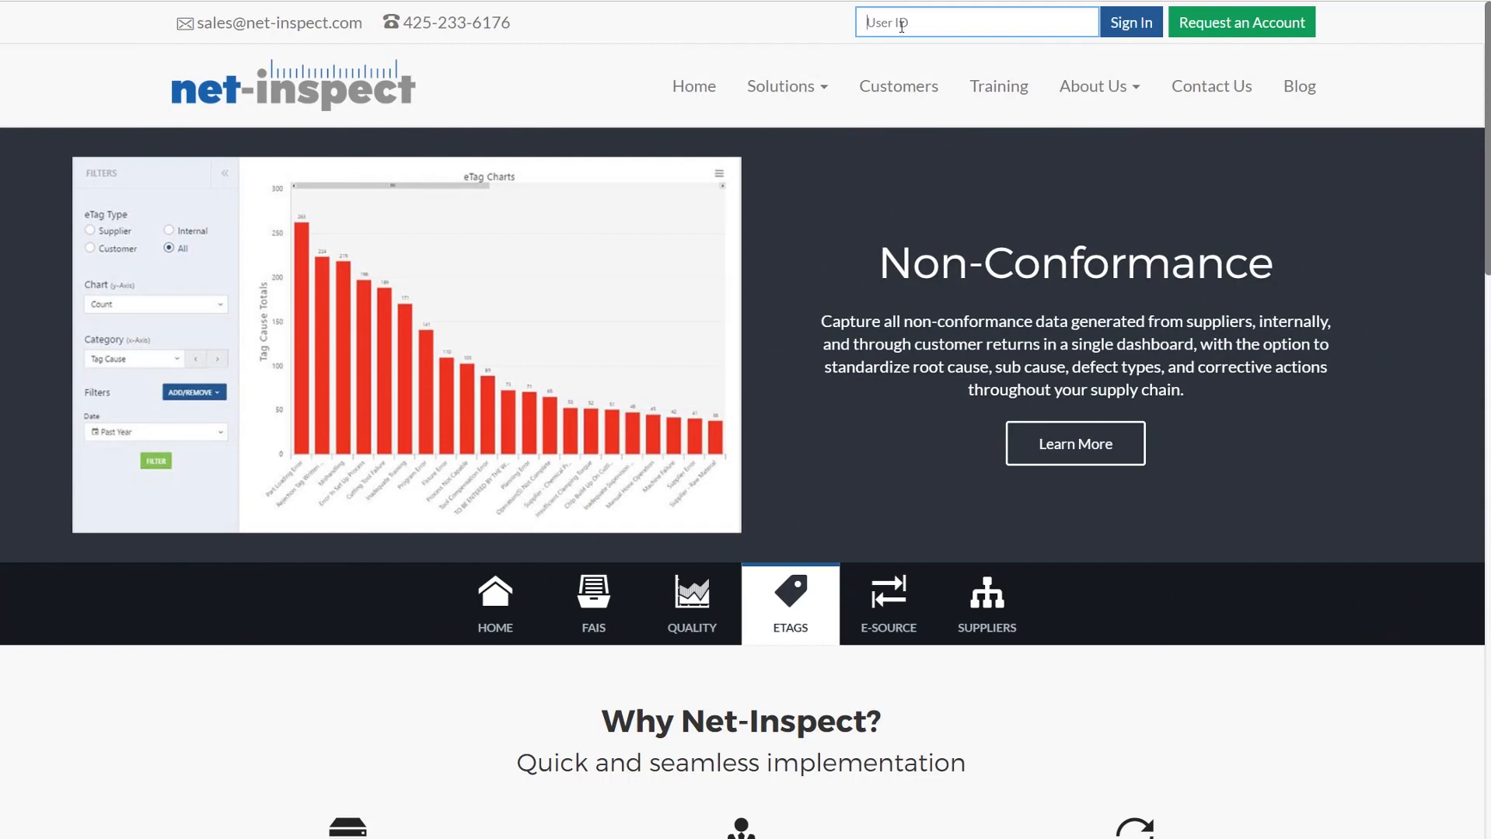
type("ni services")
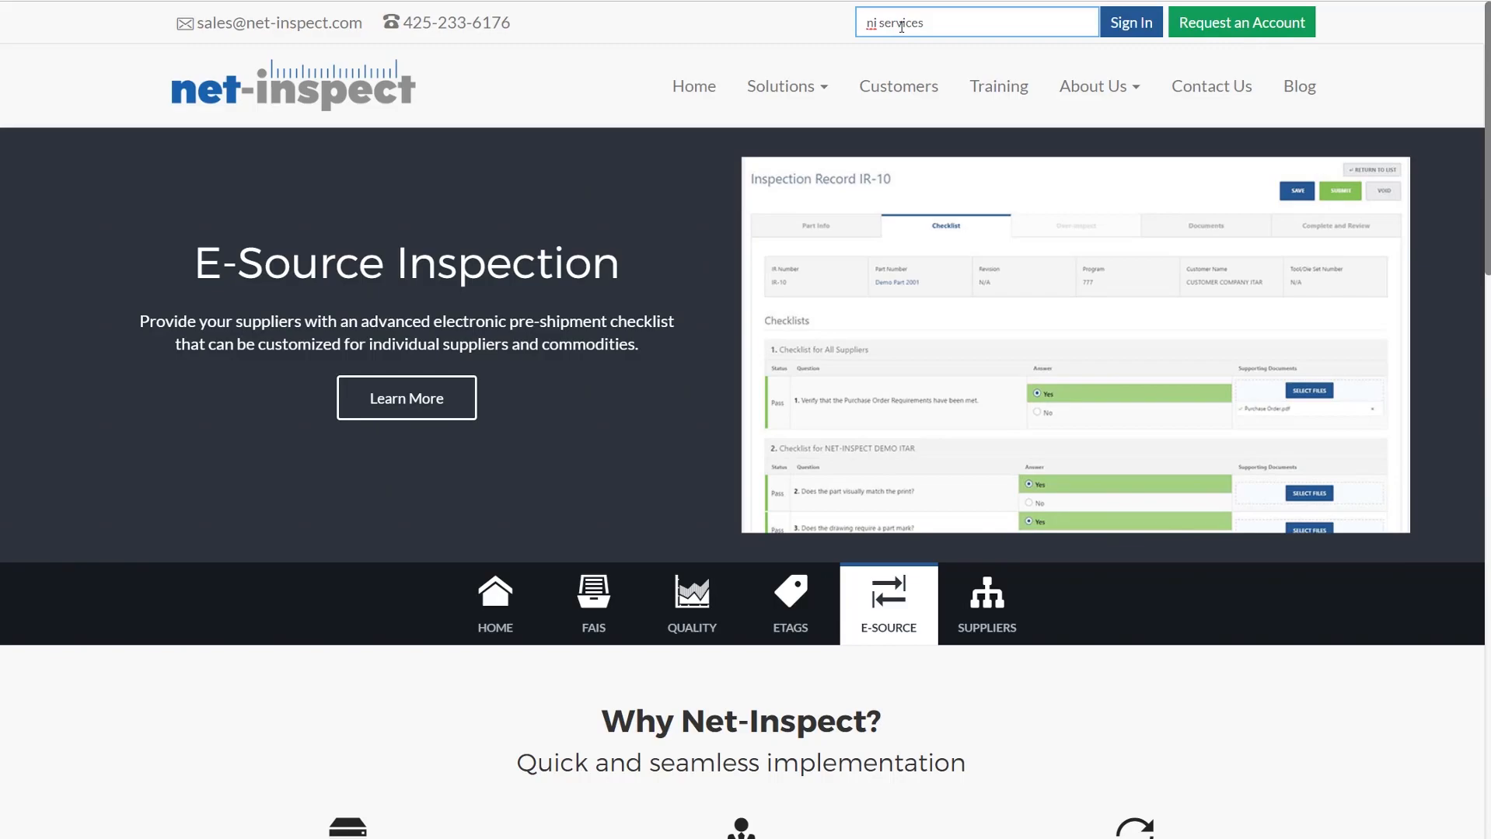
left_click(1132, 20)
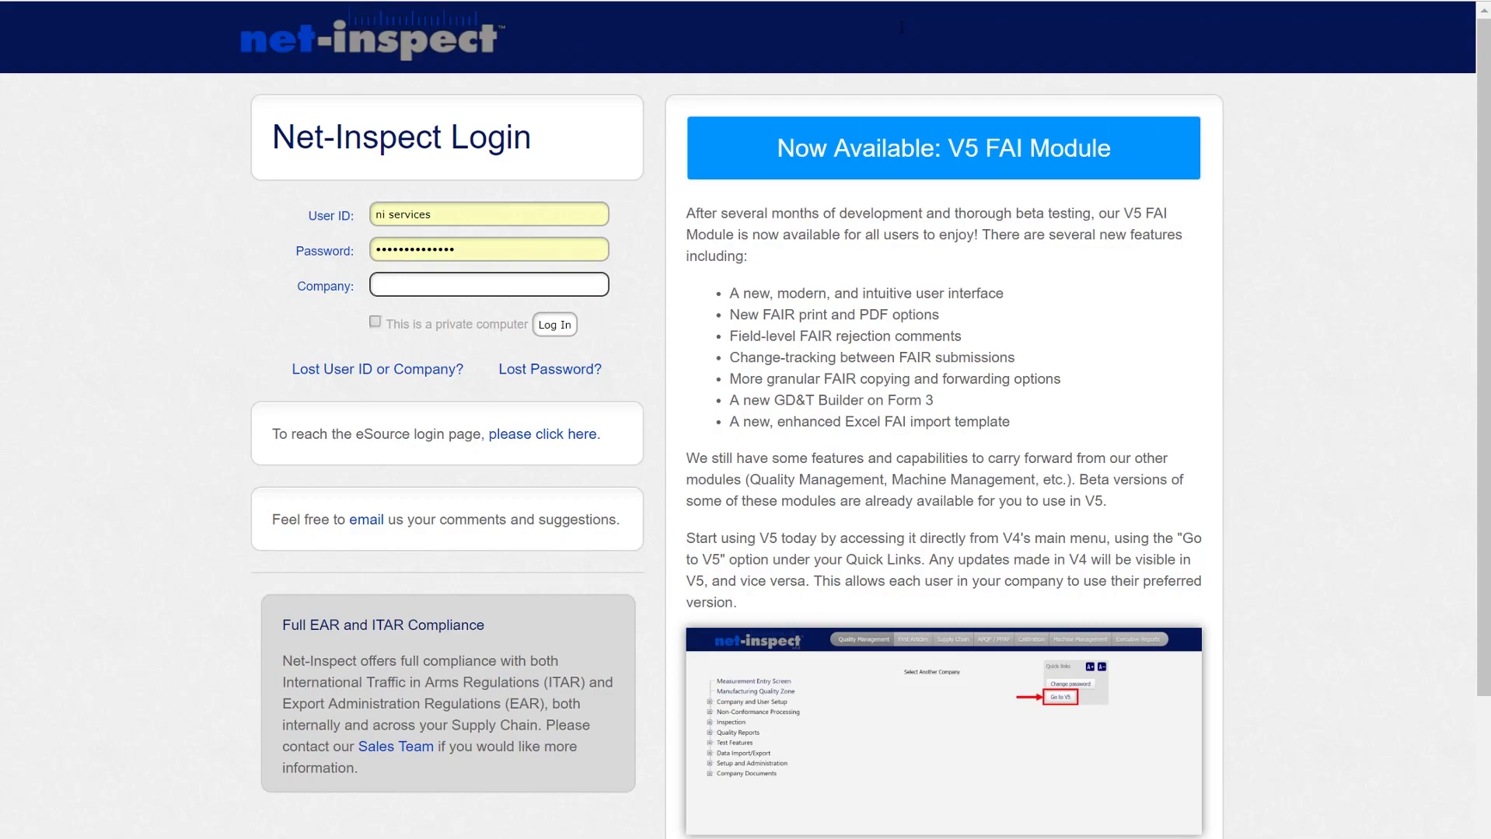
left_click(554, 325)
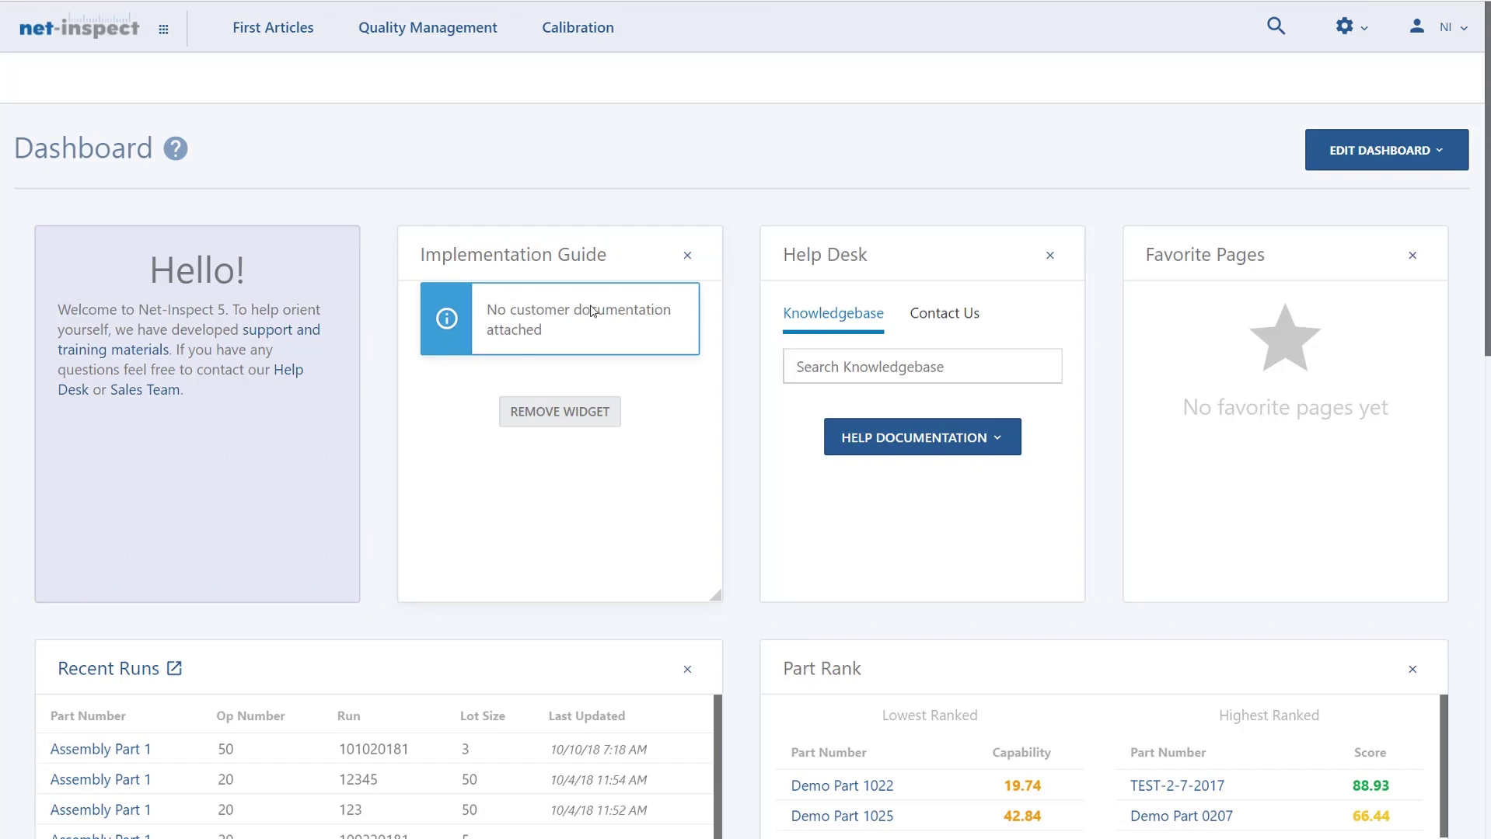
Search the site for 1312 so internal FAIR #1312 for Demo Part 1024 is found
left_click(1273, 24)
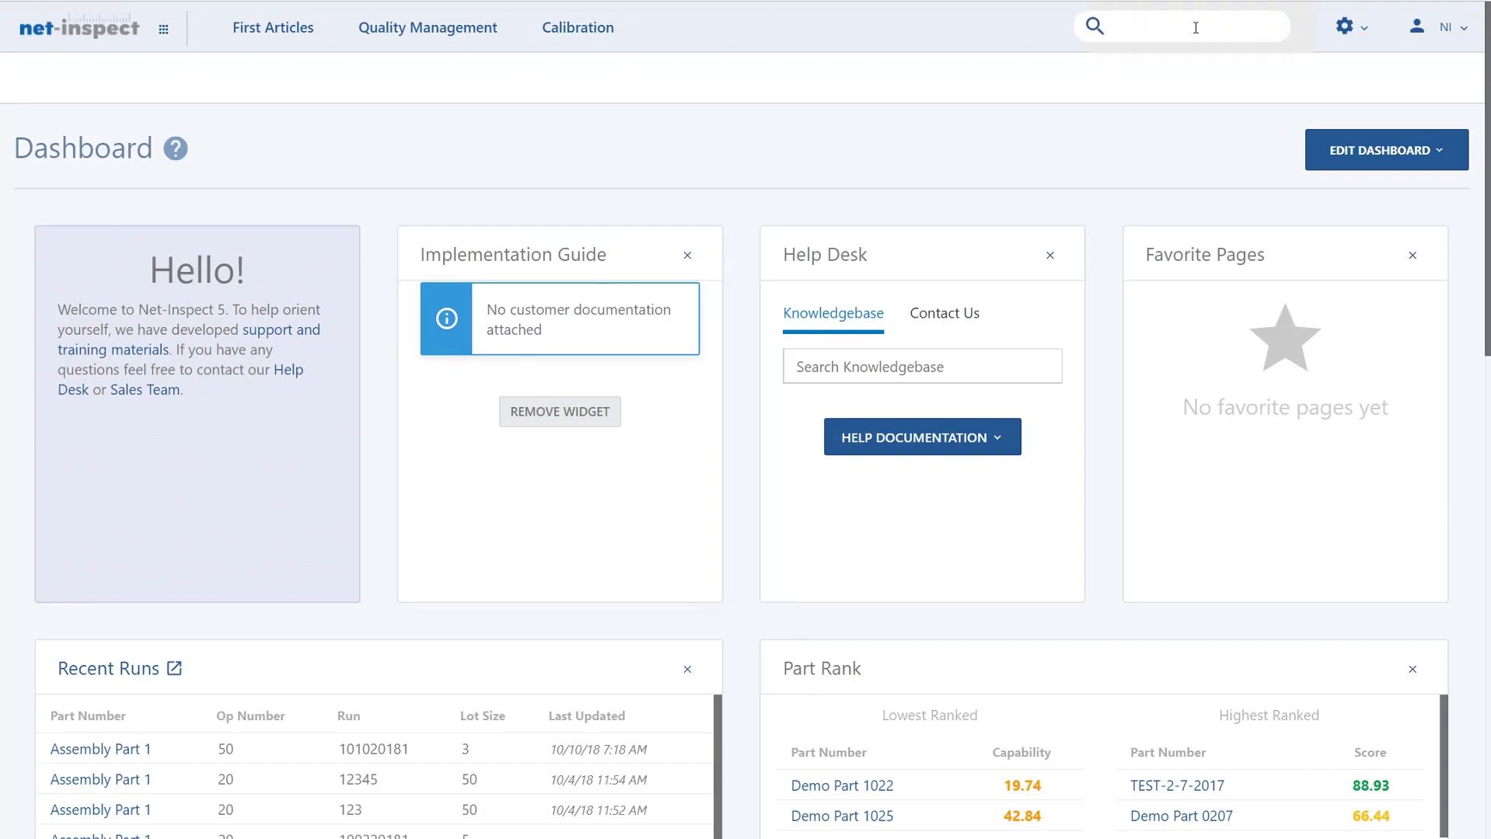
left_click(1186, 25)
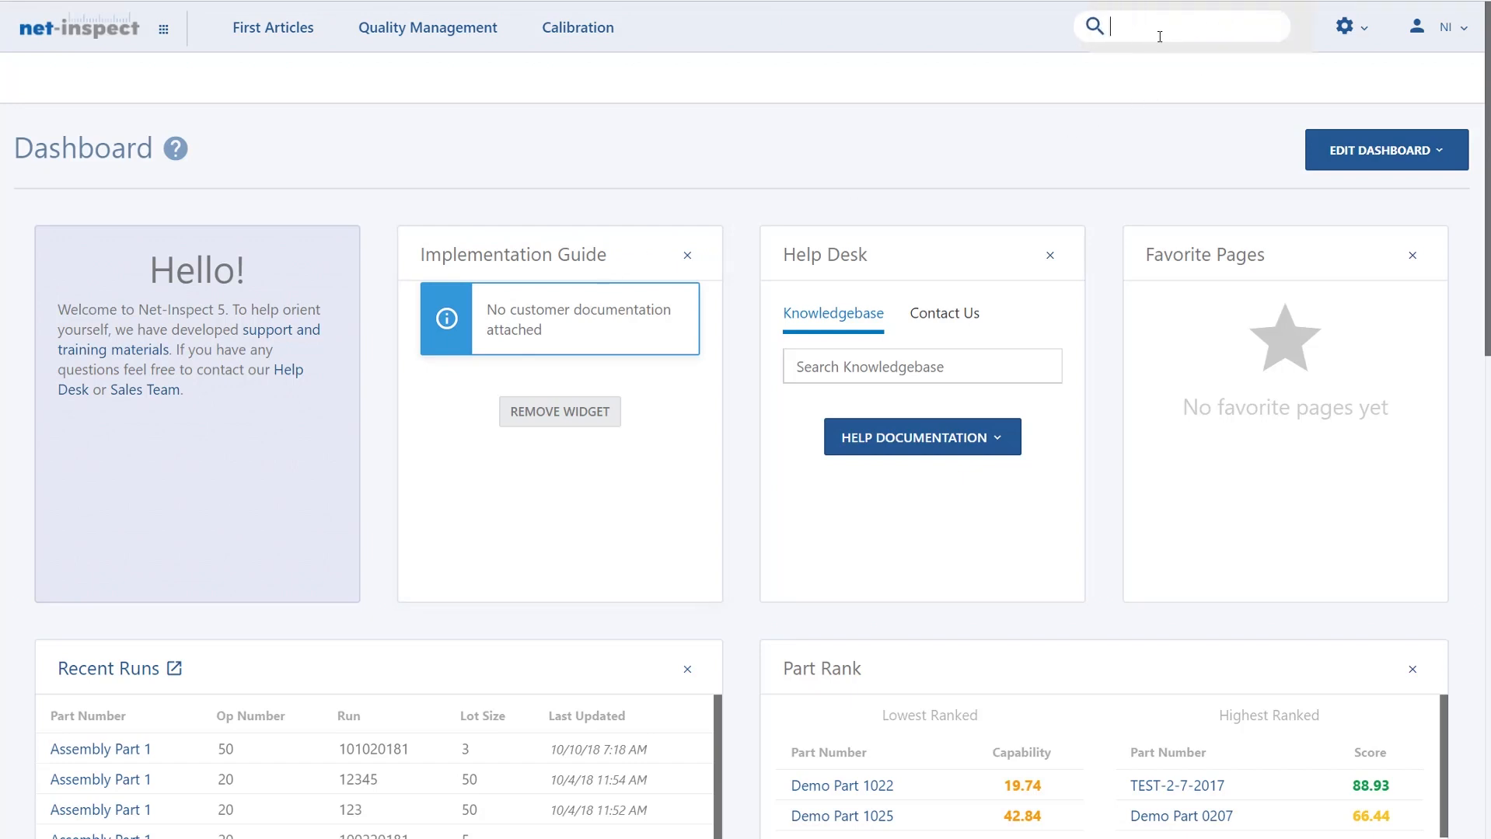
type("1312")
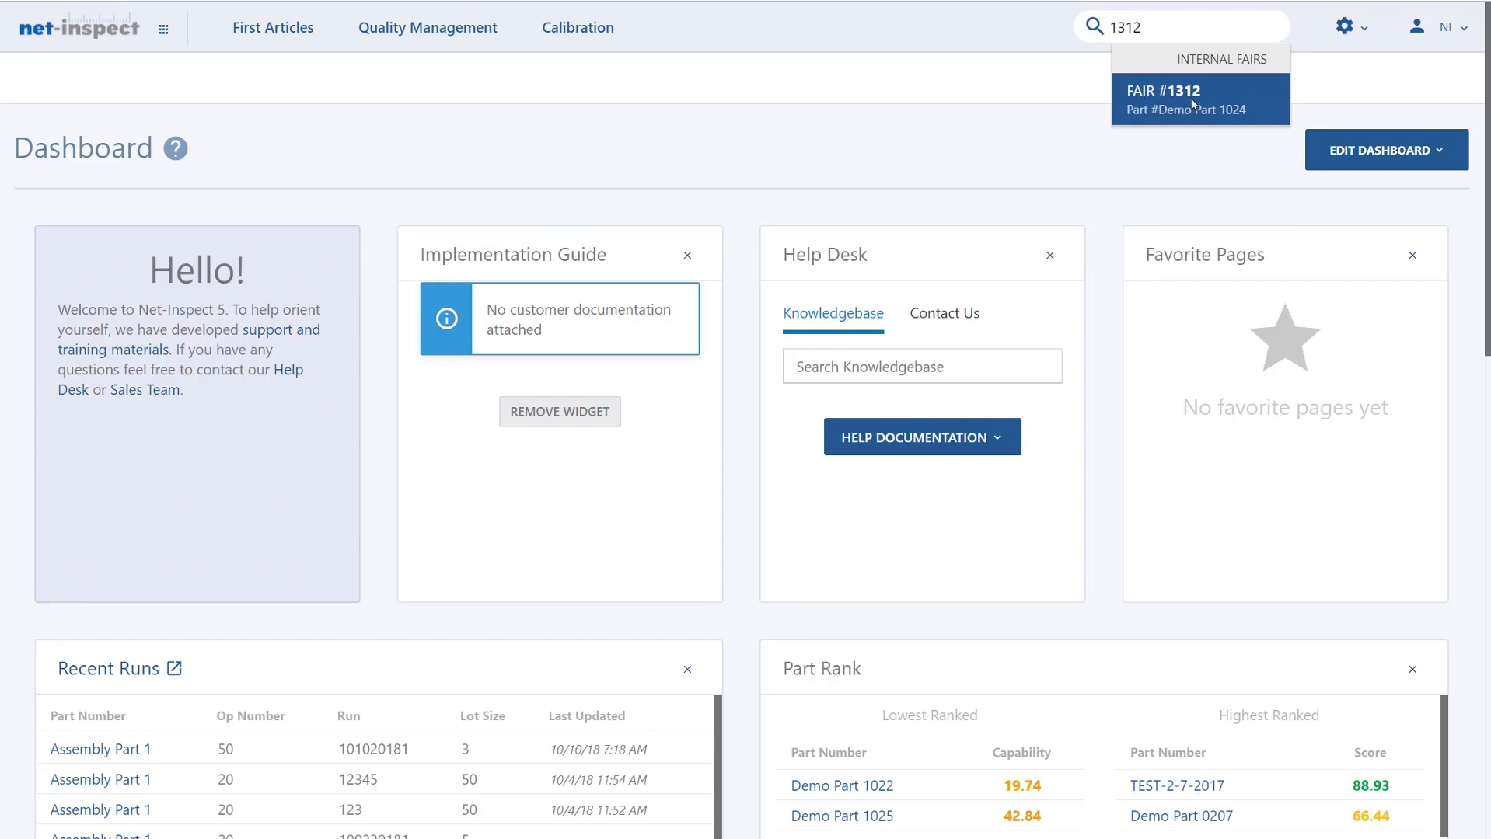
mouse_move(1217, 115)
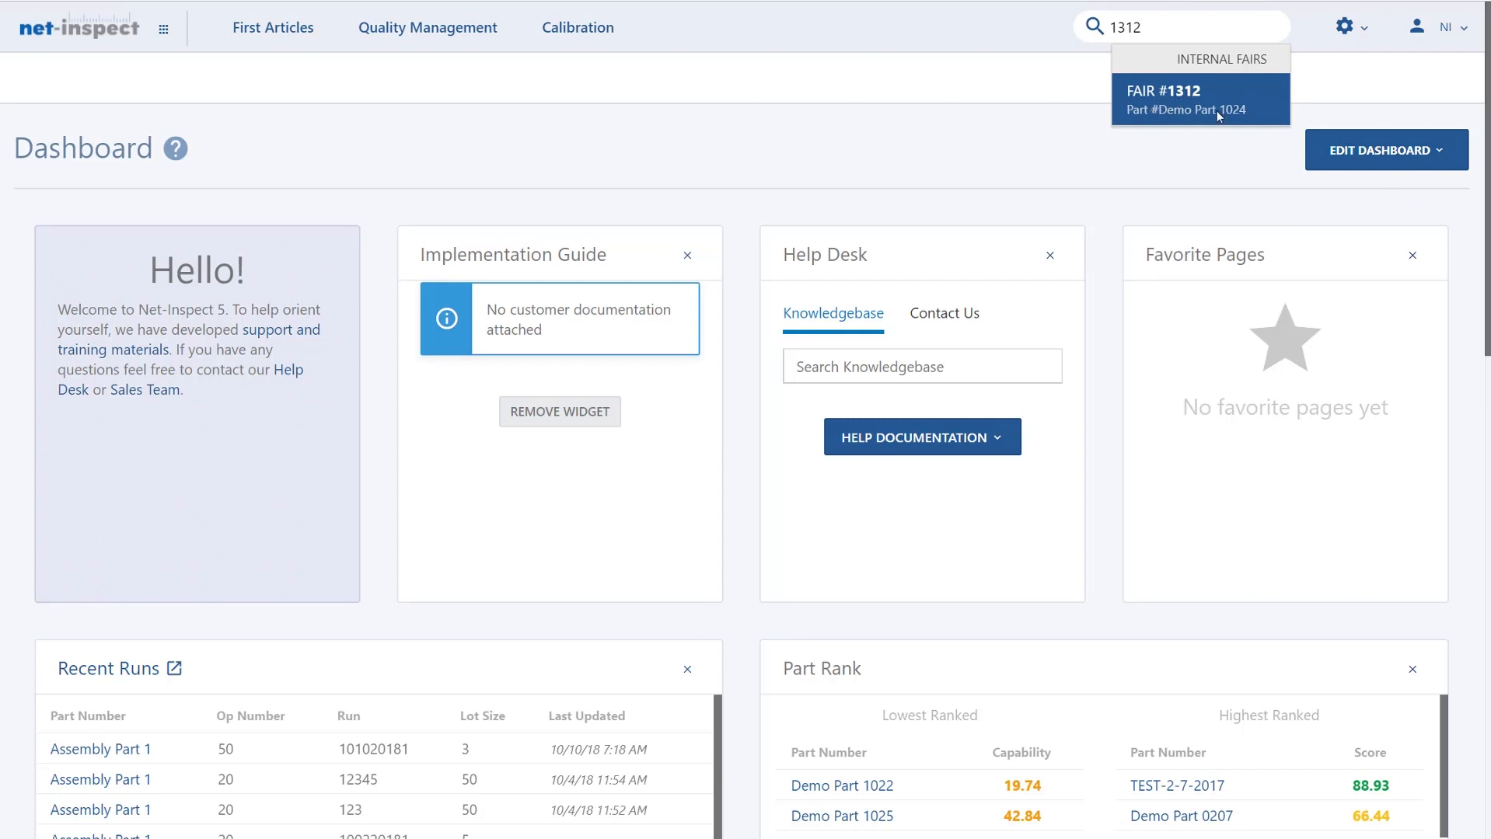
Open FAIR #1312 and scroll Form 1 down to the empty Customer and Program fields
left_click(1199, 90)
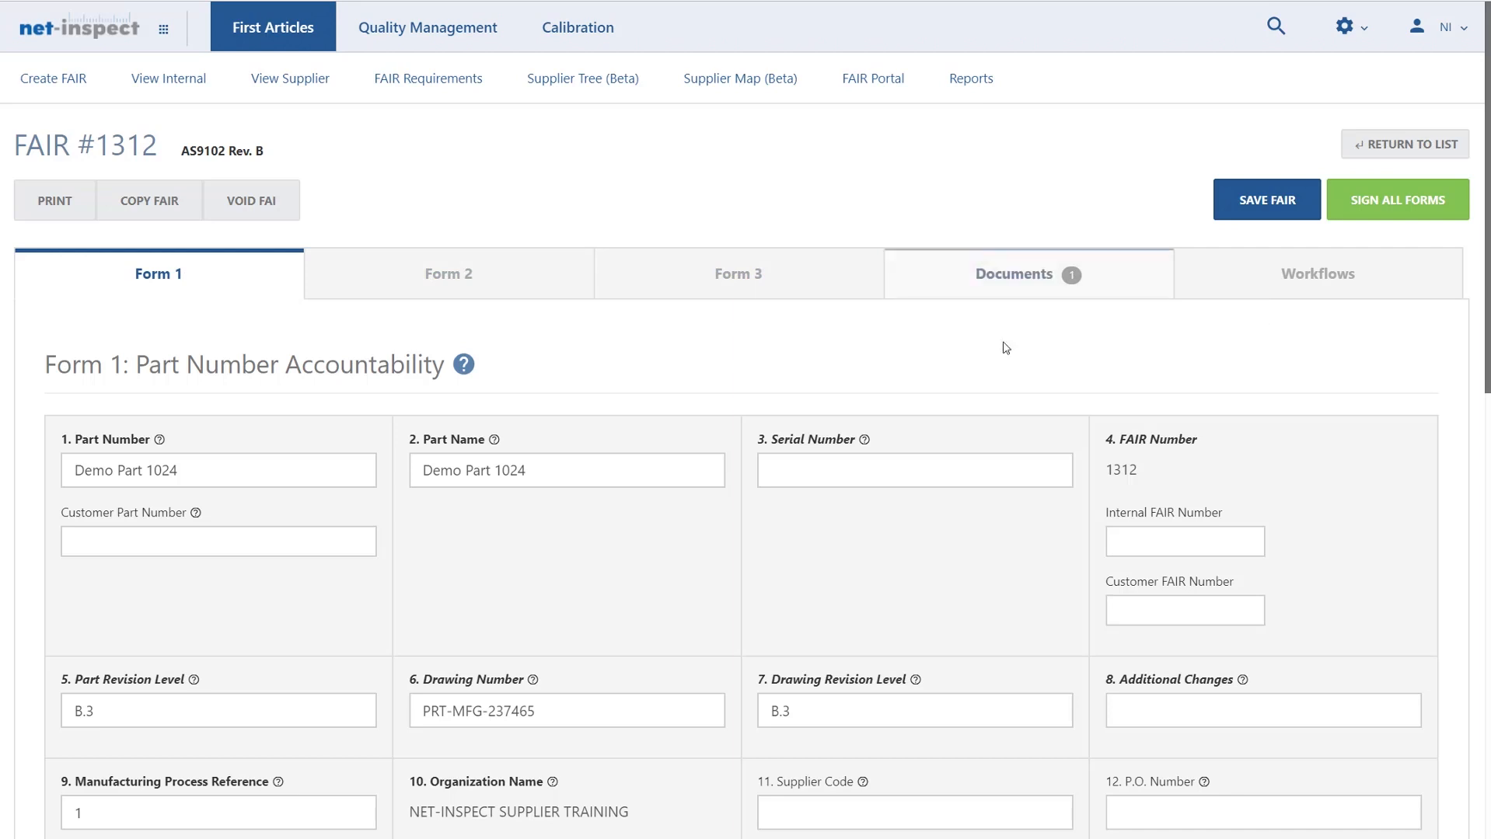
mouse_move(613, 354)
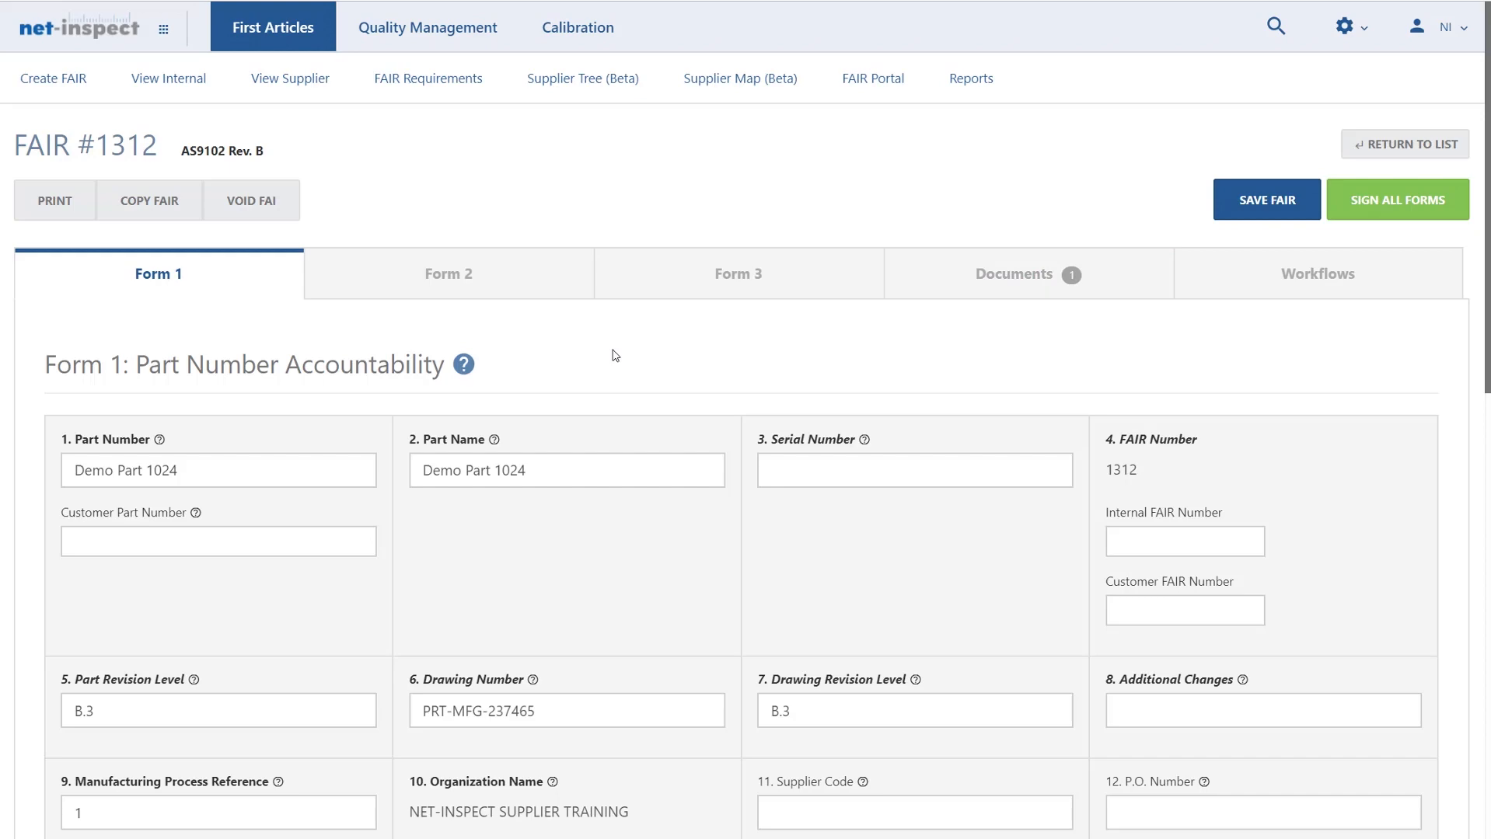
scroll("down", 3)
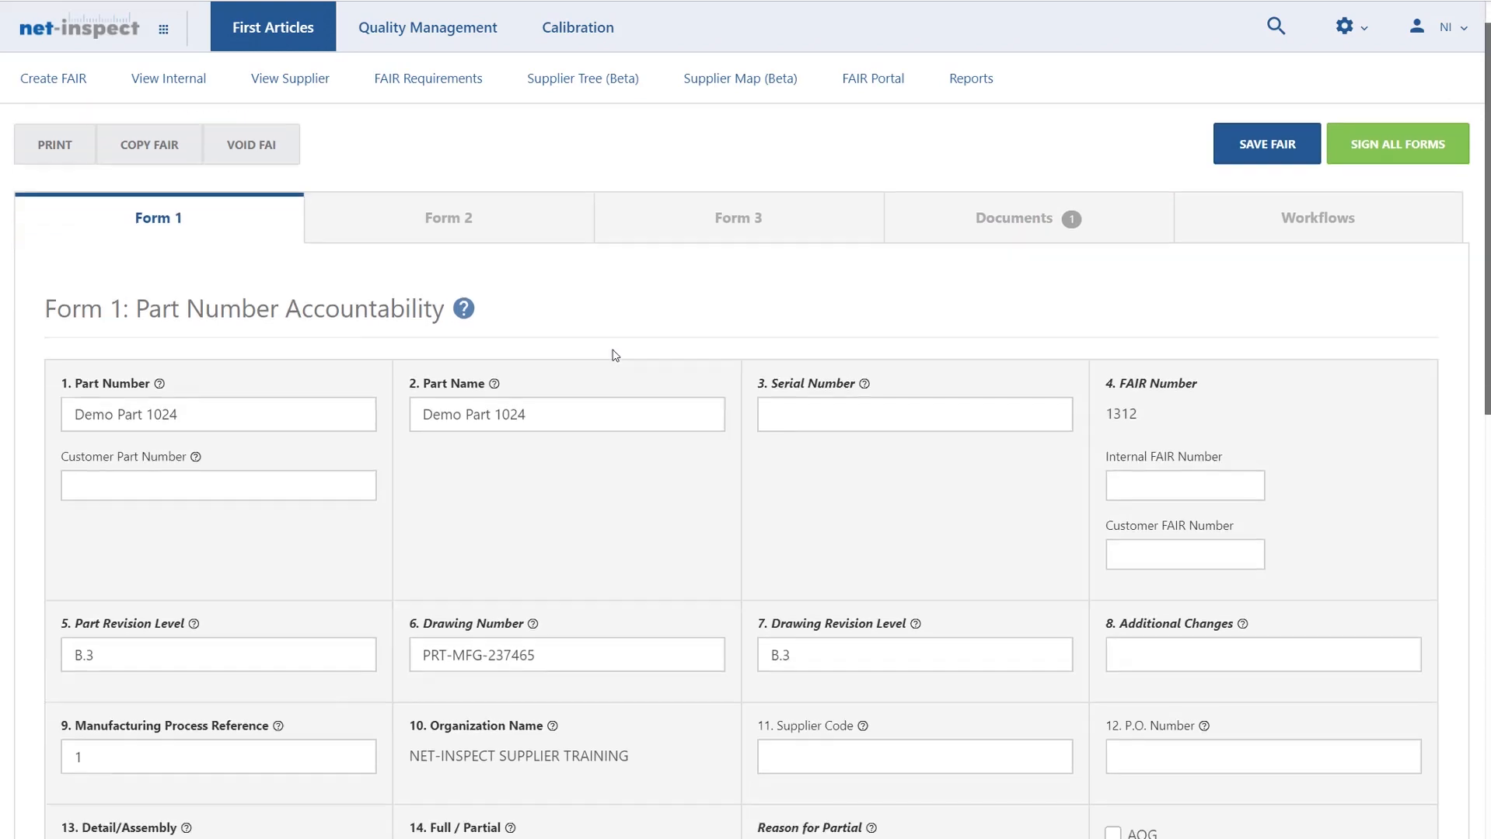
scroll("down", 3)
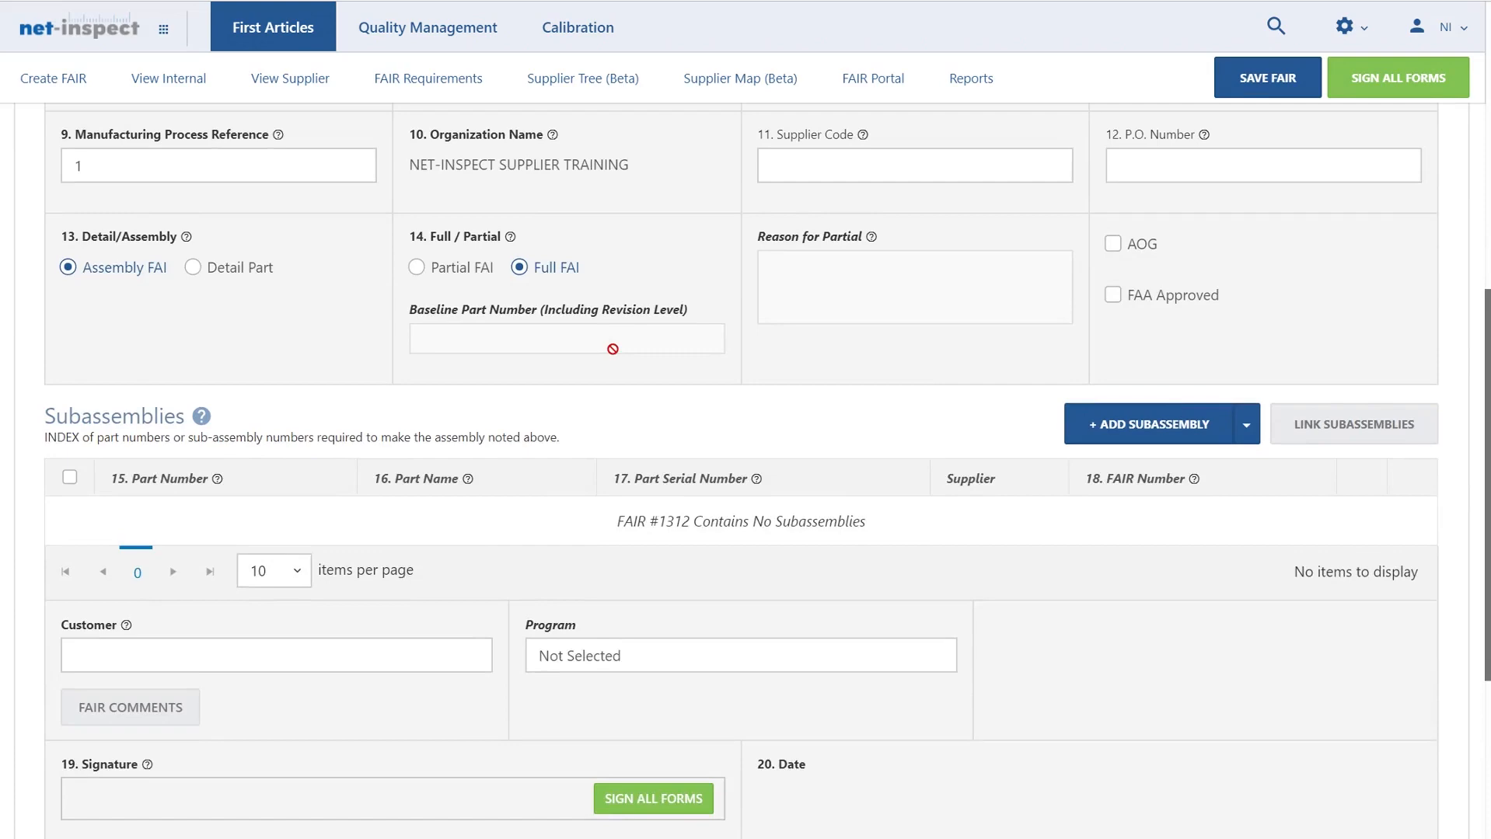
scroll("down", 3)
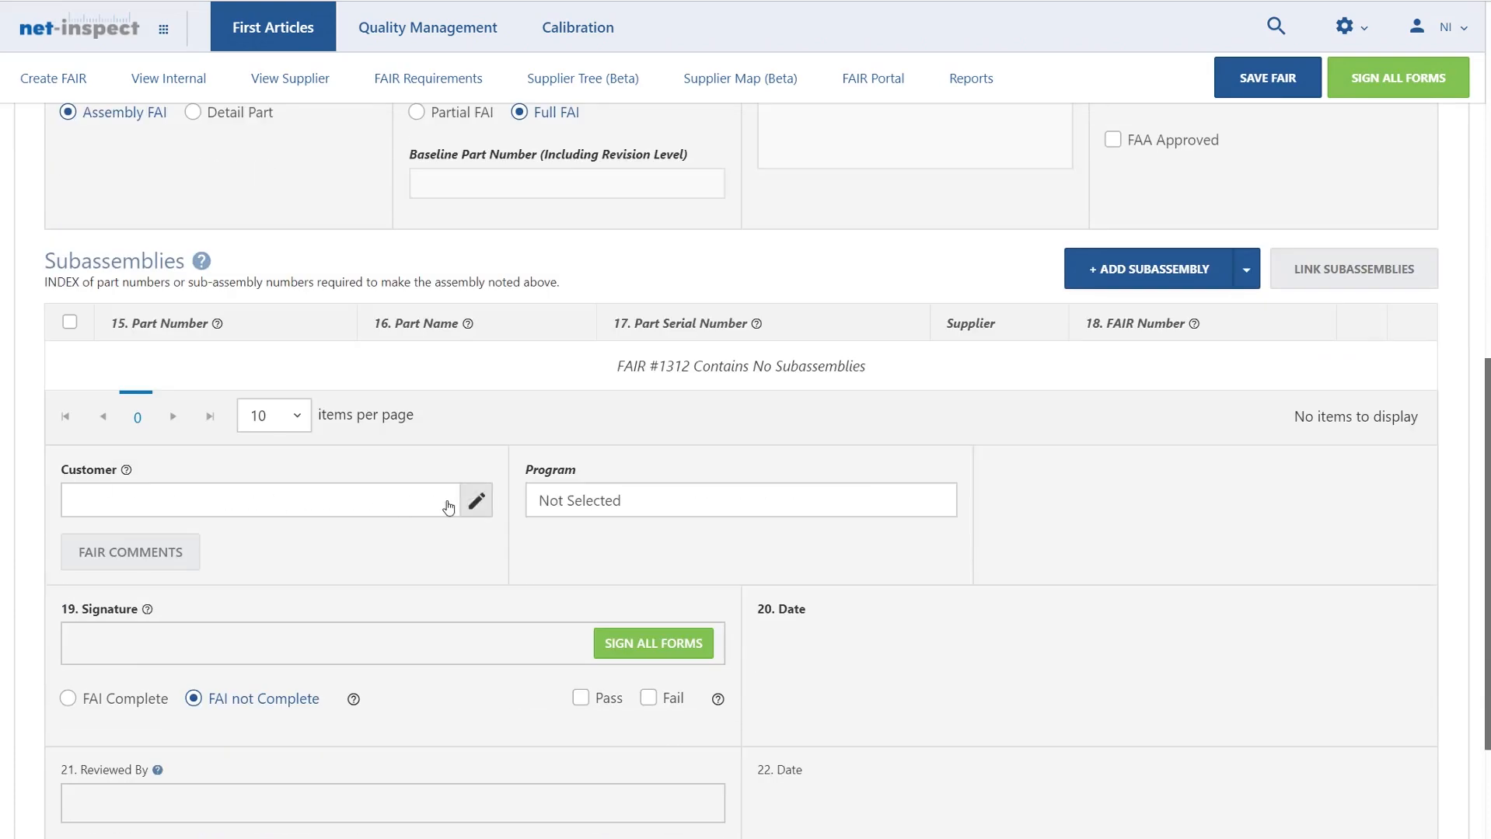
Edit the FAIR's customer and choose NET-INSPECT CUSTOMER TRAINING
left_click(476, 501)
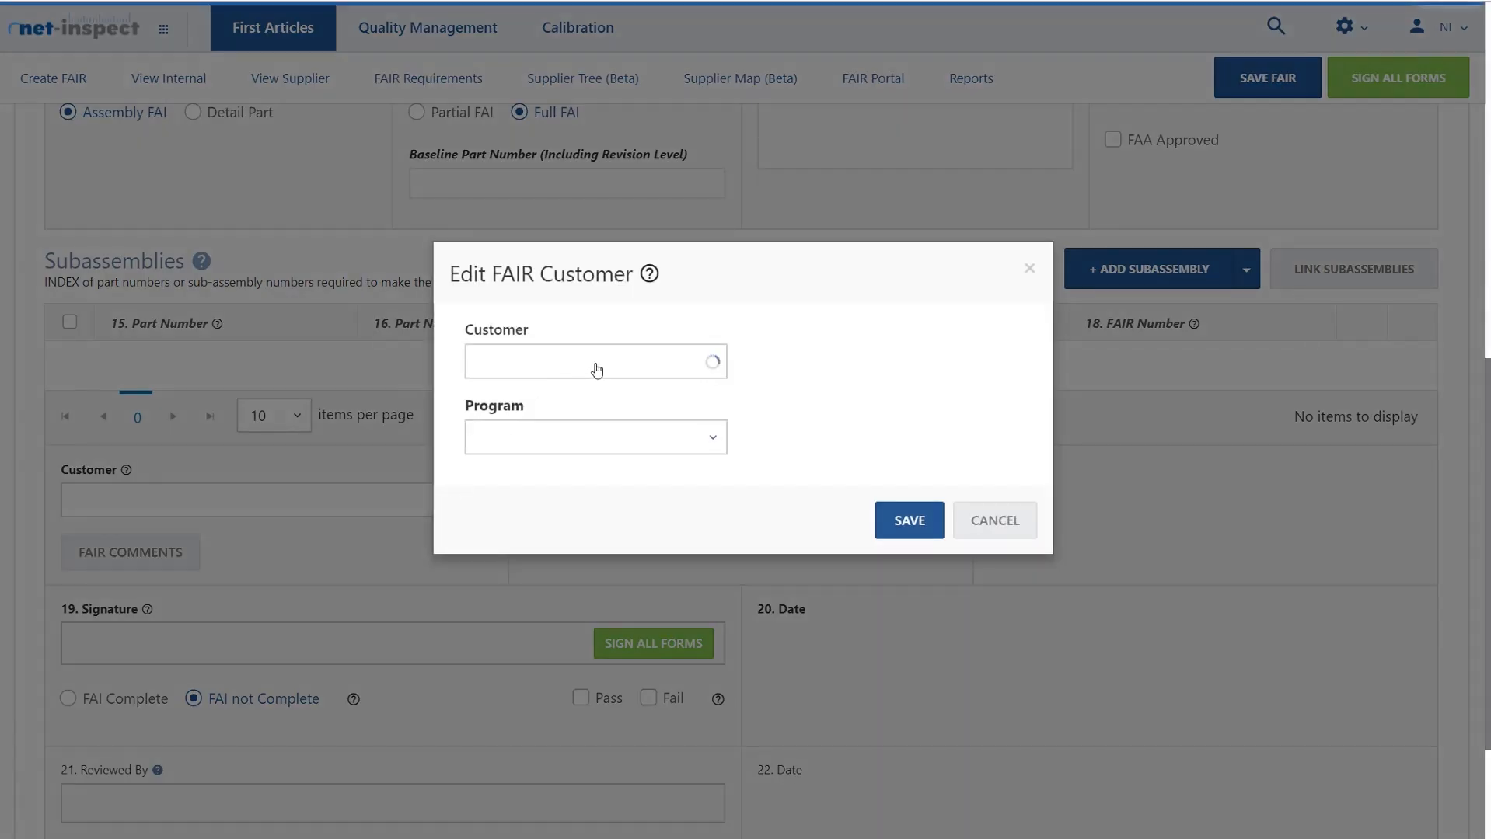
left_click(596, 361)
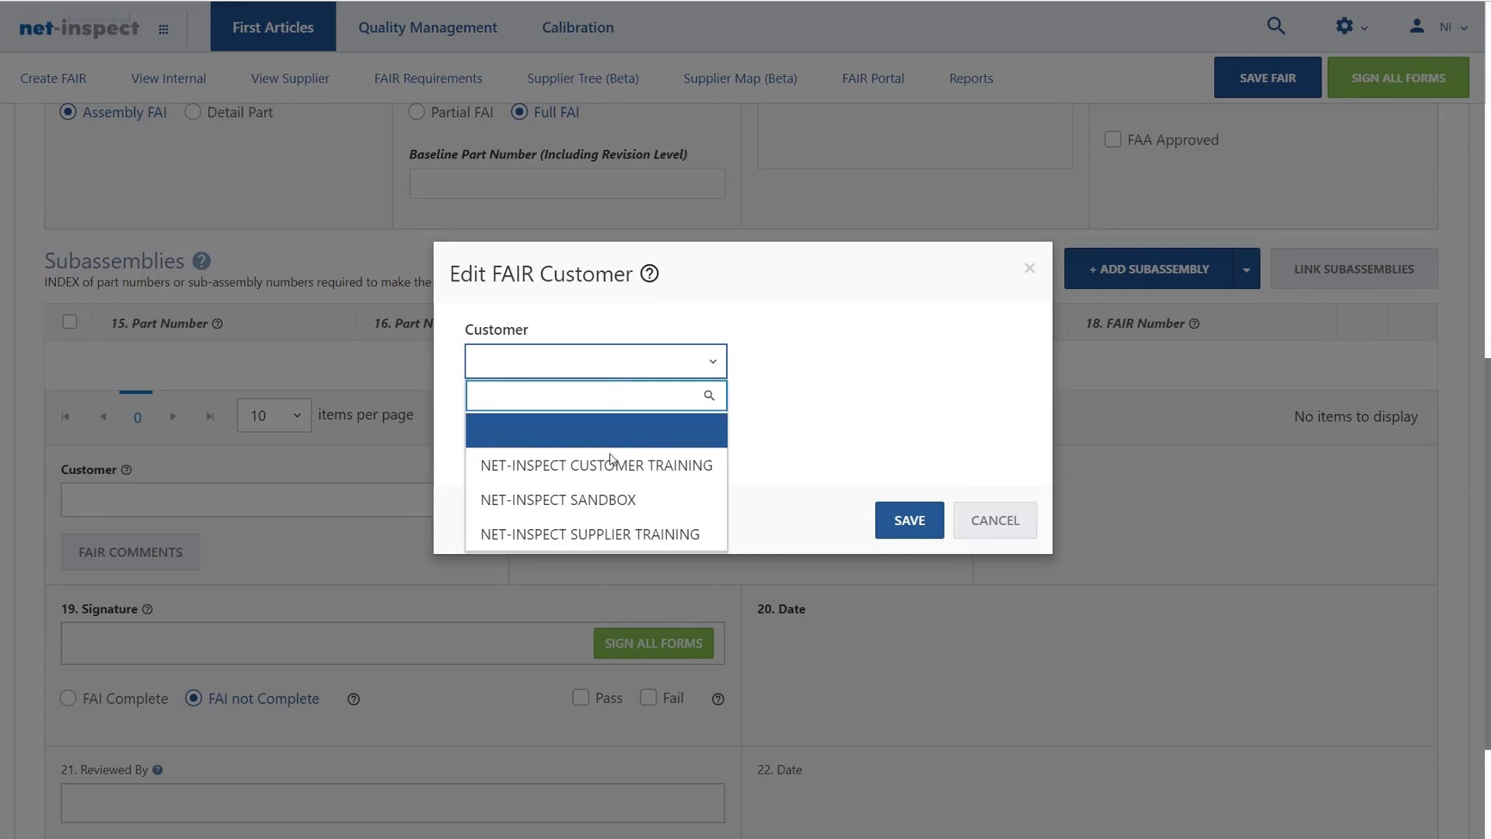
mouse_move(609, 479)
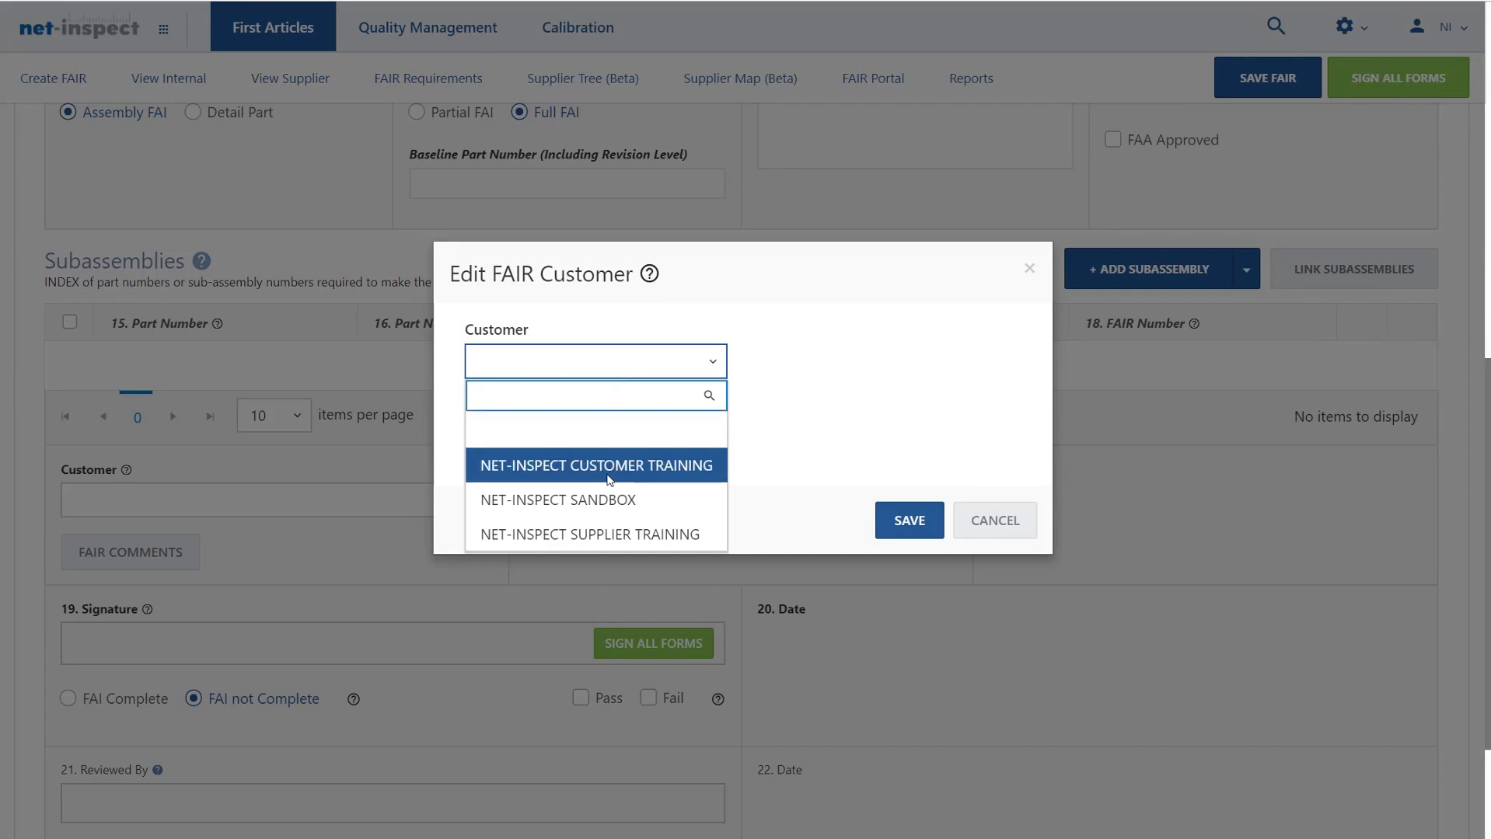
left_click(594, 465)
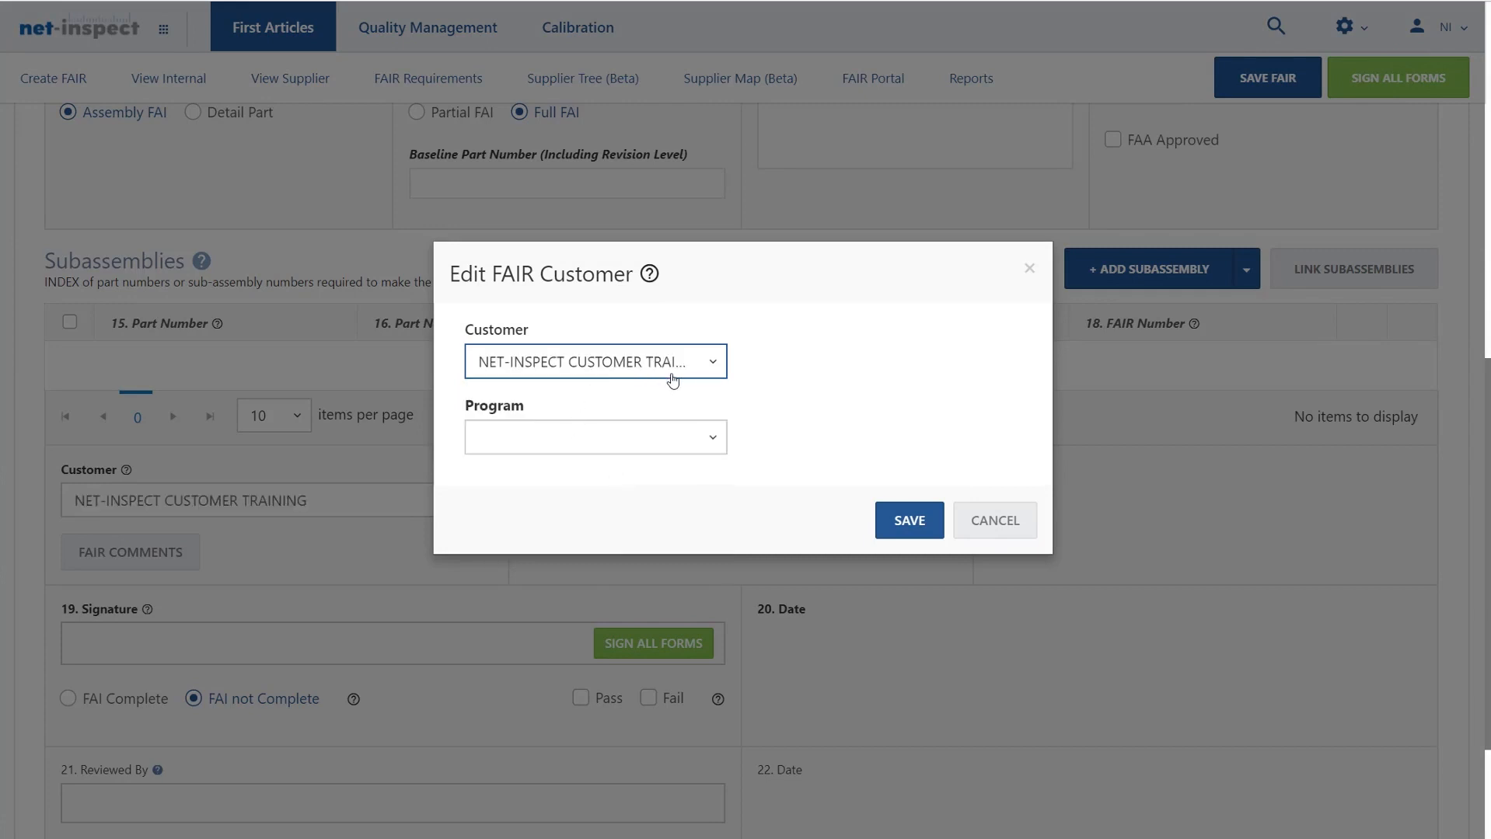
mouse_move(744, 296)
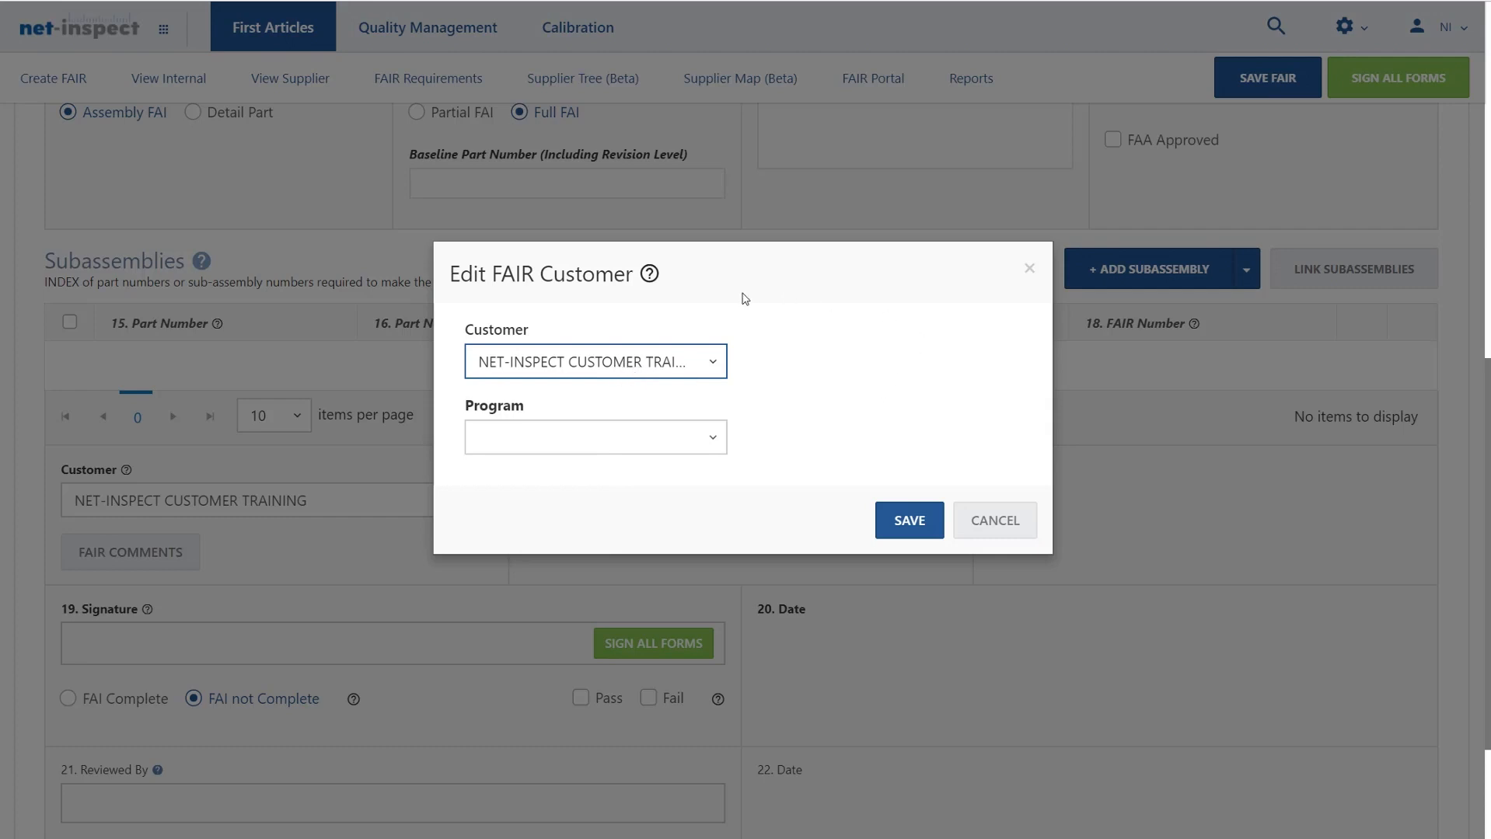
mouse_move(755, 349)
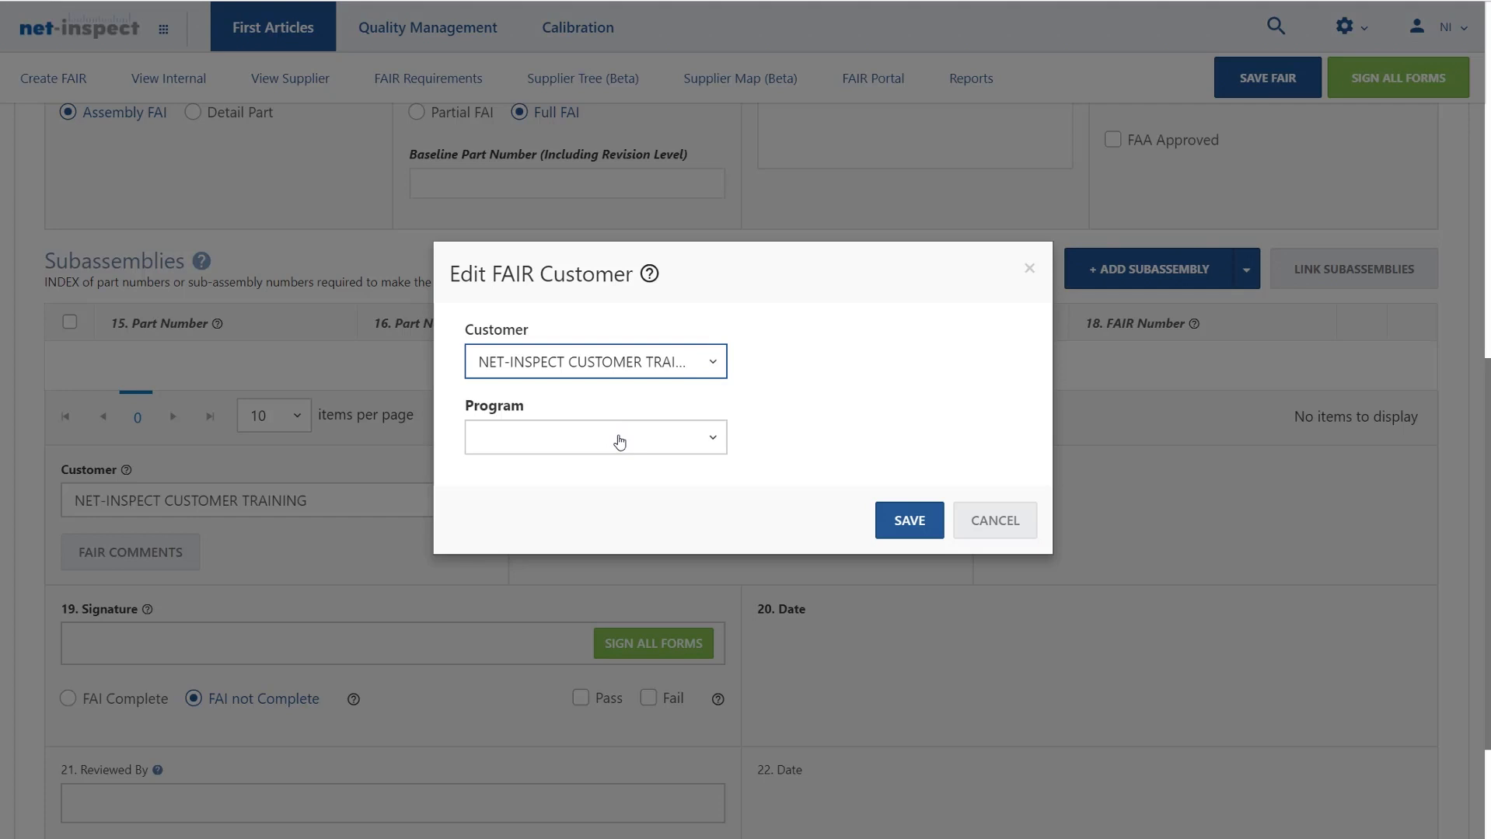
Choose program Plane Model A and save the customer and program assignment
left_click(617, 437)
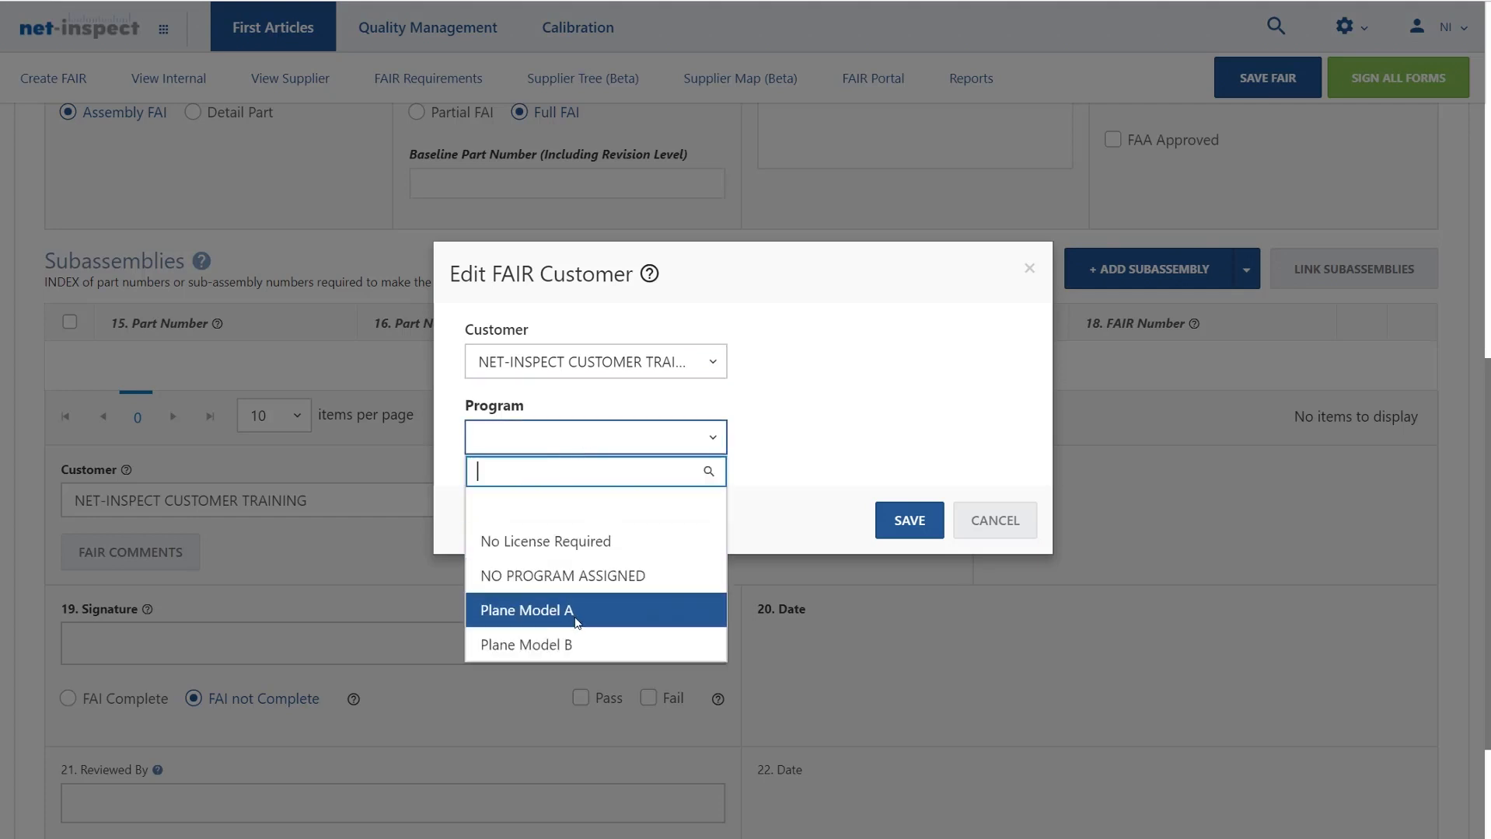
left_click(525, 610)
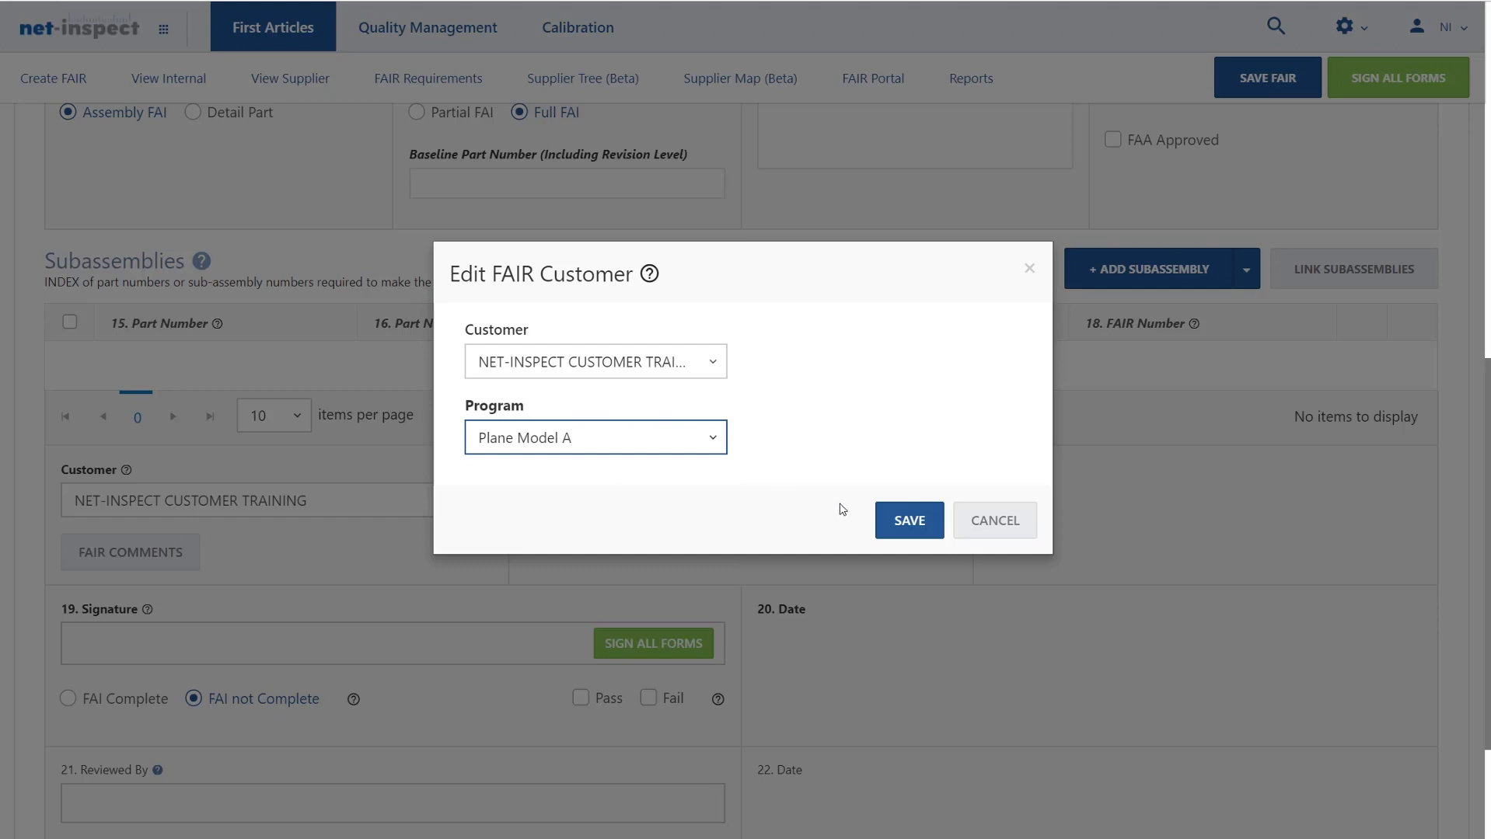
mouse_move(898, 521)
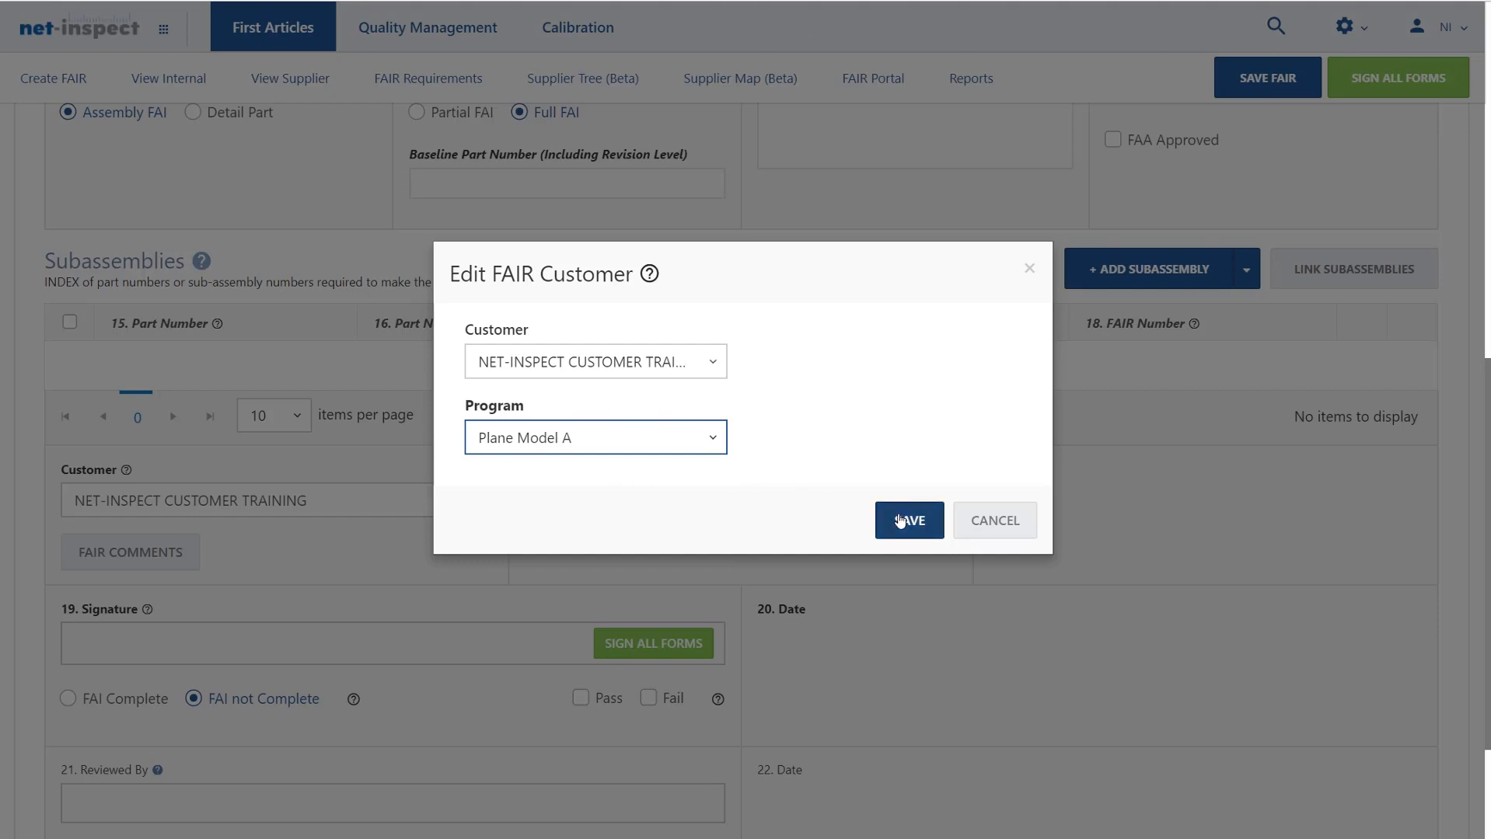
left_click(908, 519)
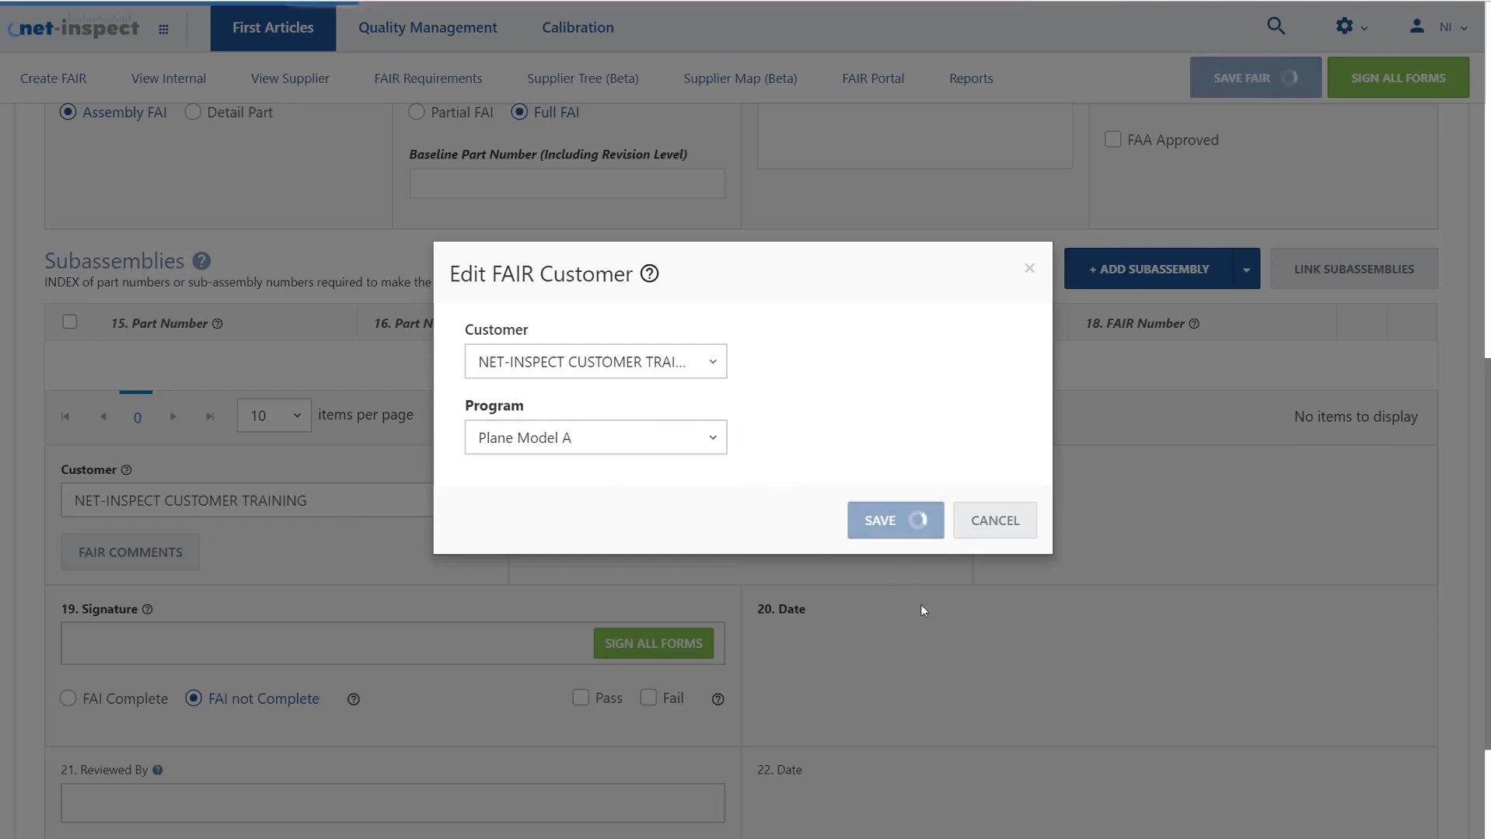
left_click(895, 519)
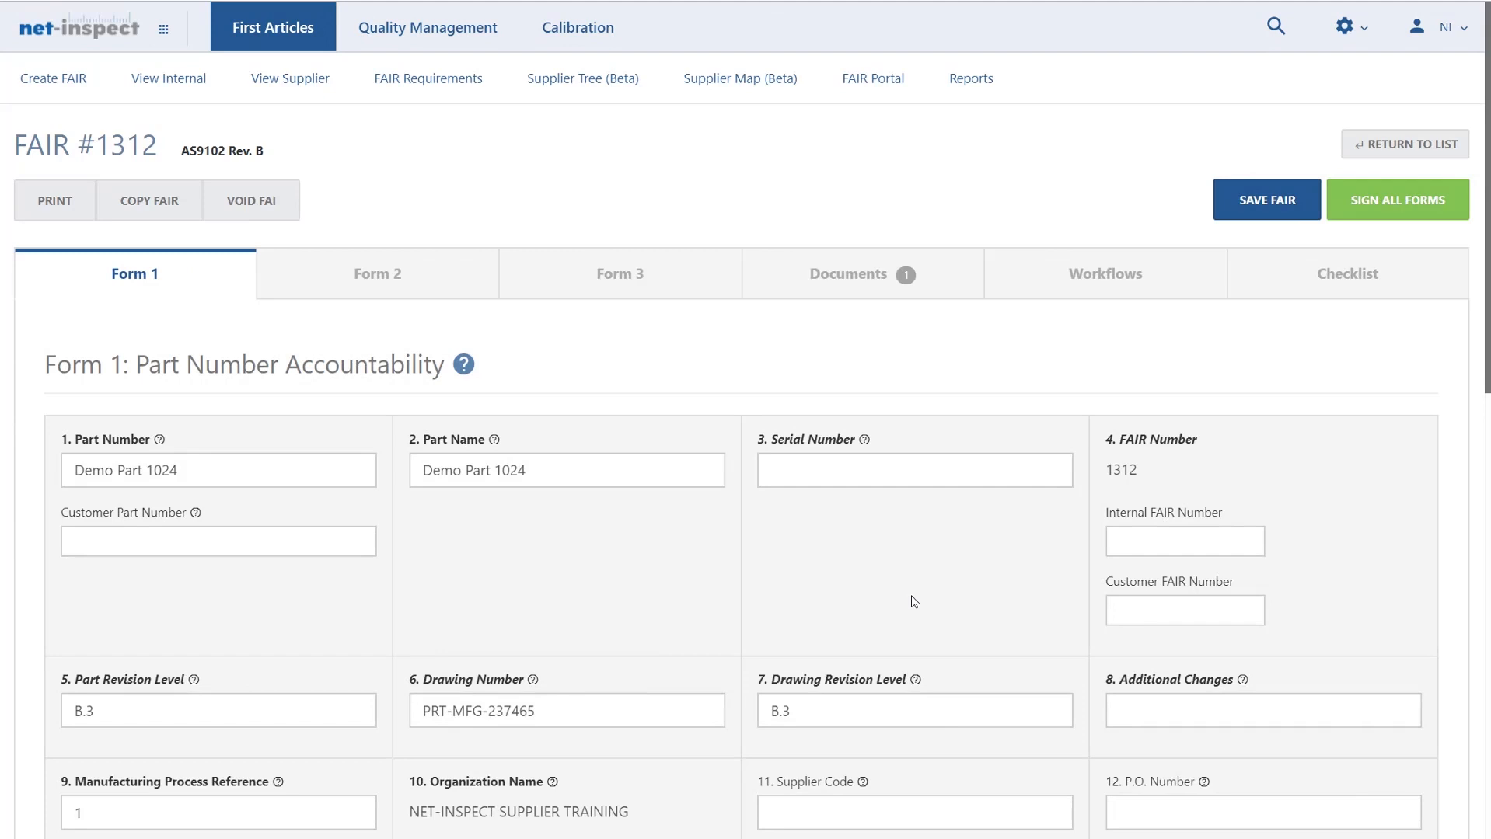
mouse_move(832, 566)
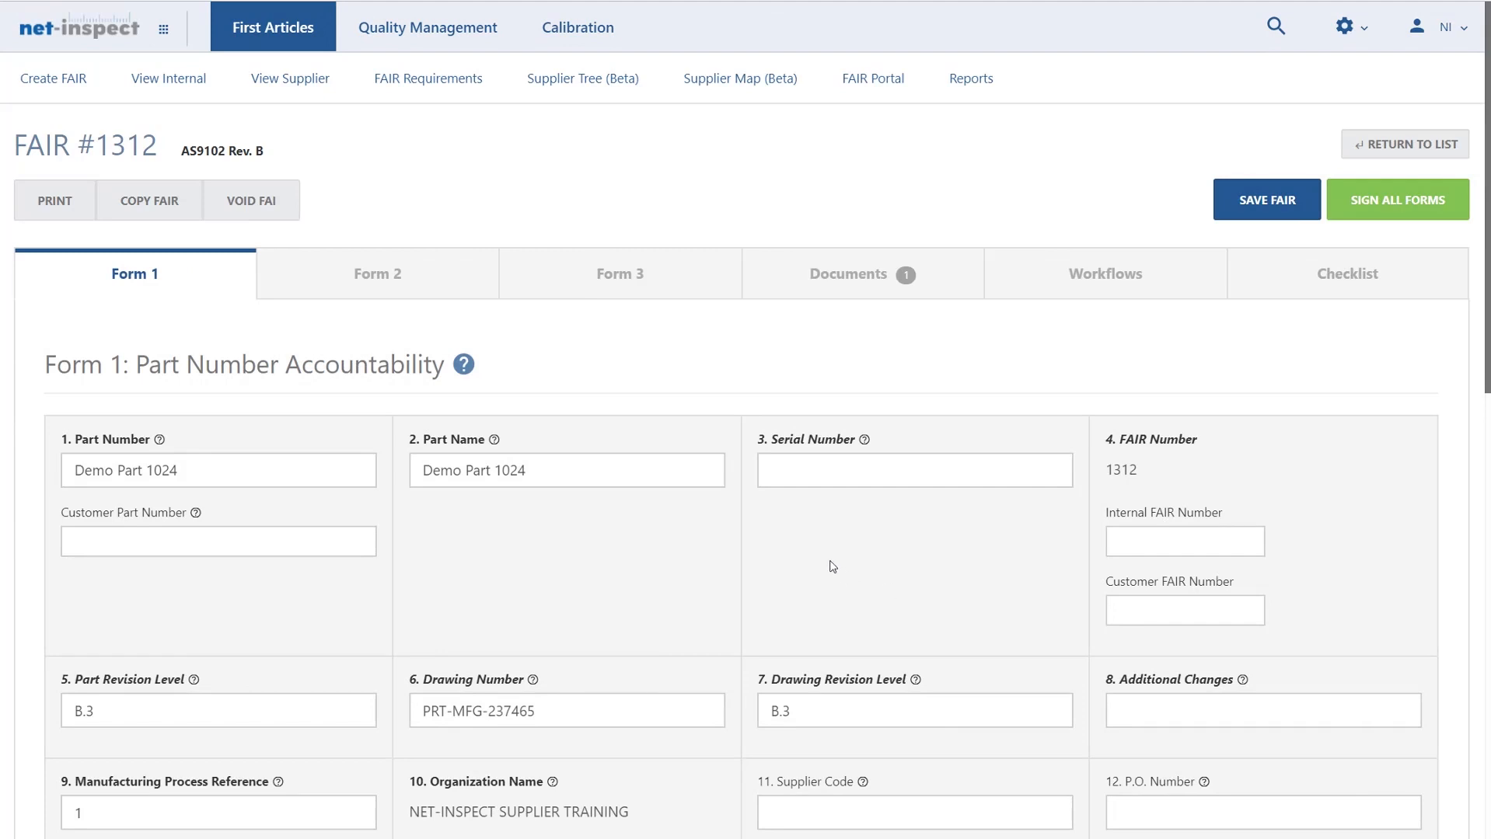
mouse_move(1118, 315)
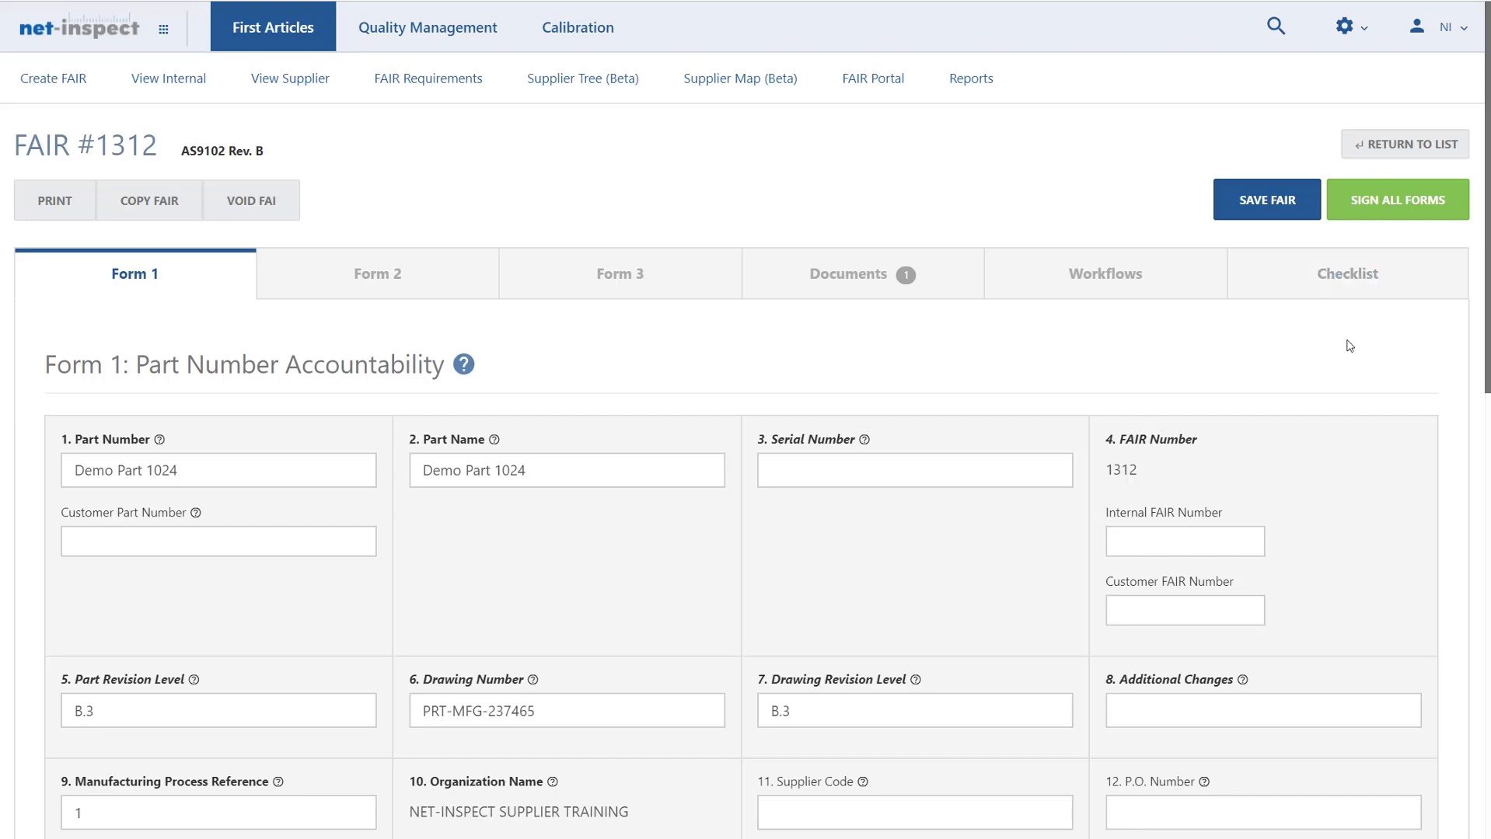
mouse_move(180, 468)
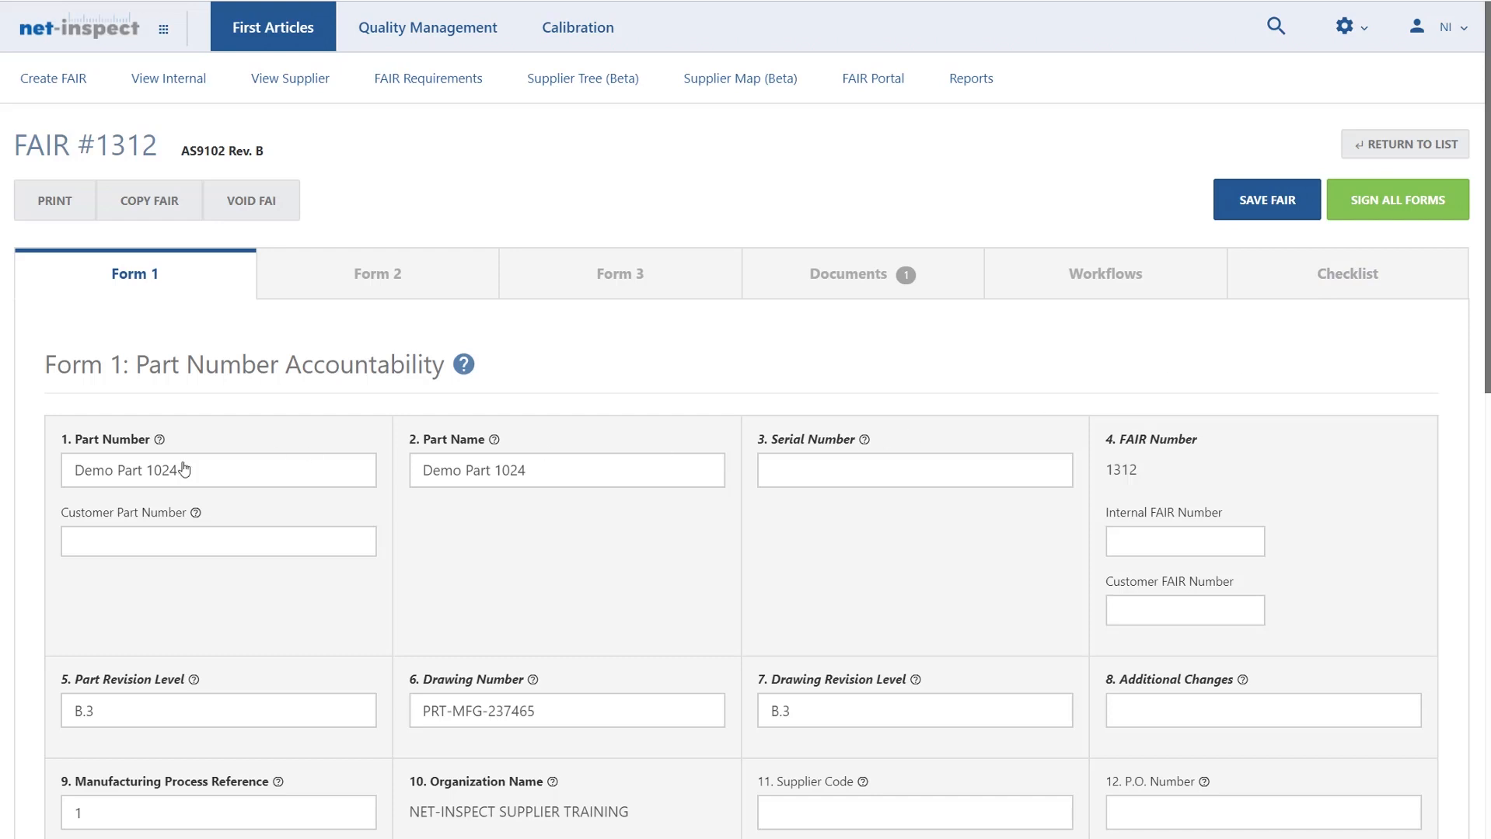
Scroll Form 1 slightly after the reload that added the Checklist tab
scroll("down", 3)
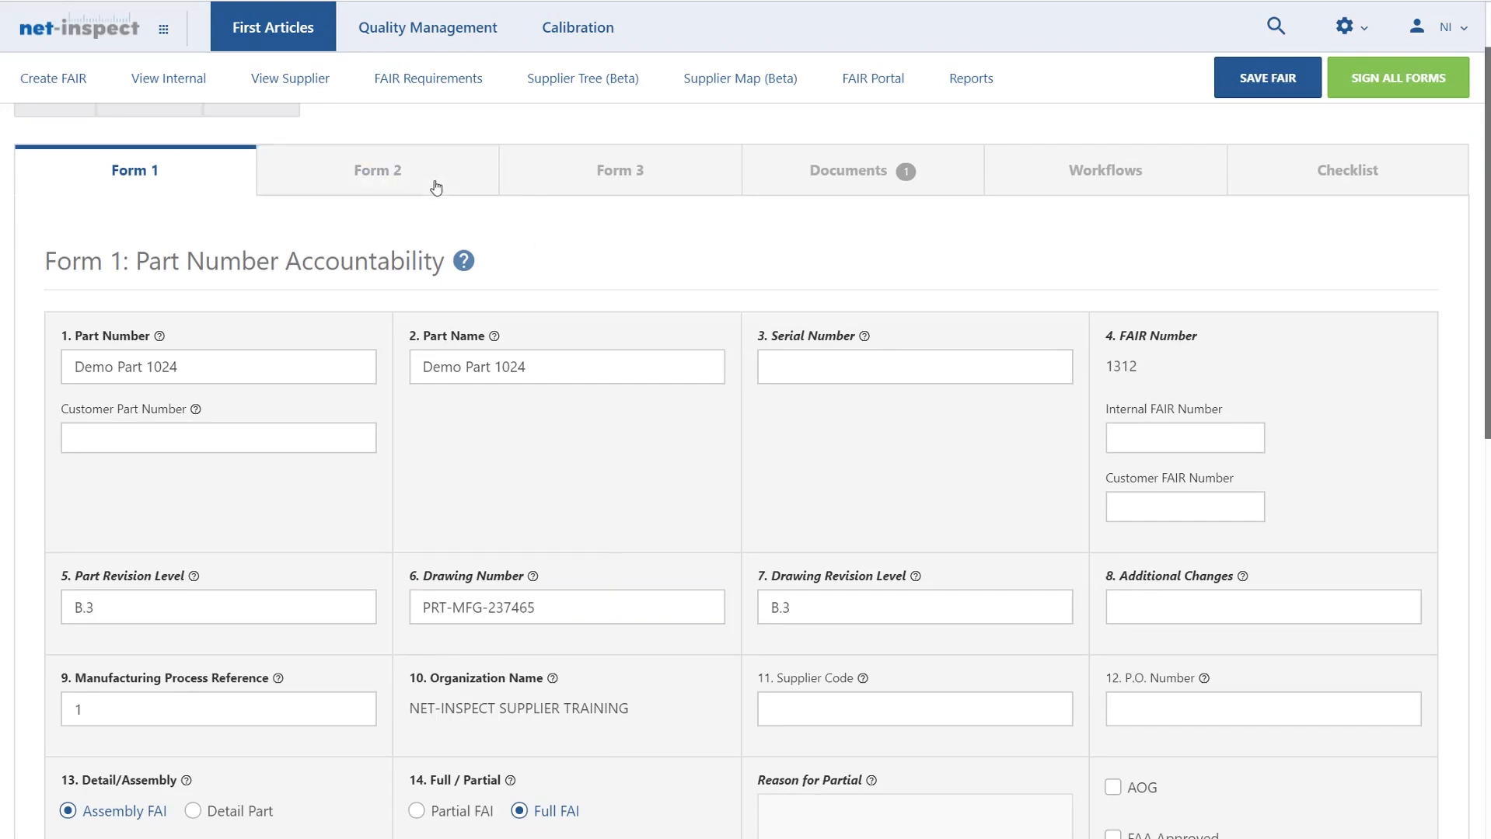
Show Form 3 and scroll through the imported characteristics starting with note 1, anodize blue
left_click(619, 170)
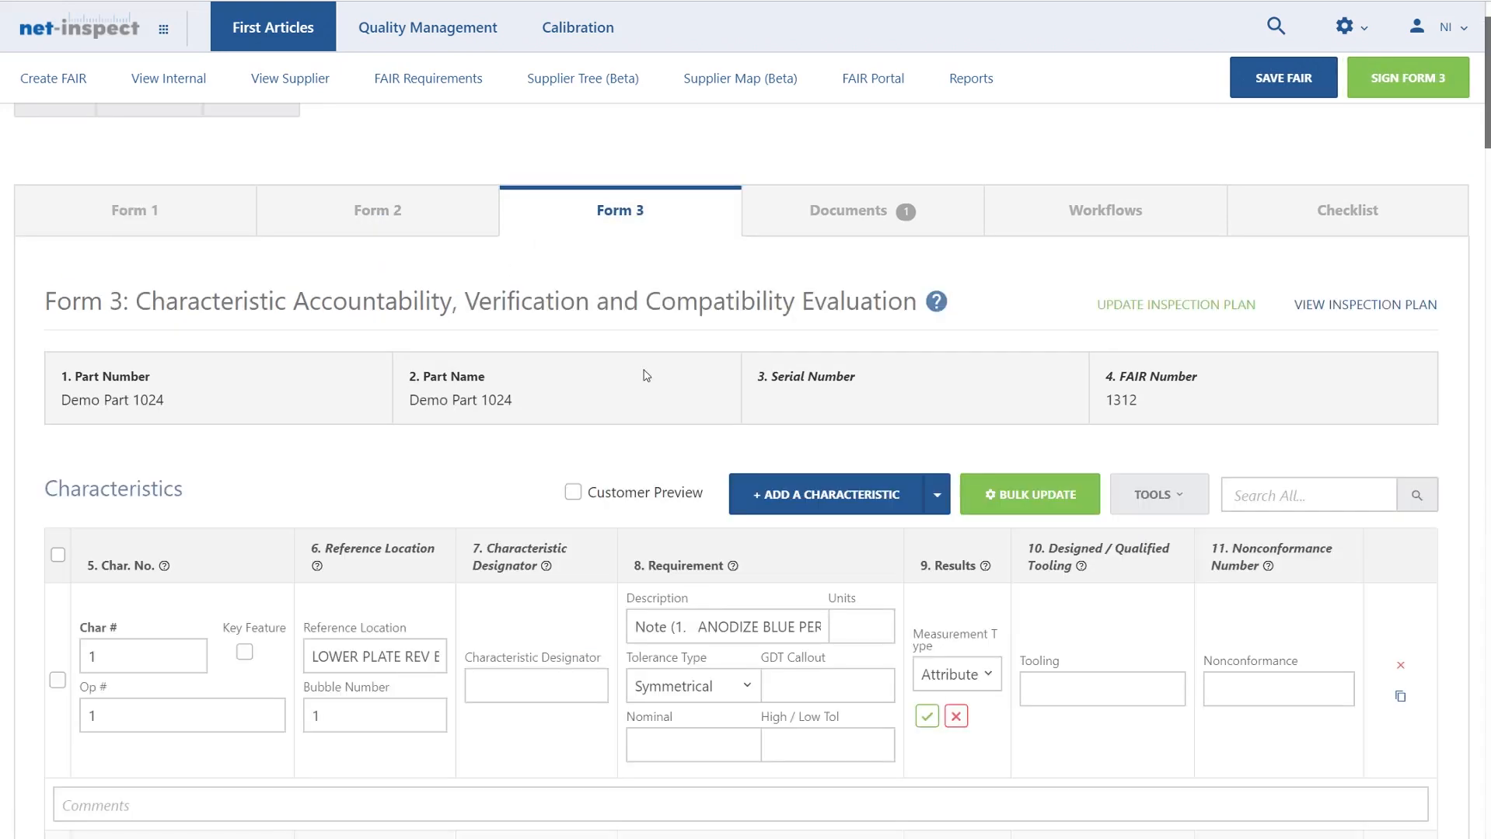
scroll("down", 3)
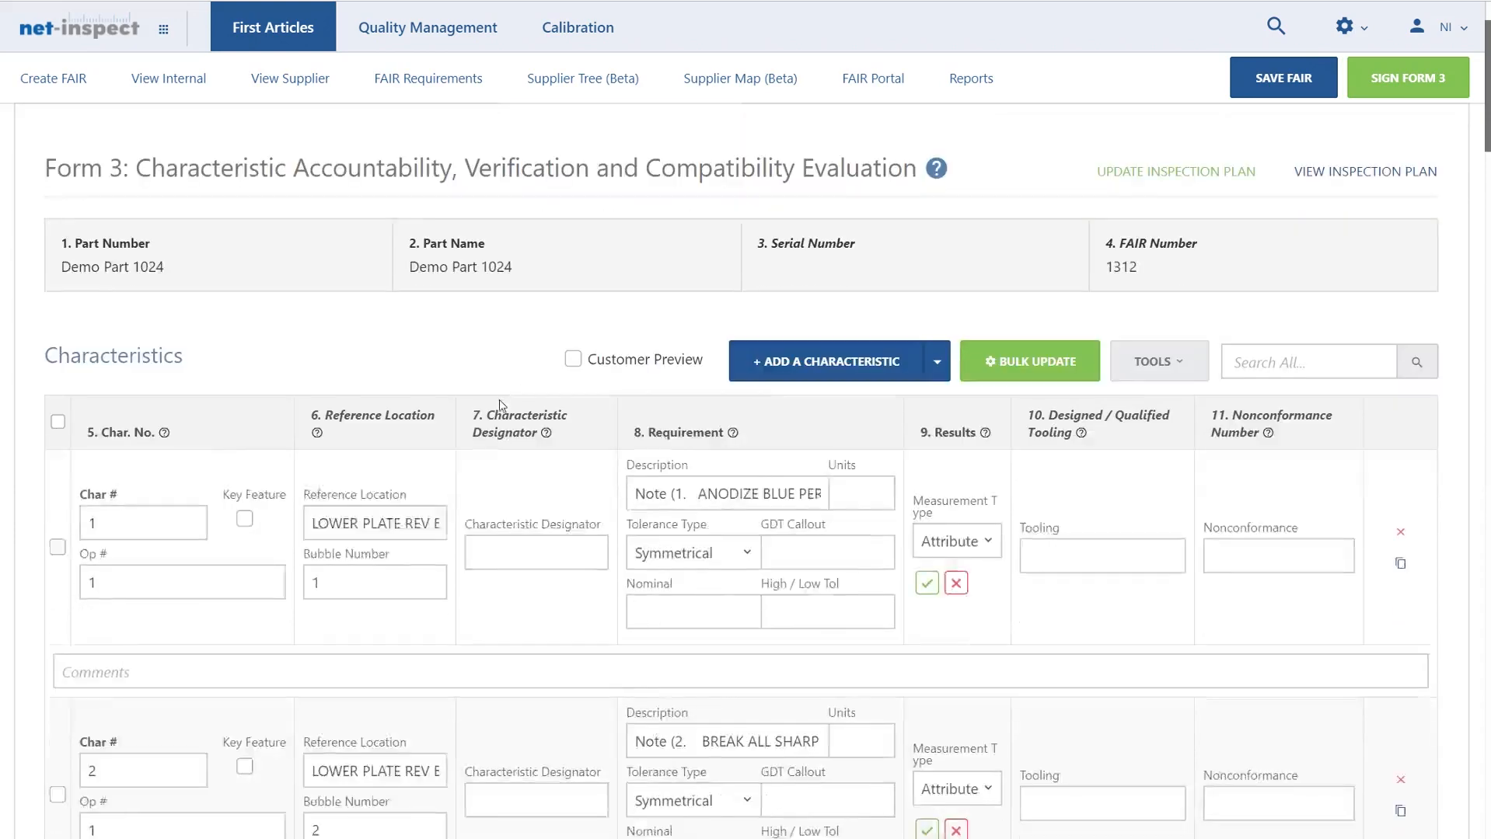
scroll("down", 3)
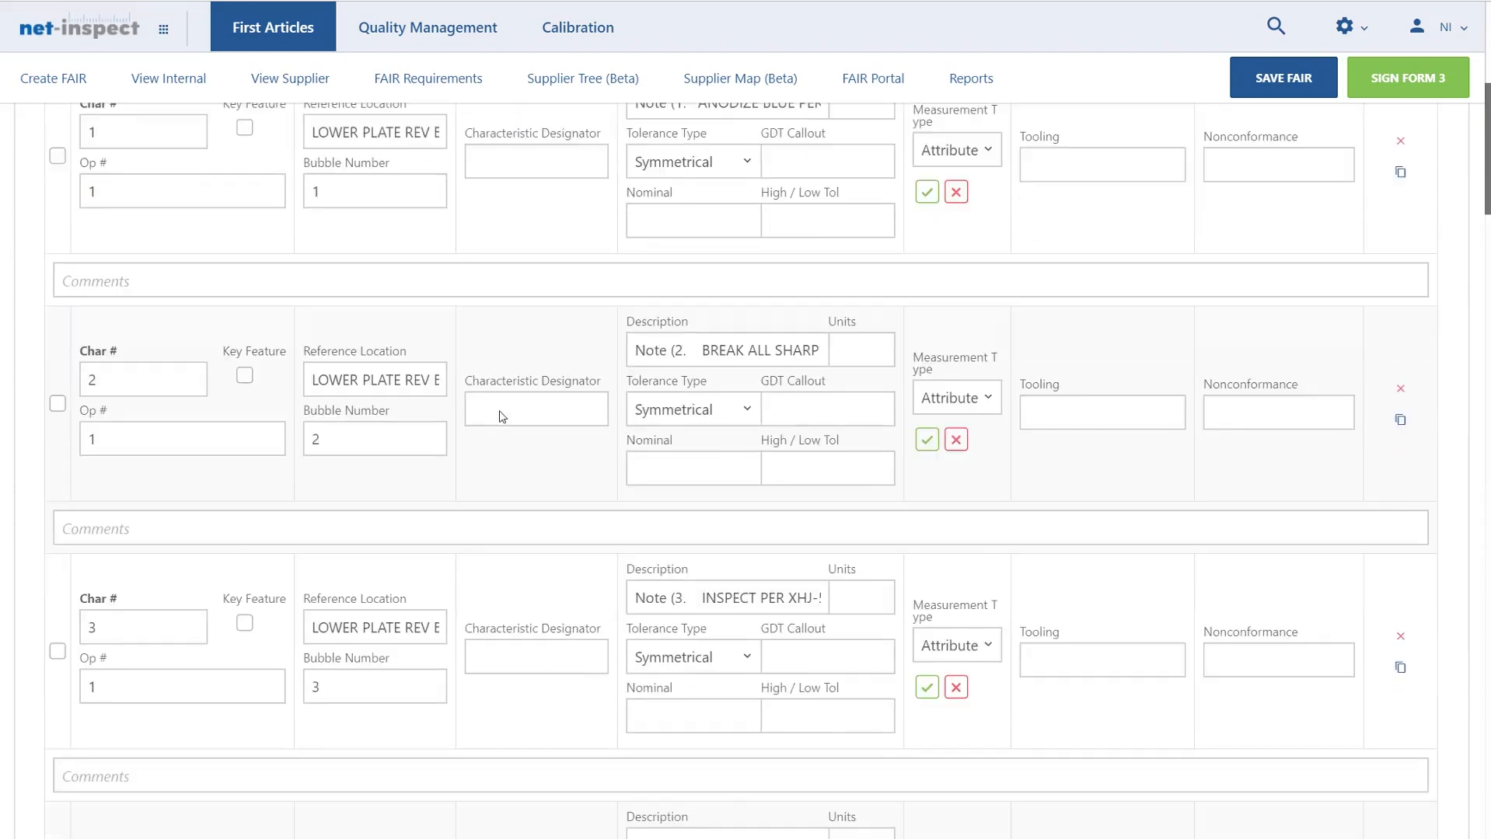
scroll("down", 3)
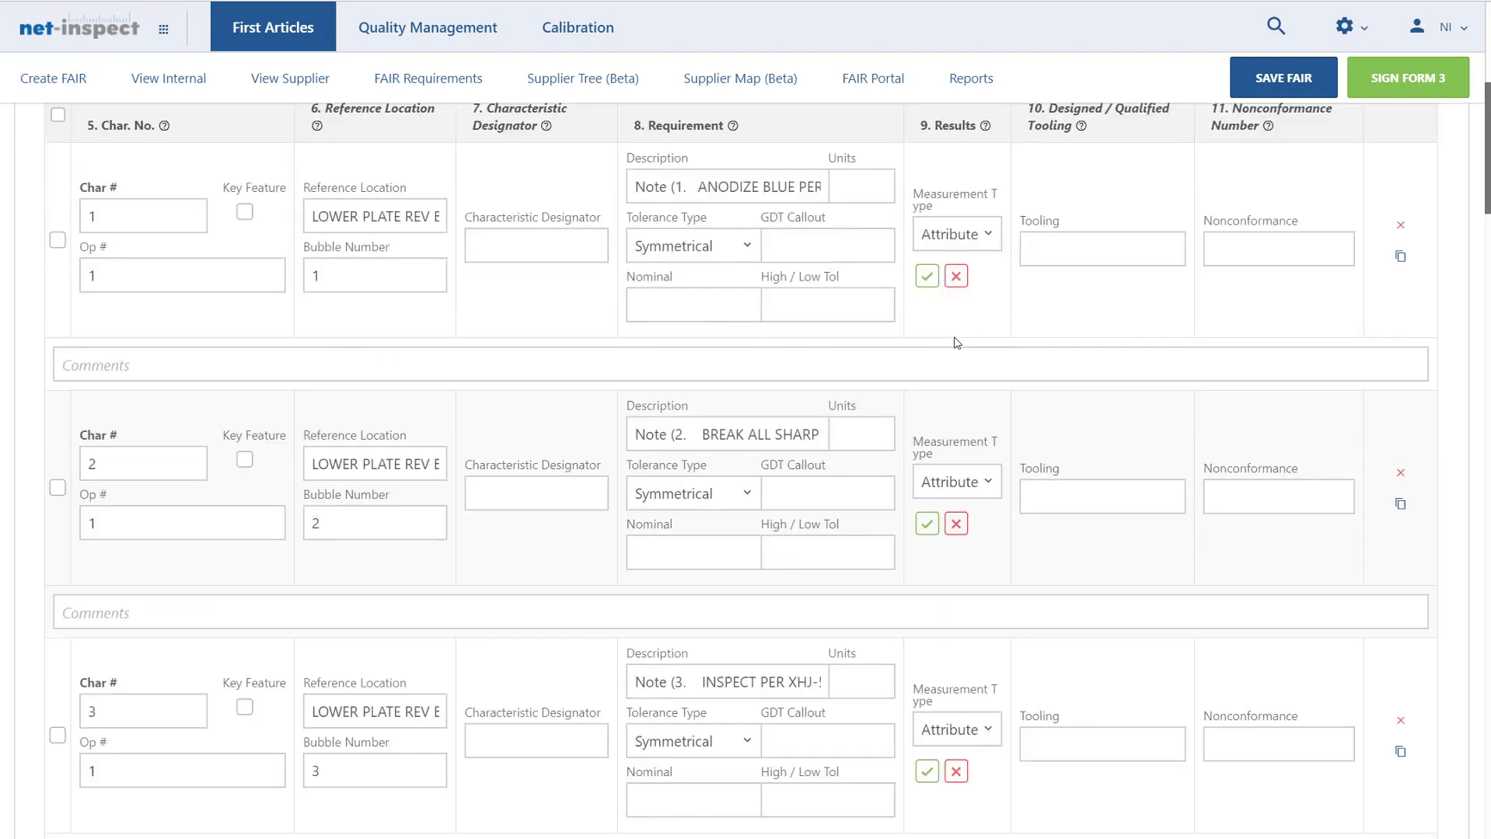
scroll("up", 3)
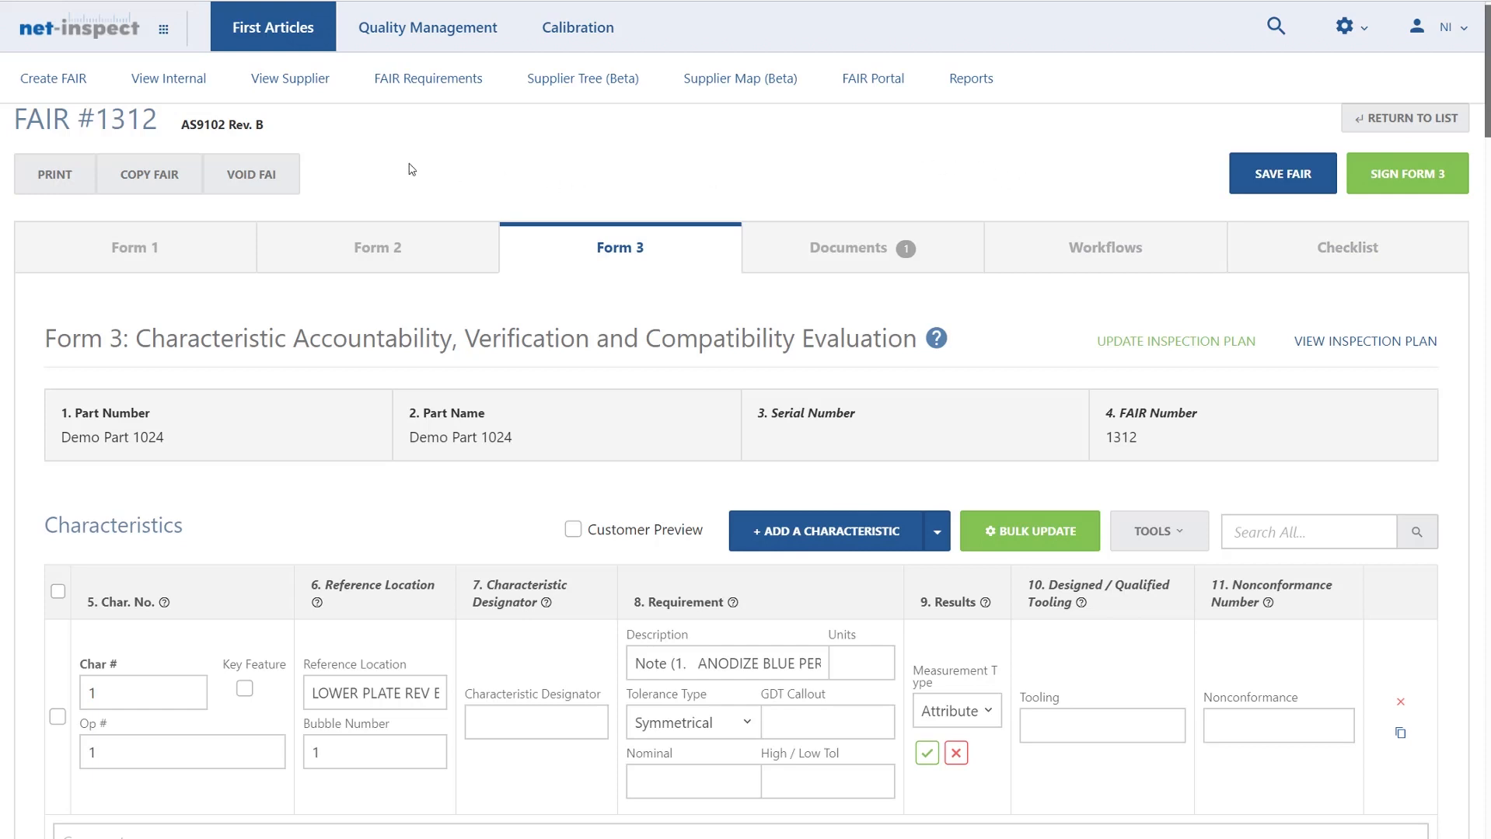
mouse_move(413, 188)
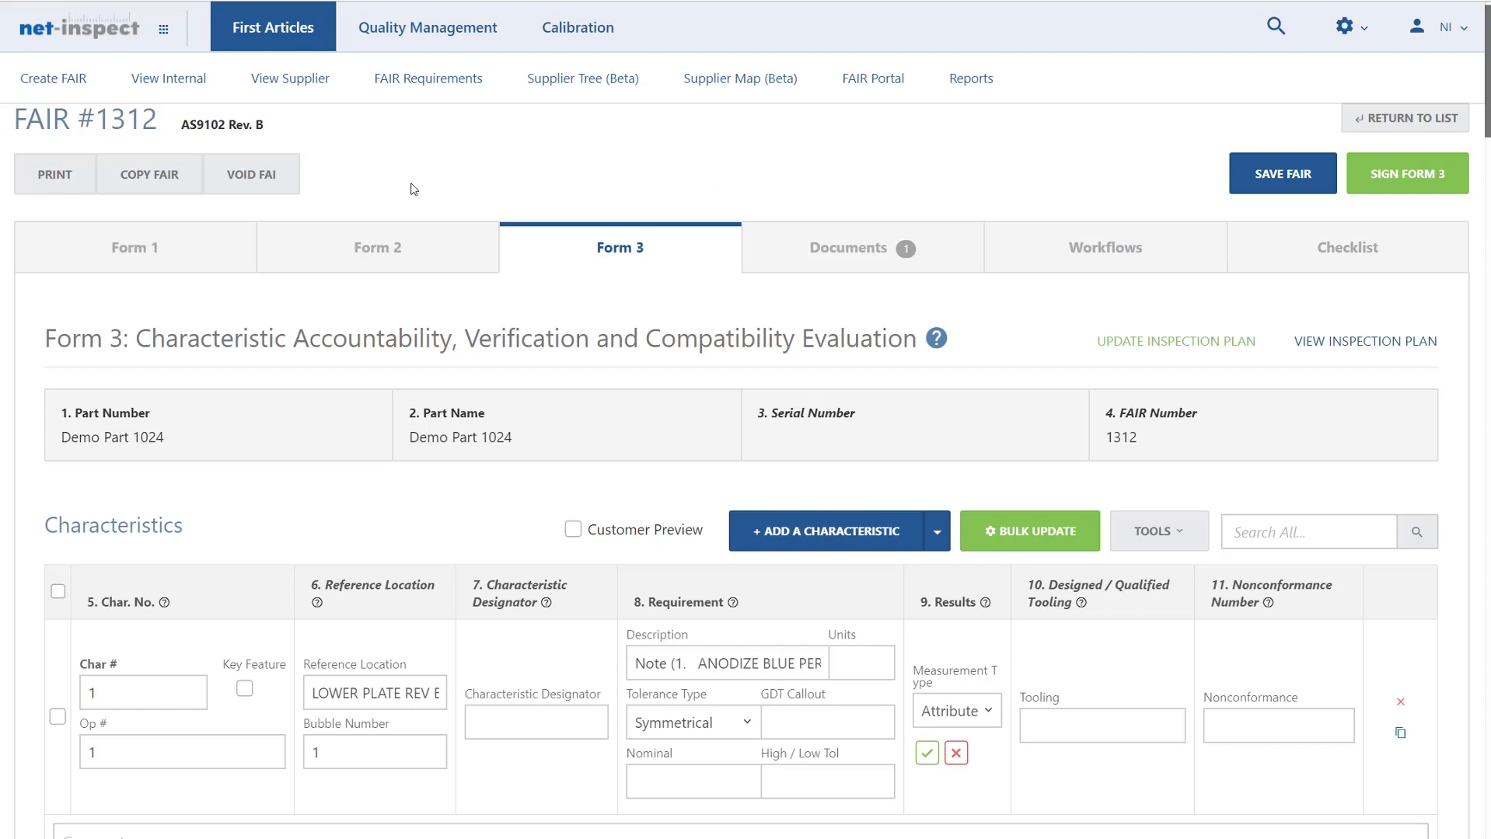
mouse_move(305, 215)
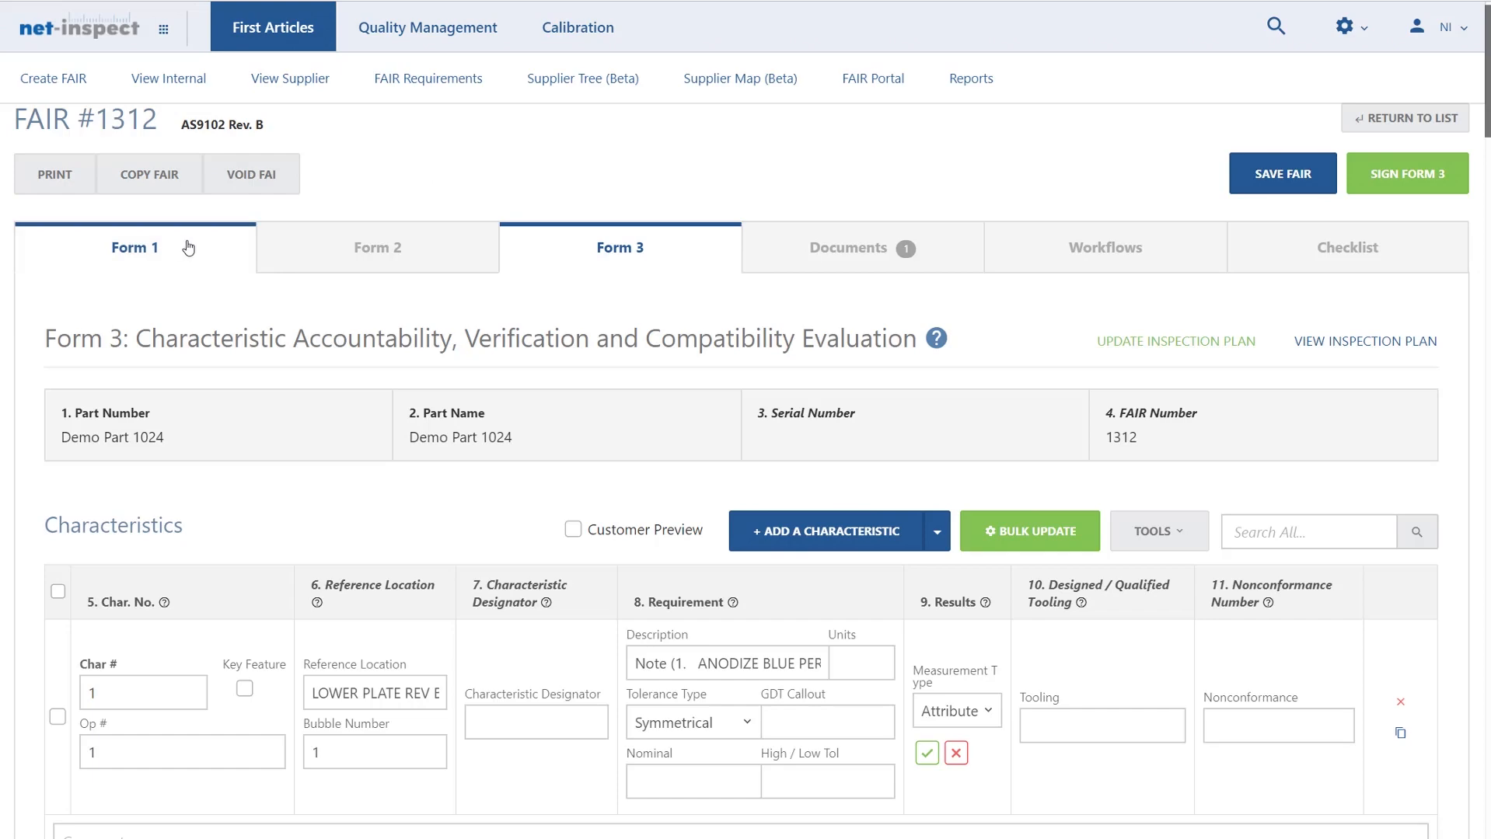
Return to Form 1 and scroll to the saved customer and program fields
left_click(134, 247)
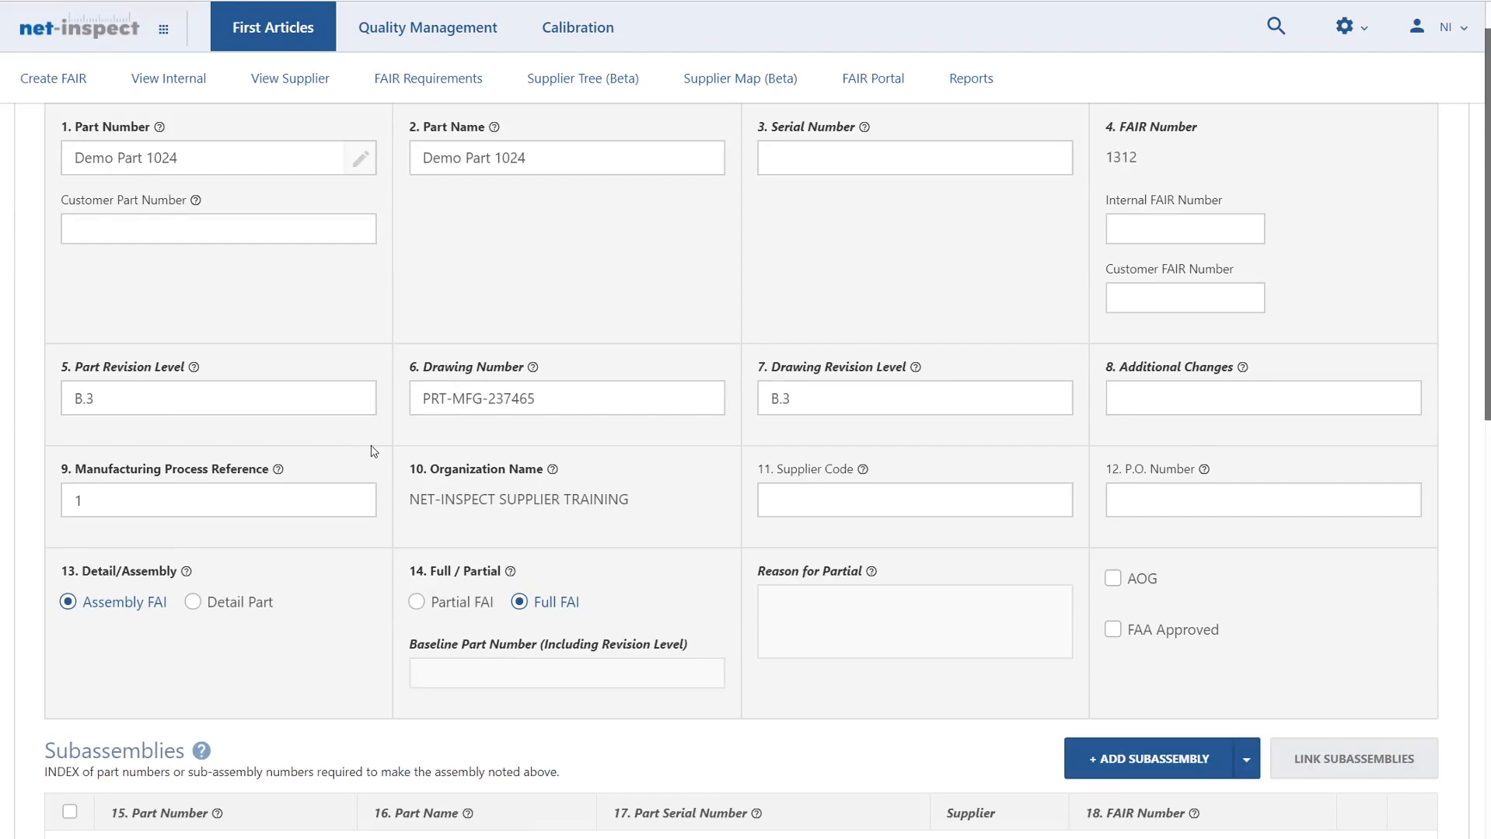
scroll("down", 3)
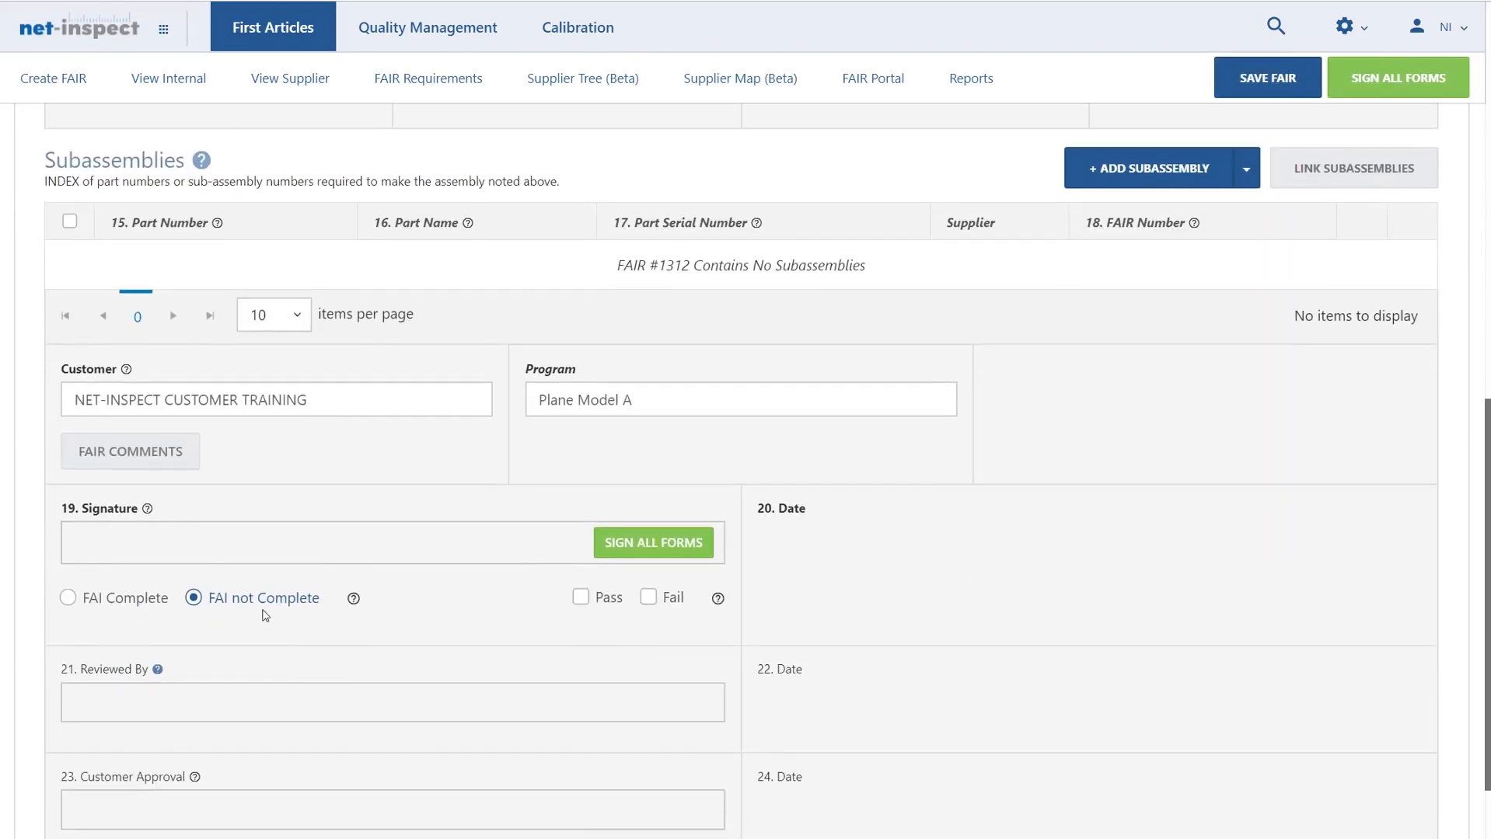
scroll("down", 3)
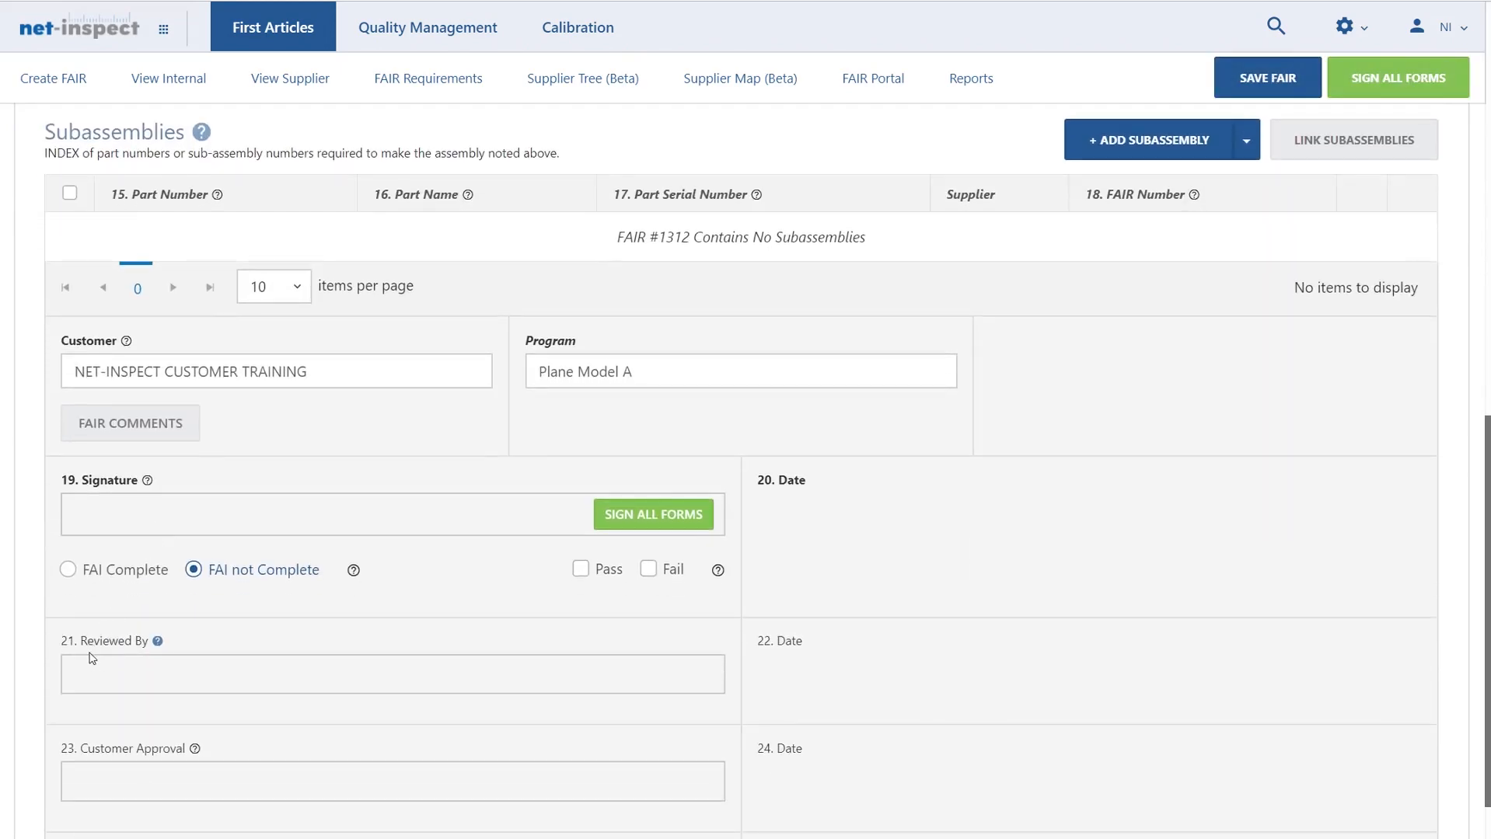